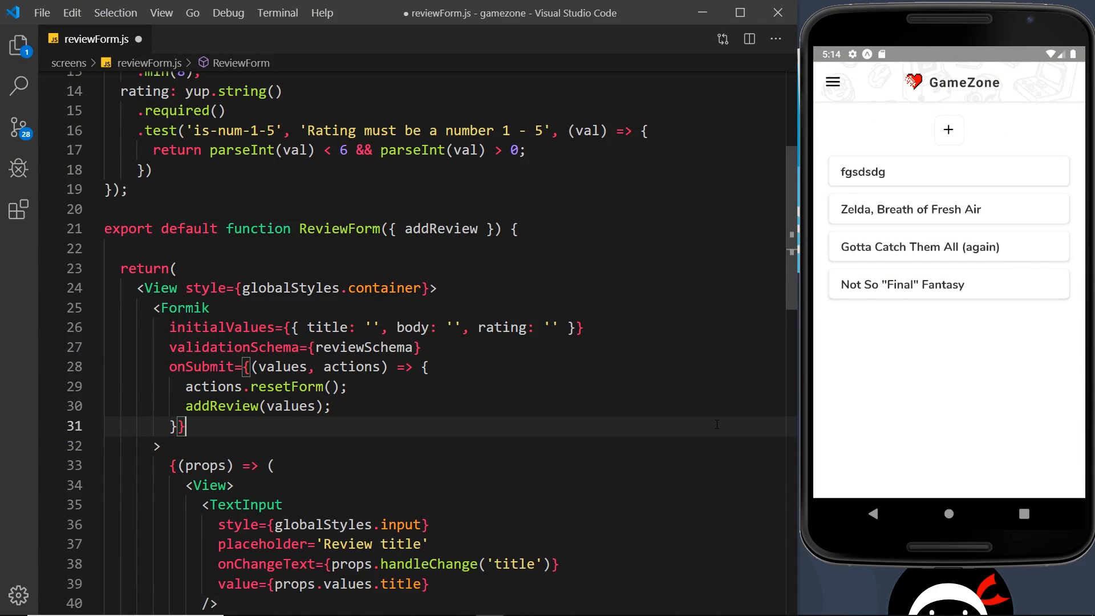
# Review the Formik validationSchema set to reviewSchema and scroll down to the title input.
pyautogui.scroll(3)
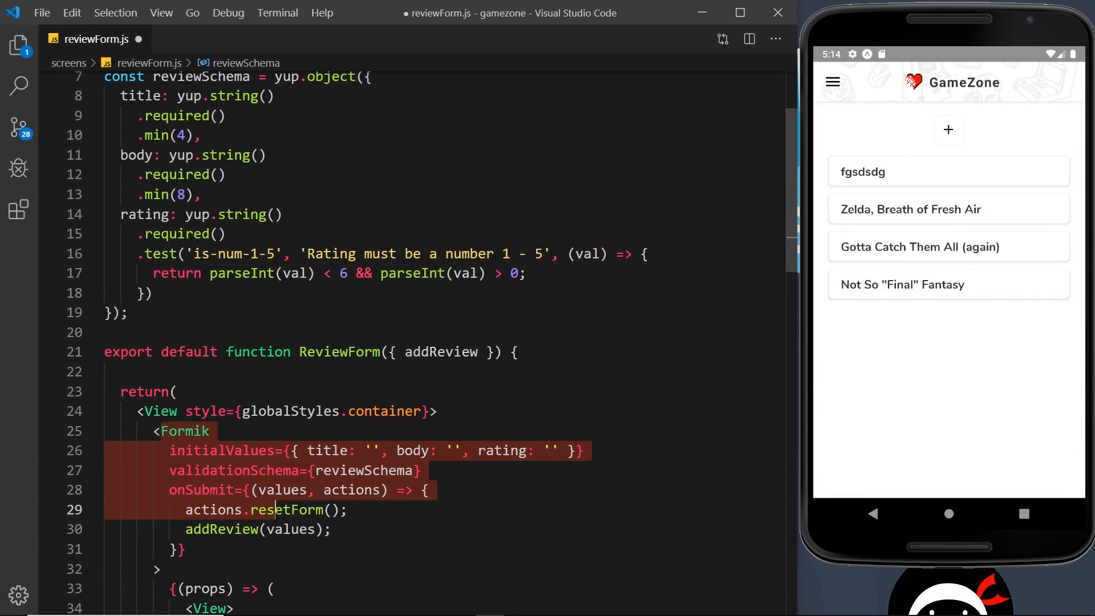
pyautogui.click(402, 516)
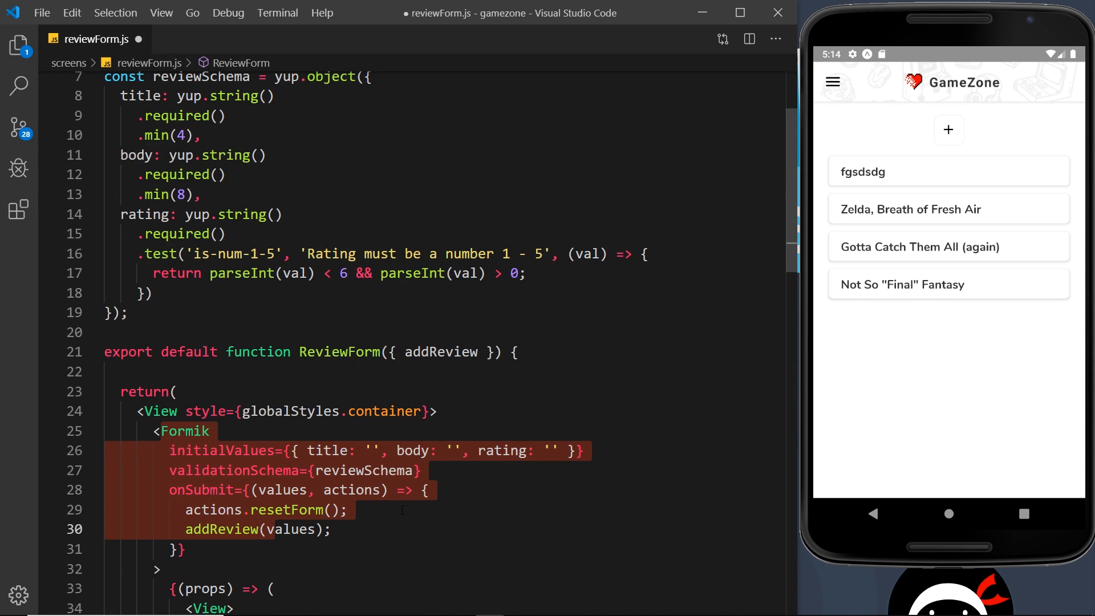
pyautogui.click(422, 470)
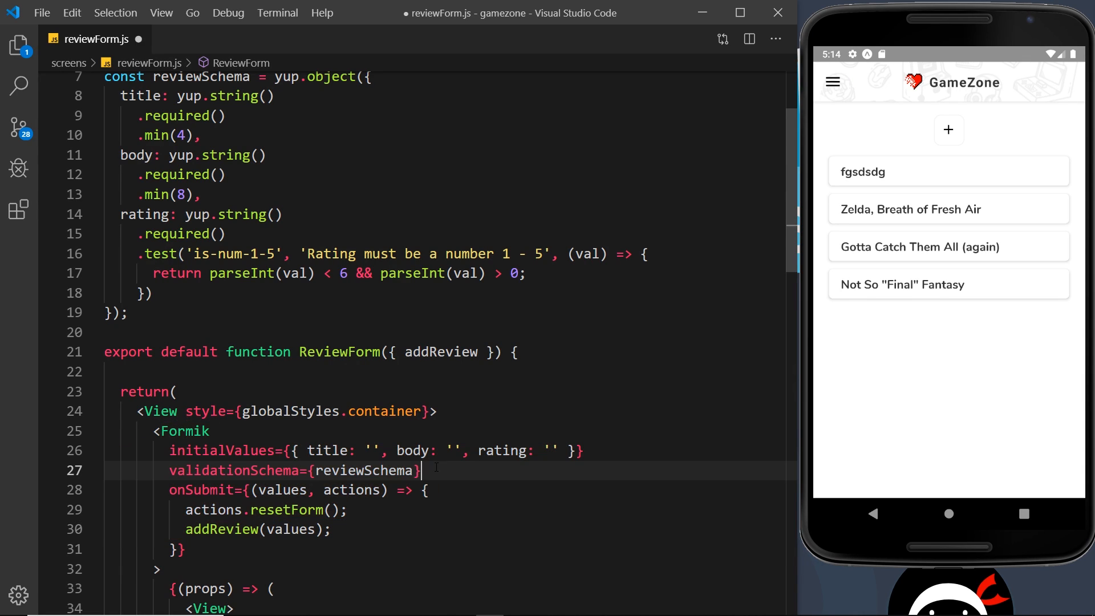
pyautogui.doubleClick(363, 471)
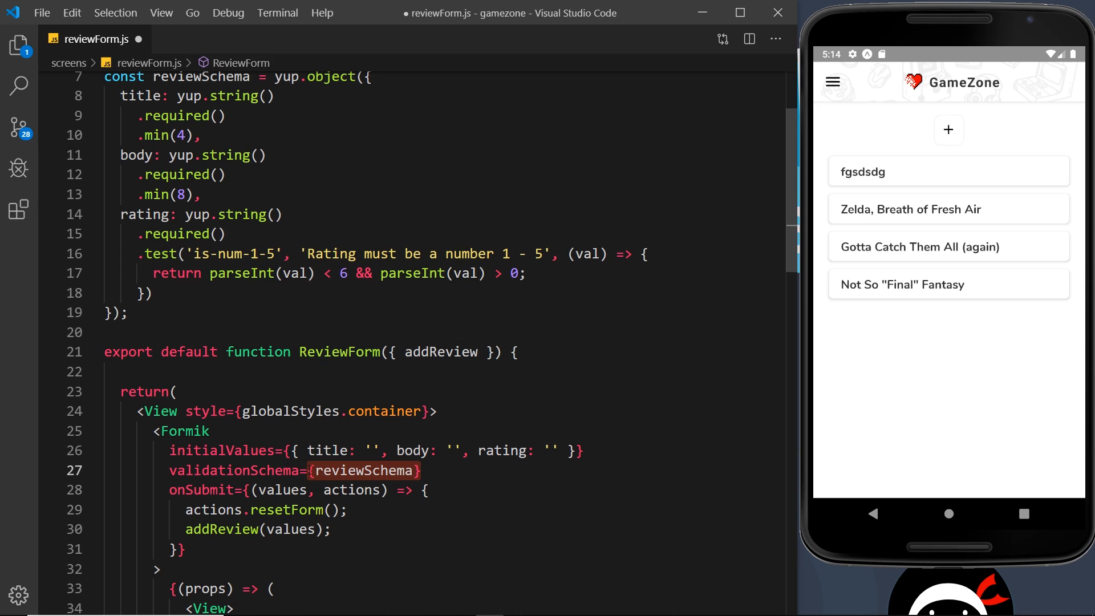
pyautogui.click(259, 490)
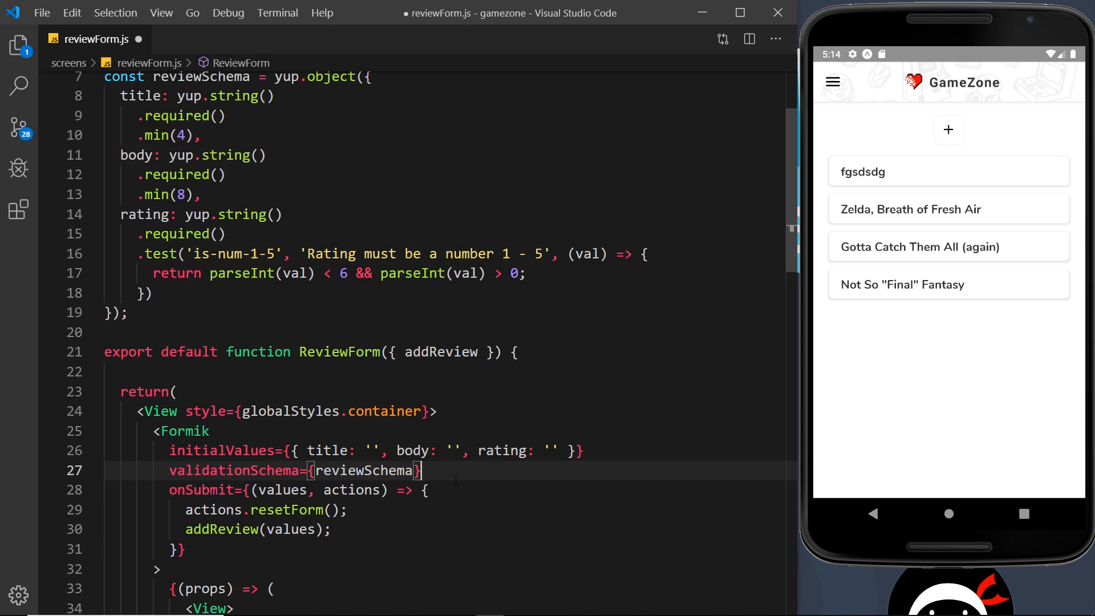
pyautogui.moveTo(396, 214)
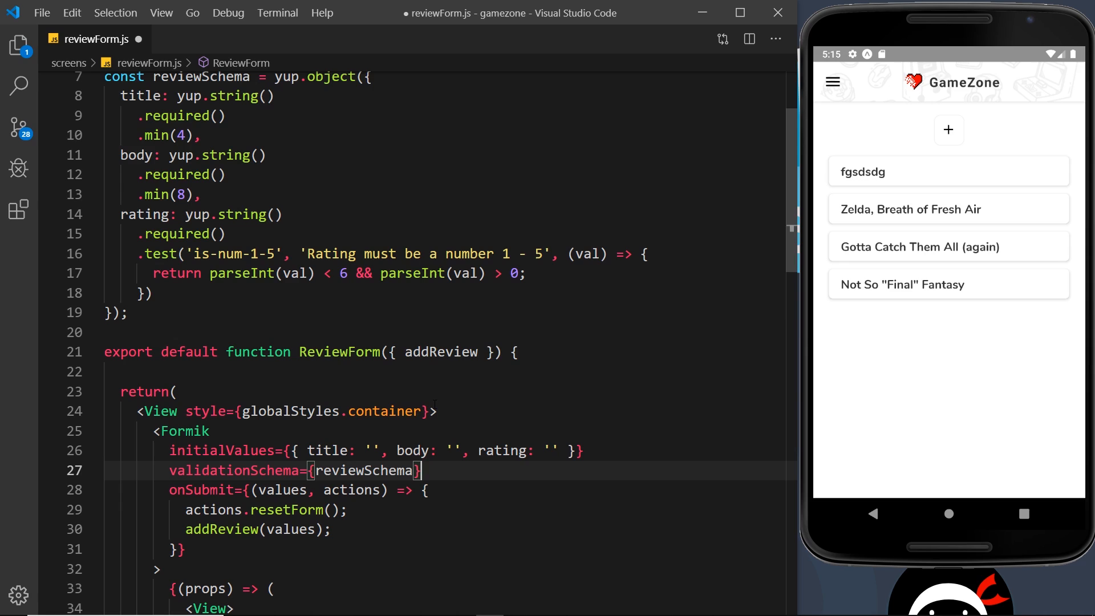
pyautogui.doubleClick(364, 470)
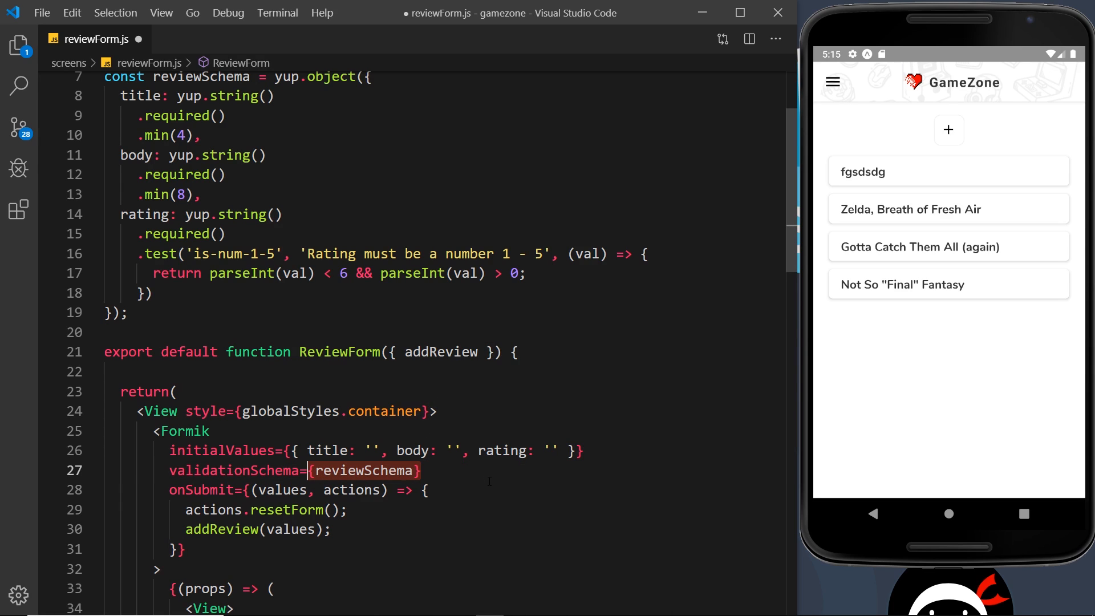
pyautogui.moveTo(136, 155)
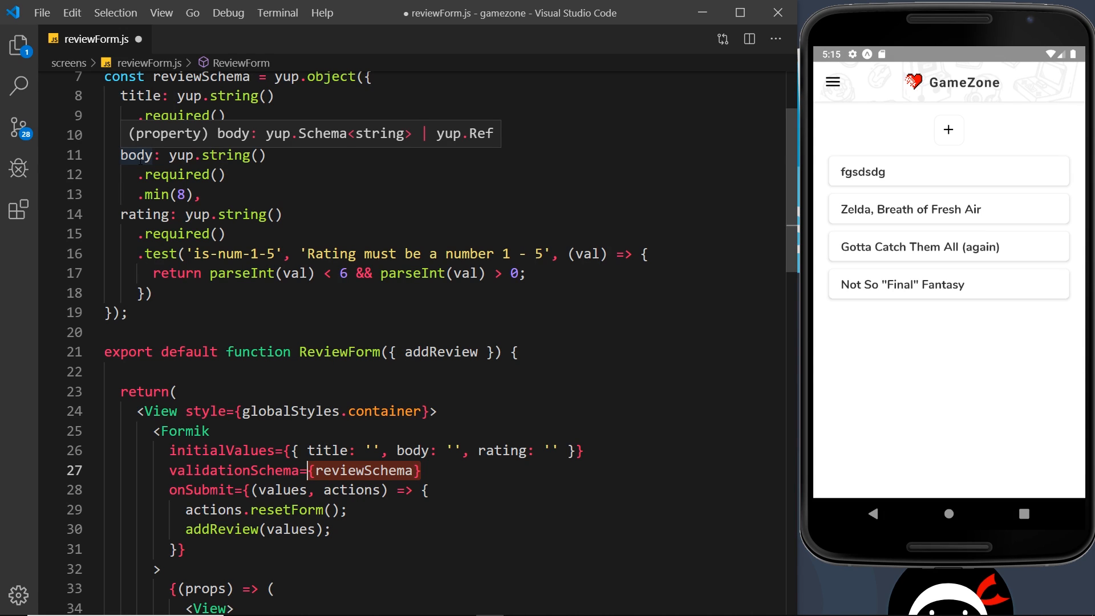
pyautogui.scroll(-3)
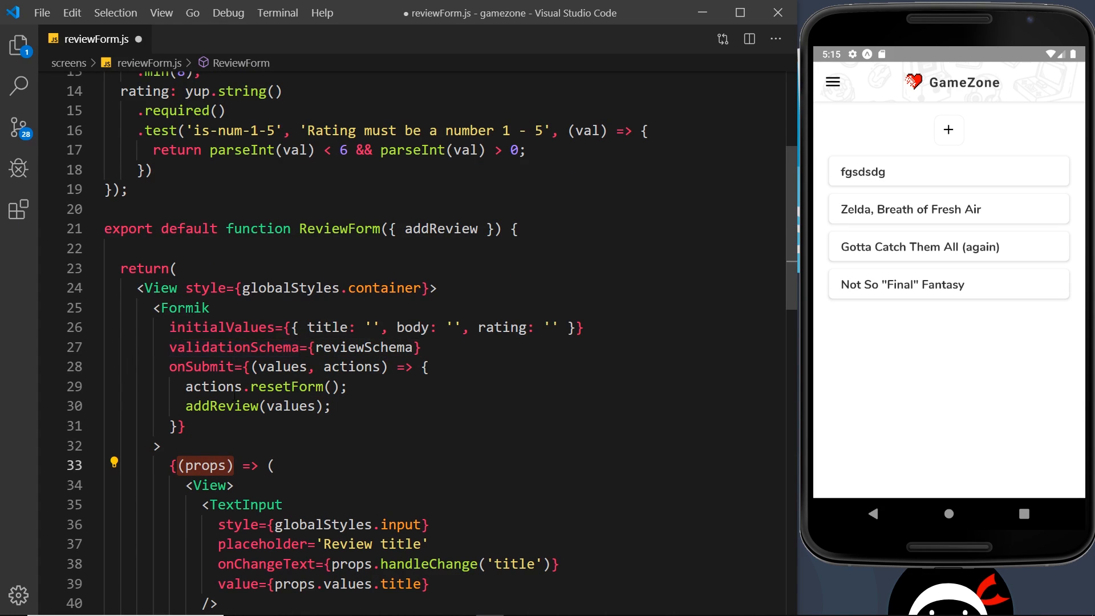
pyautogui.scroll(-3)
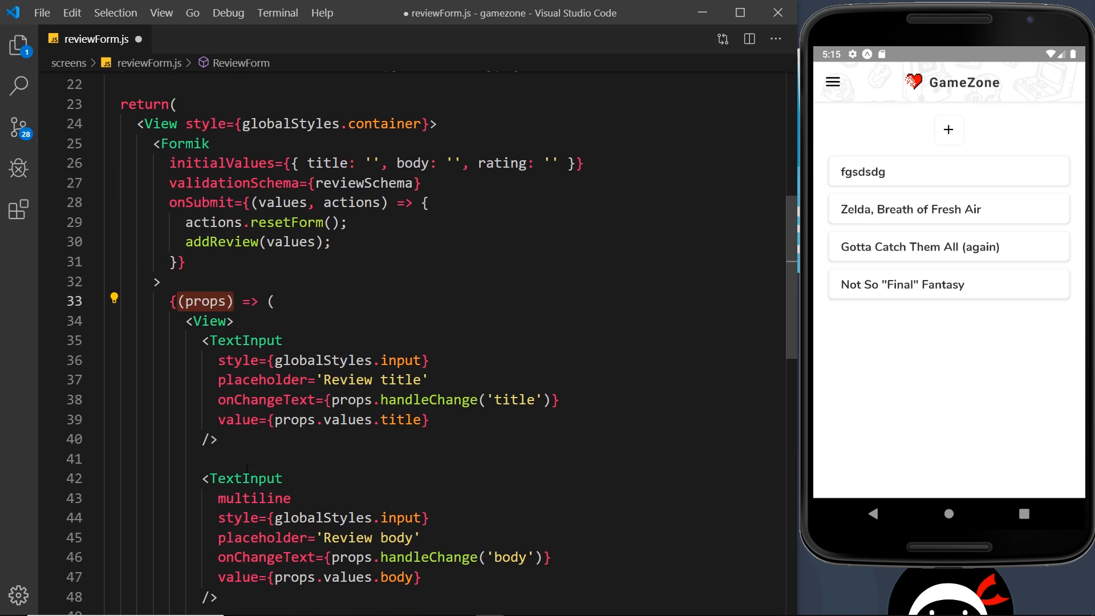
pyautogui.scroll(-3)
pyautogui.write('<Text></Text>')
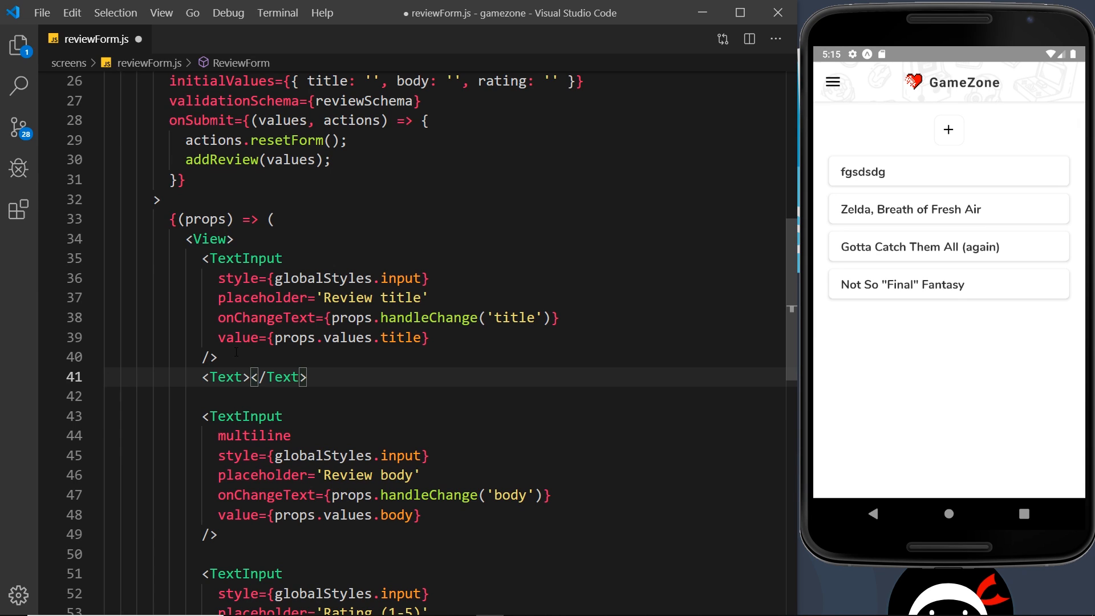
# Add a Text with style globalStyles.errorText showing props.errors.title under the title input and save.
pyautogui.write('style={')
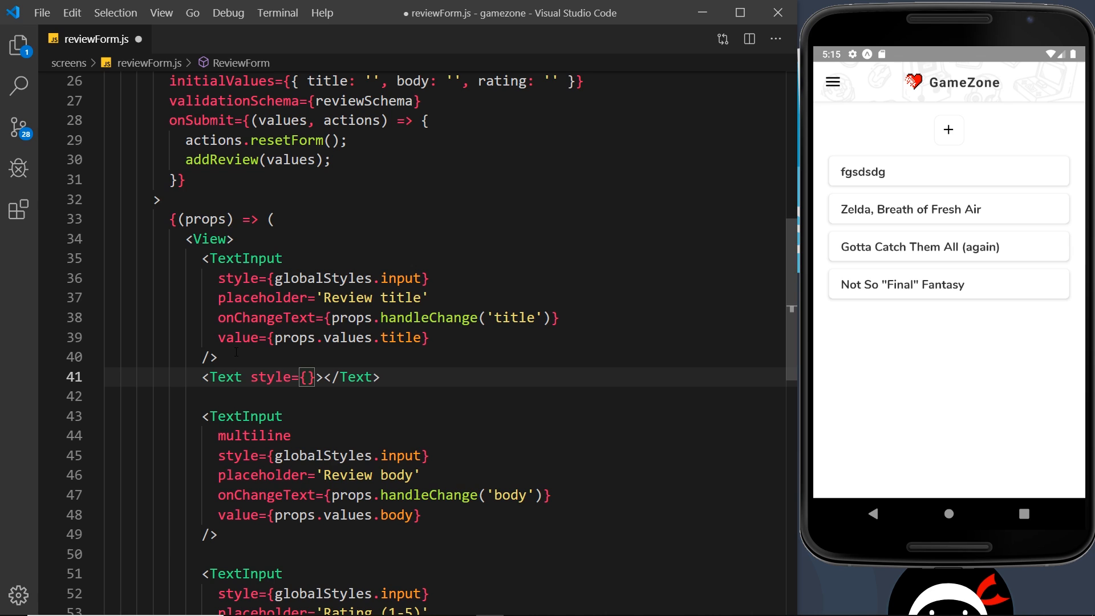
pyautogui.write('globalStyles')
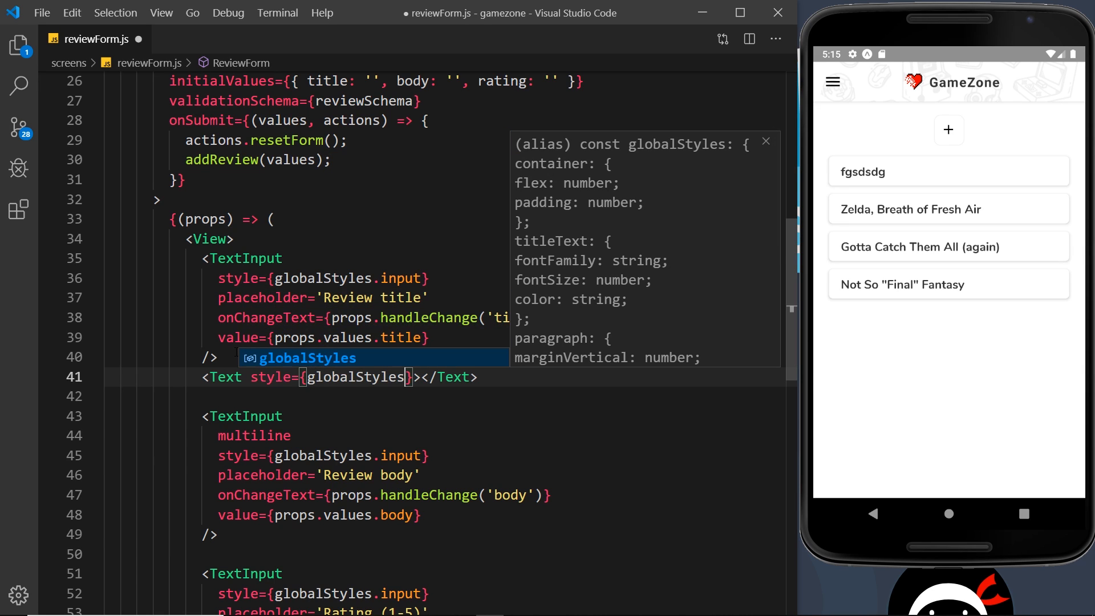
pyautogui.write('.errorT')
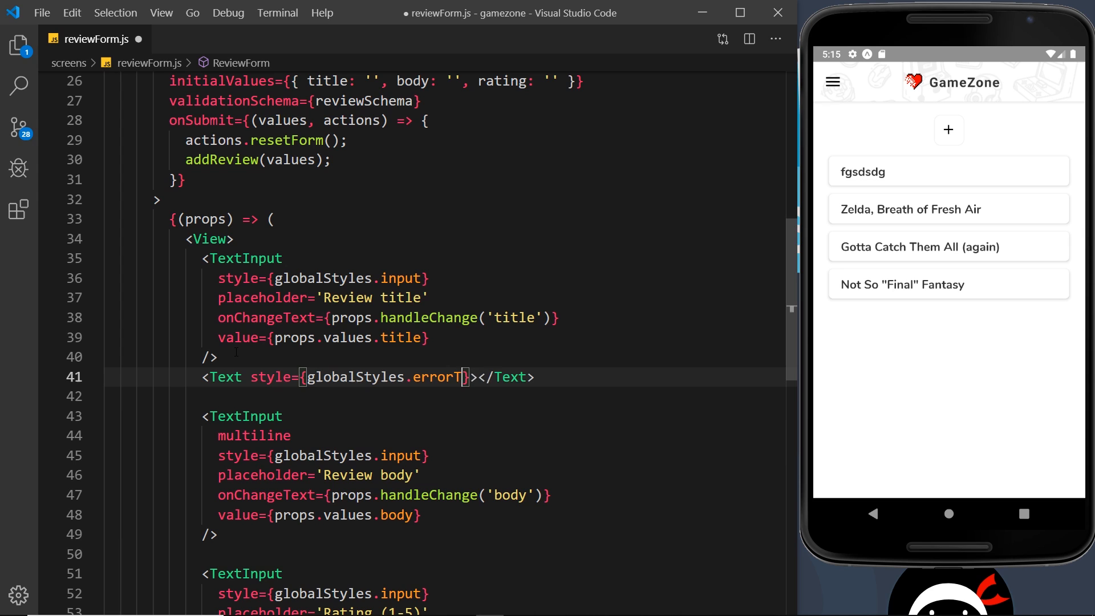
pyautogui.write('ext')
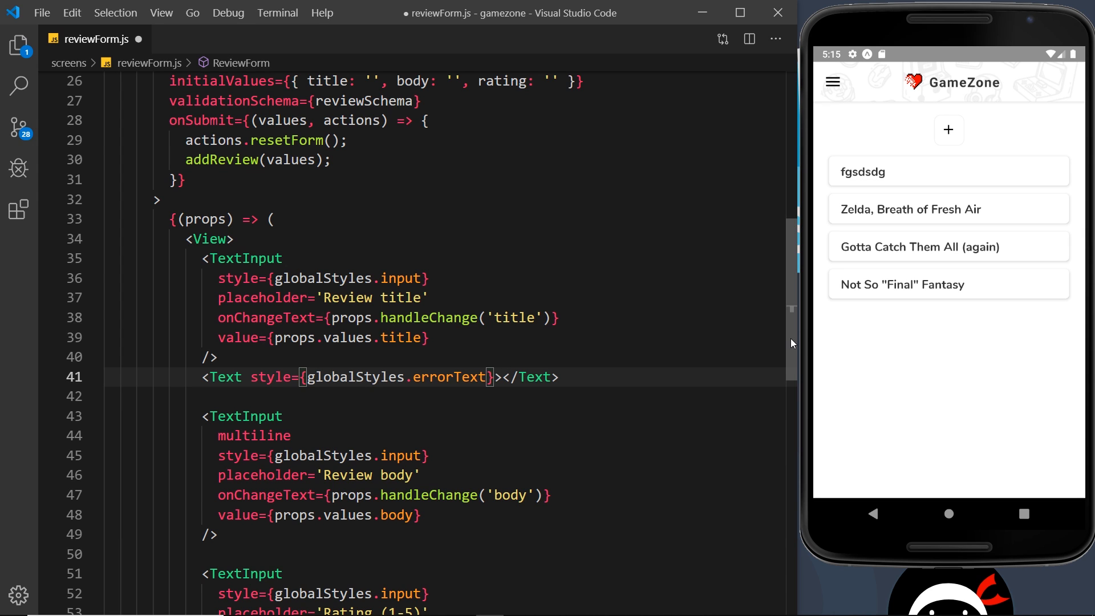
pyautogui.scroll(3)
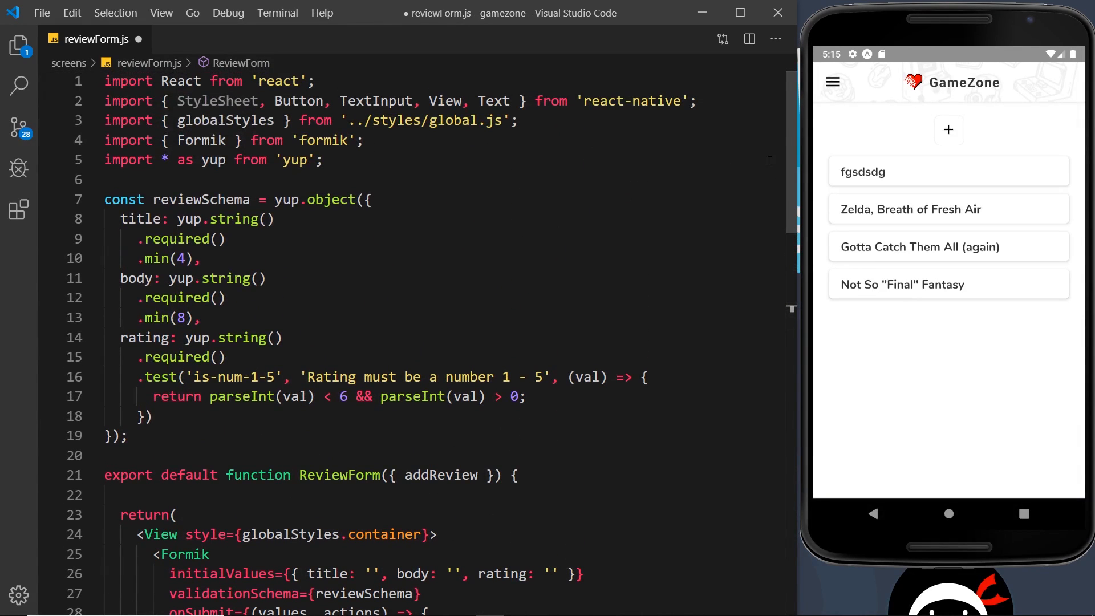
pyautogui.scroll(-3)
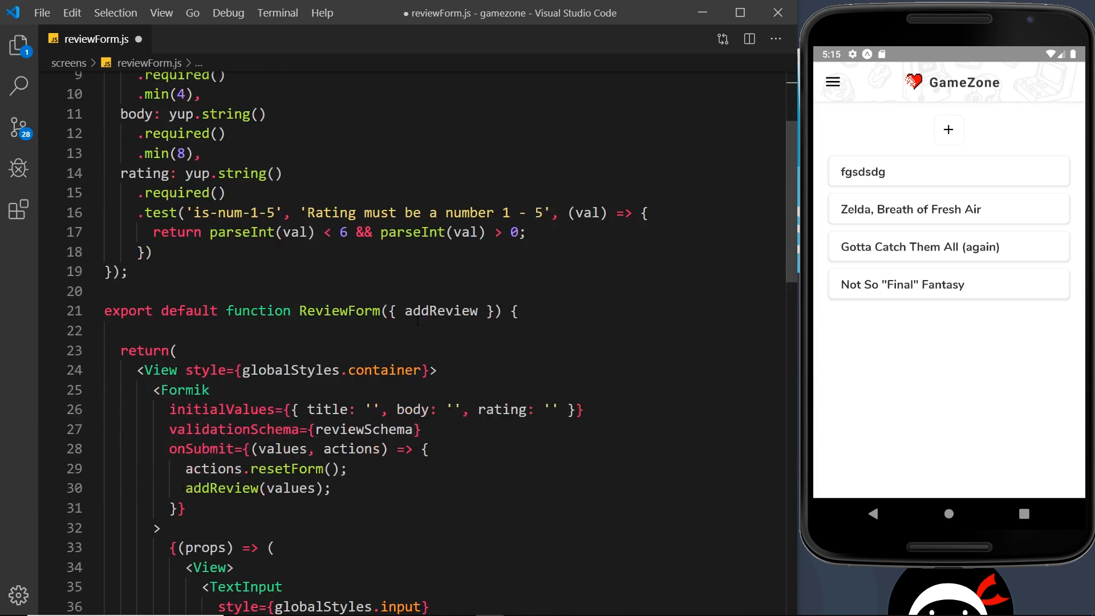
pyautogui.scroll(-3)
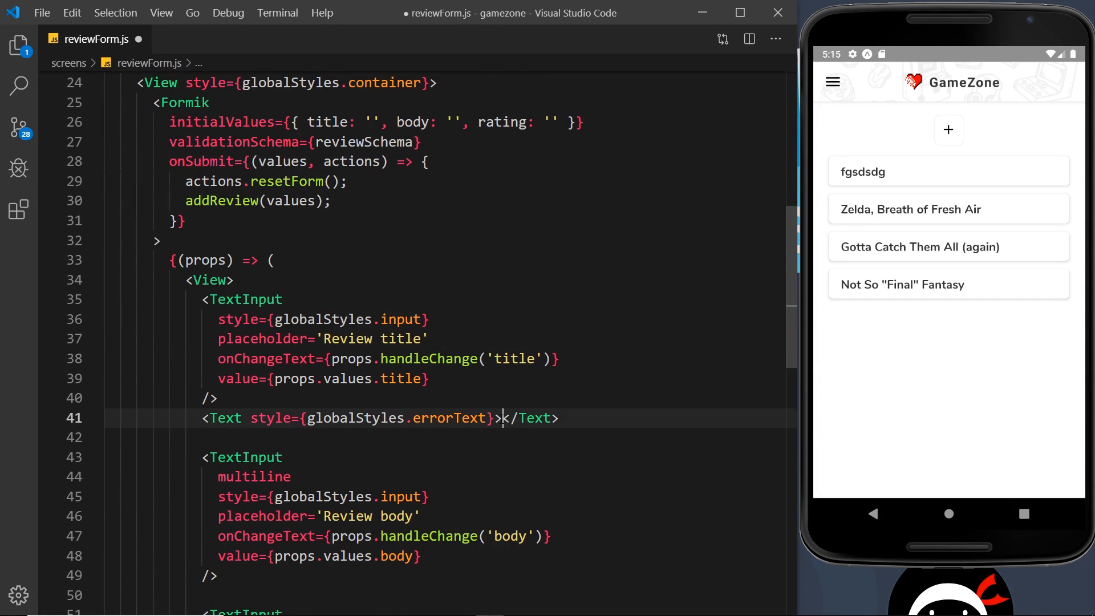
pyautogui.write('{}')
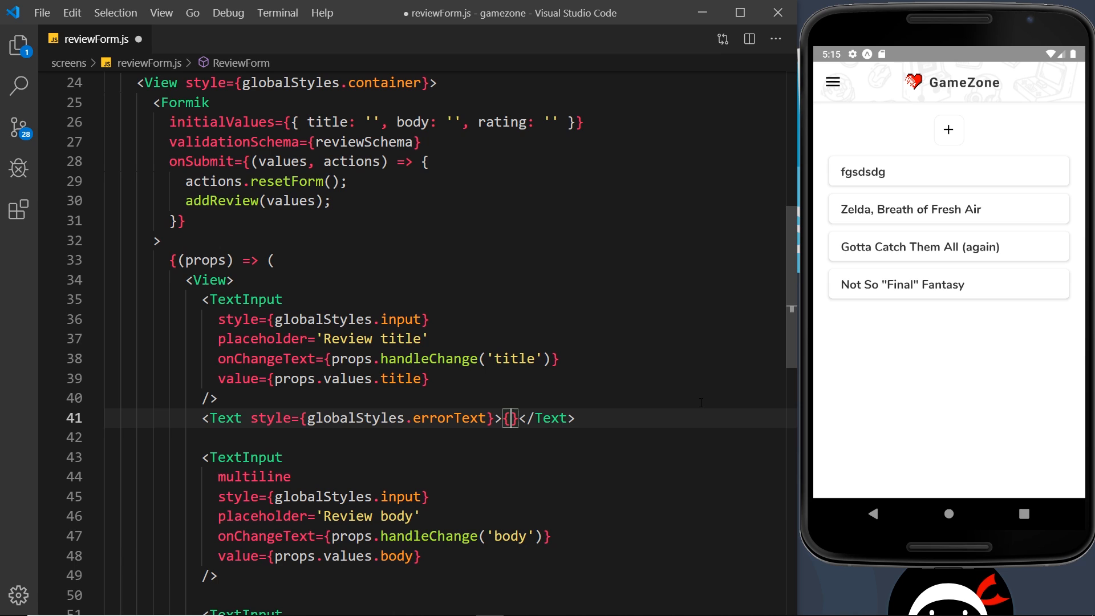
pyautogui.write('props')
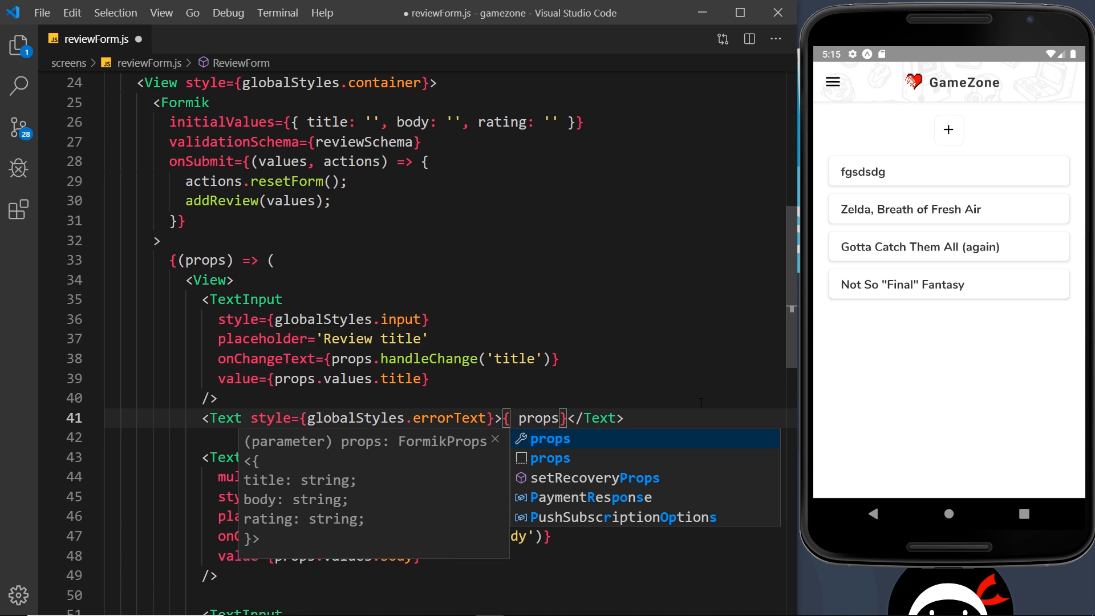
pyautogui.write('.errors')
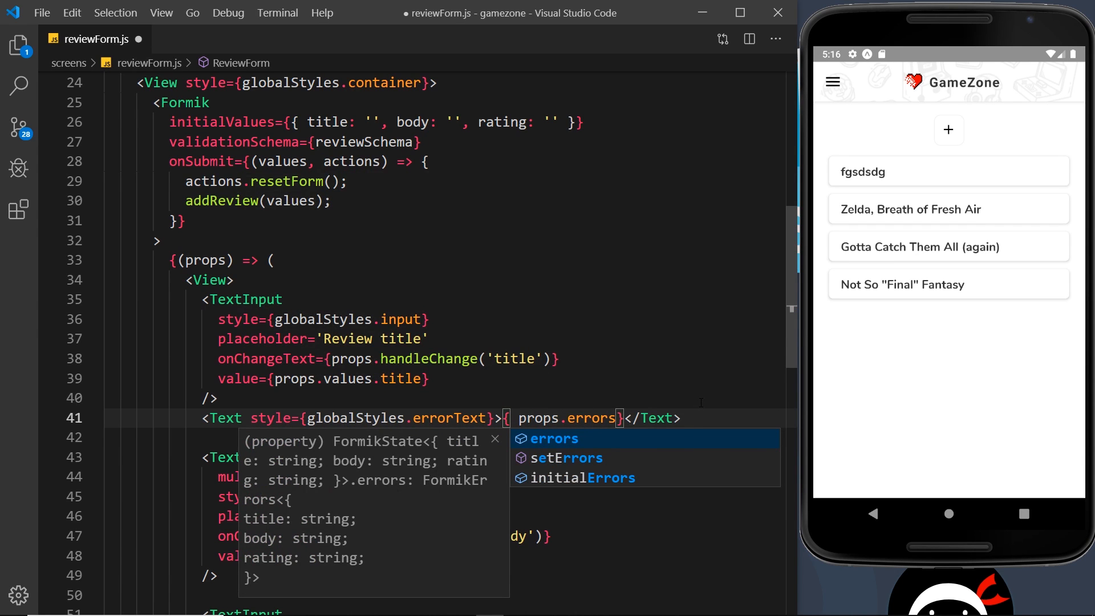
pyautogui.write('.title')
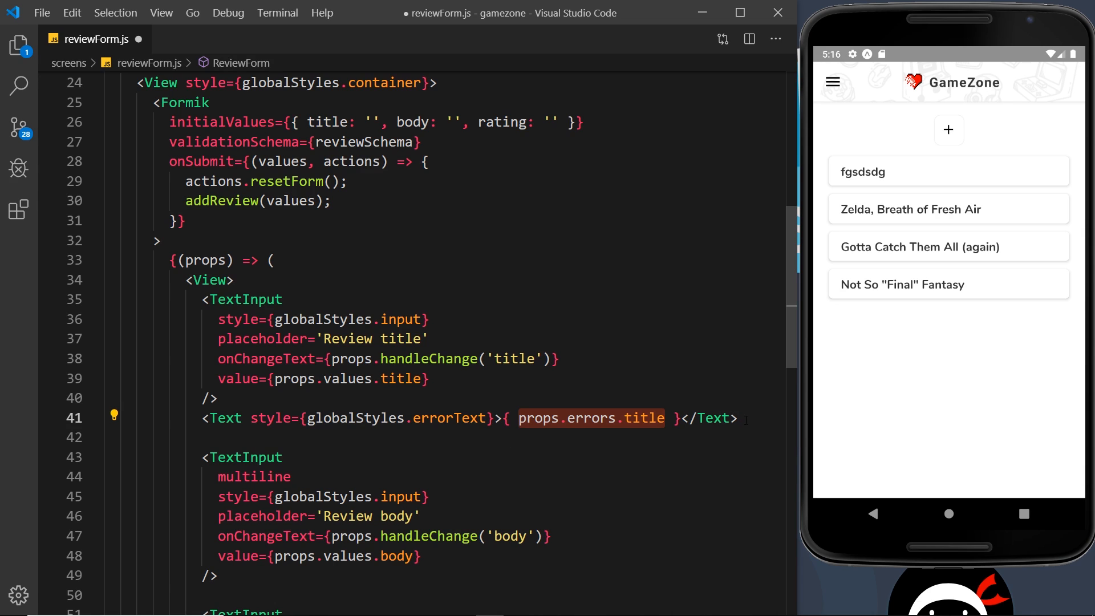
pyautogui.press('ctrl+s')
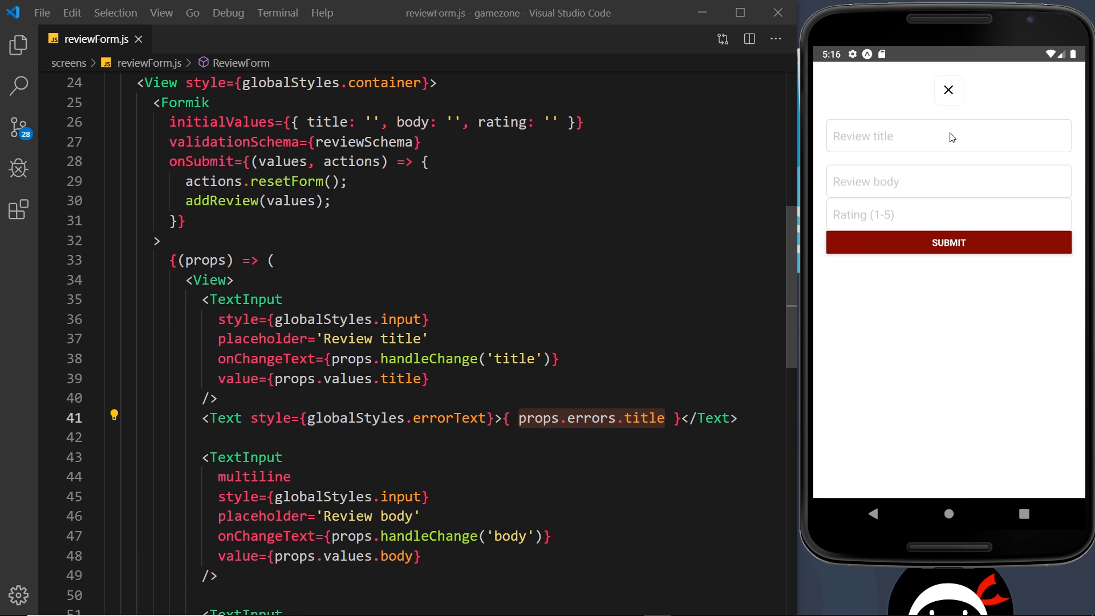
# Enter 'd' as the review title in the emulator to see the 'at least 4 characters' error.
pyautogui.click(948, 135)
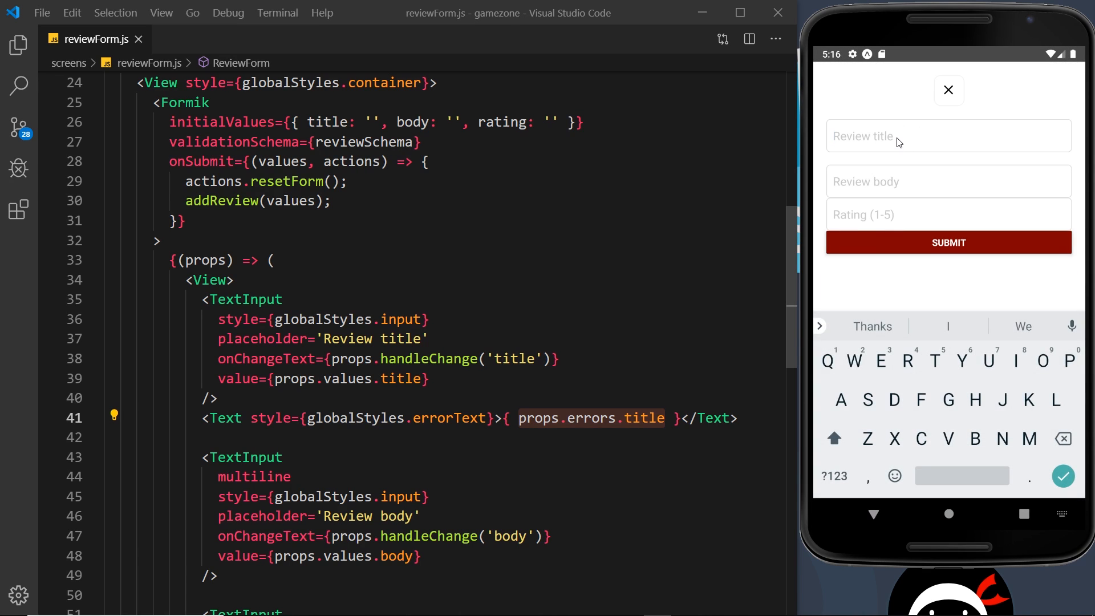
pyautogui.write('d')
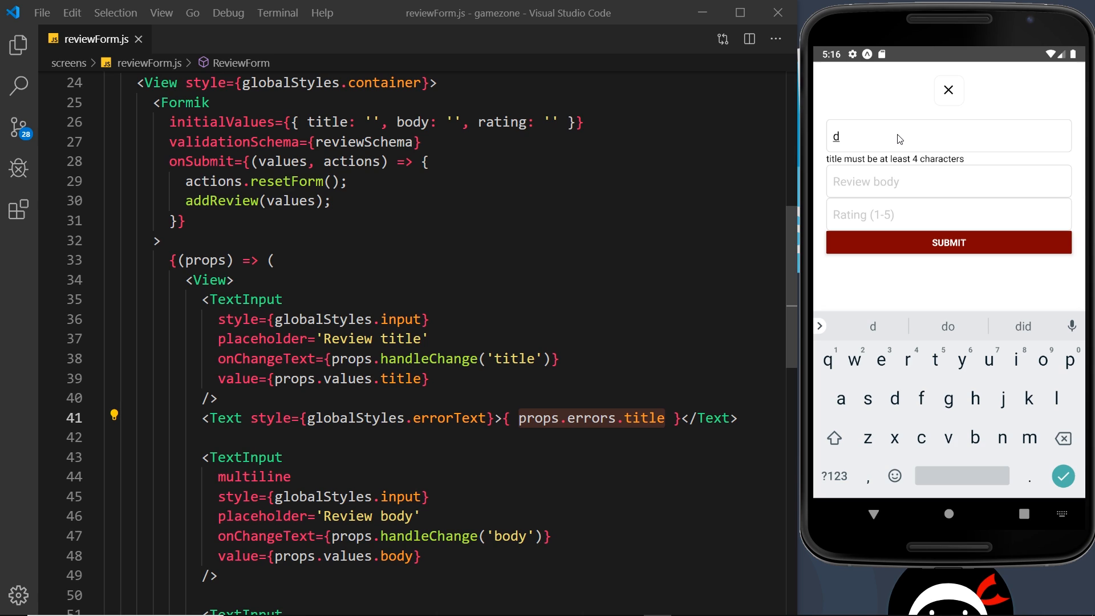
pyautogui.moveTo(881, 165)
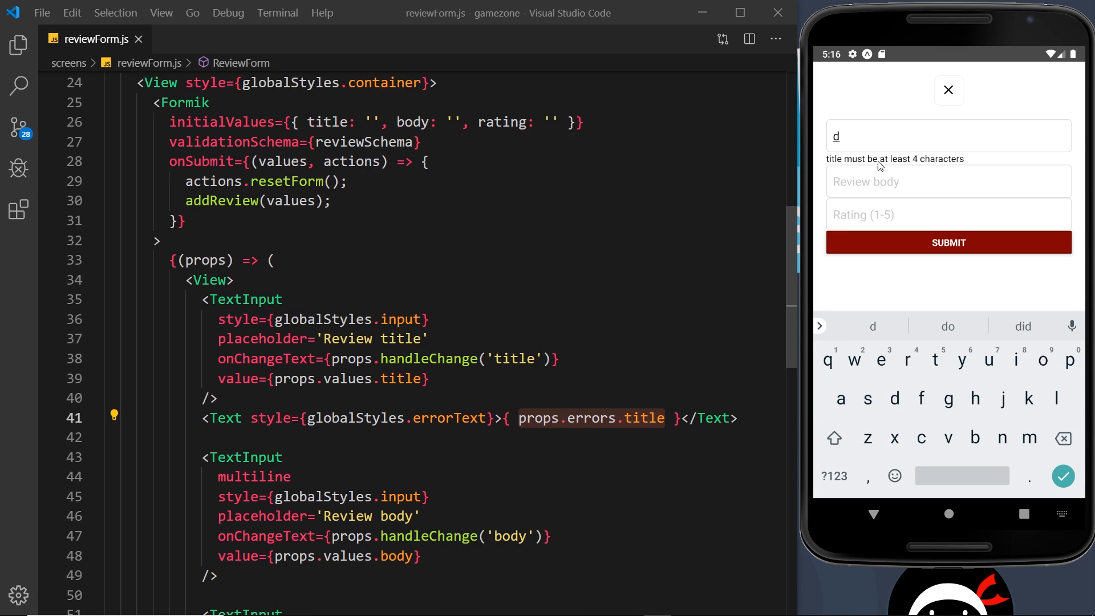
pyautogui.moveTo(968, 162)
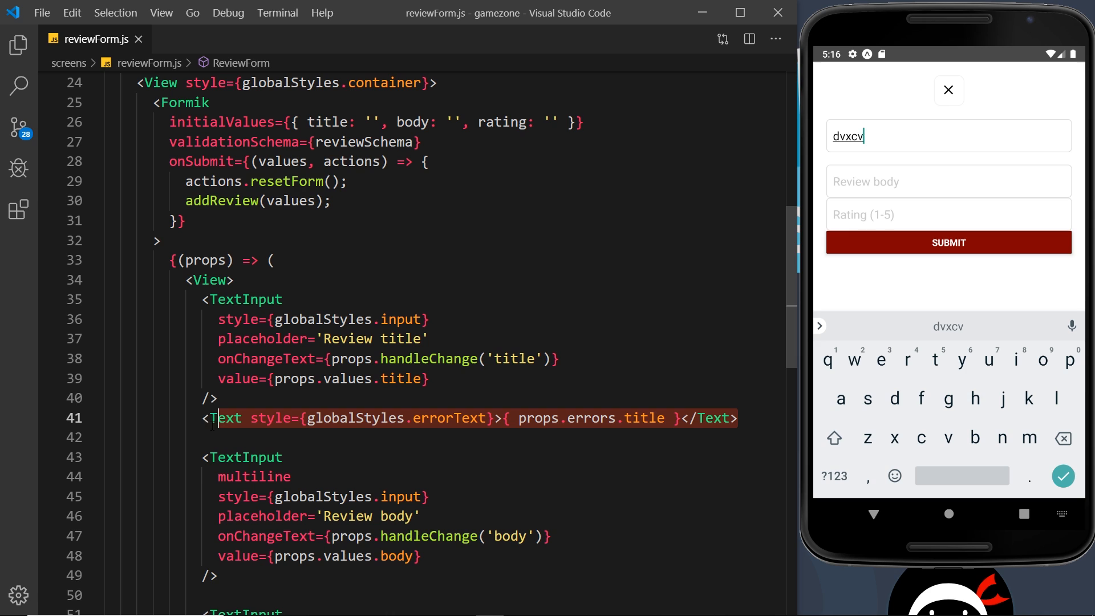
pyautogui.scroll(-3)
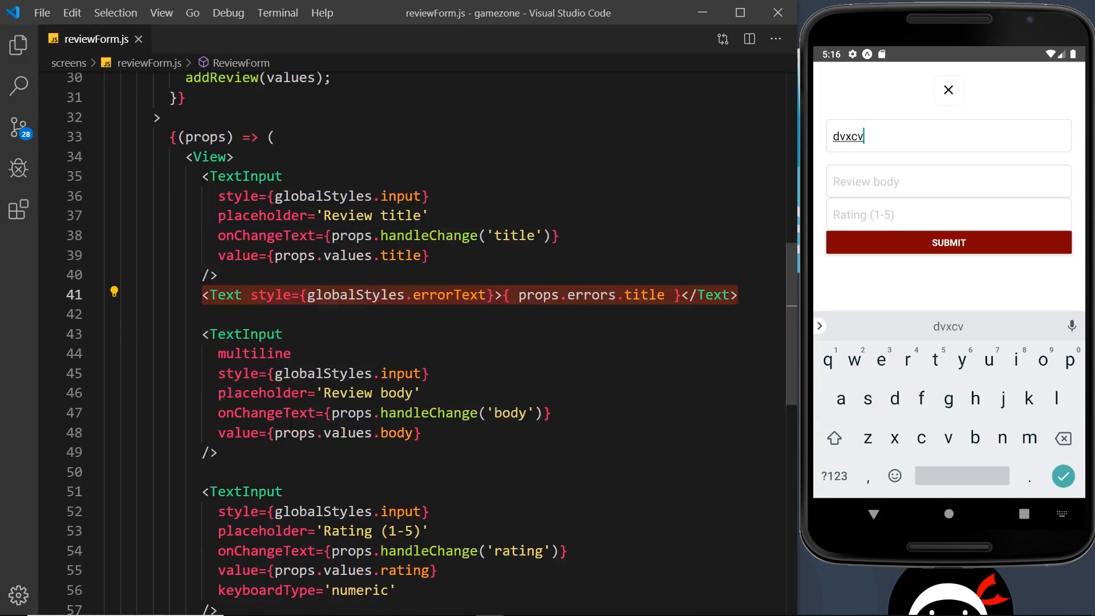
# Add matching error Text lines for props.errors.body and props.errors.rating under their inputs.
pyautogui.click(949, 89)
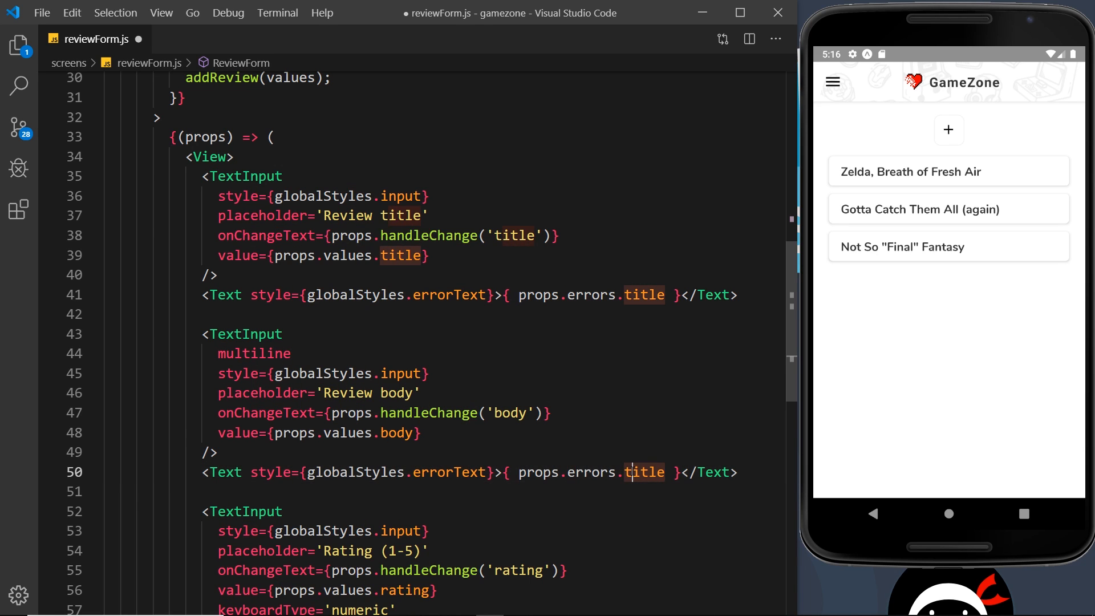
pyautogui.write('body')
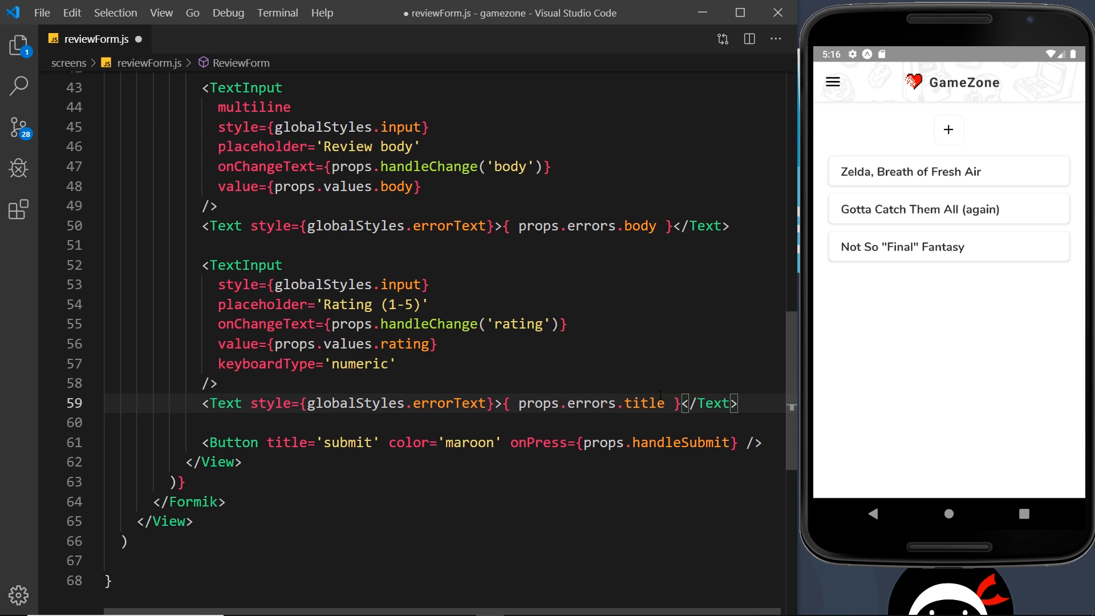
pyautogui.write('rating')
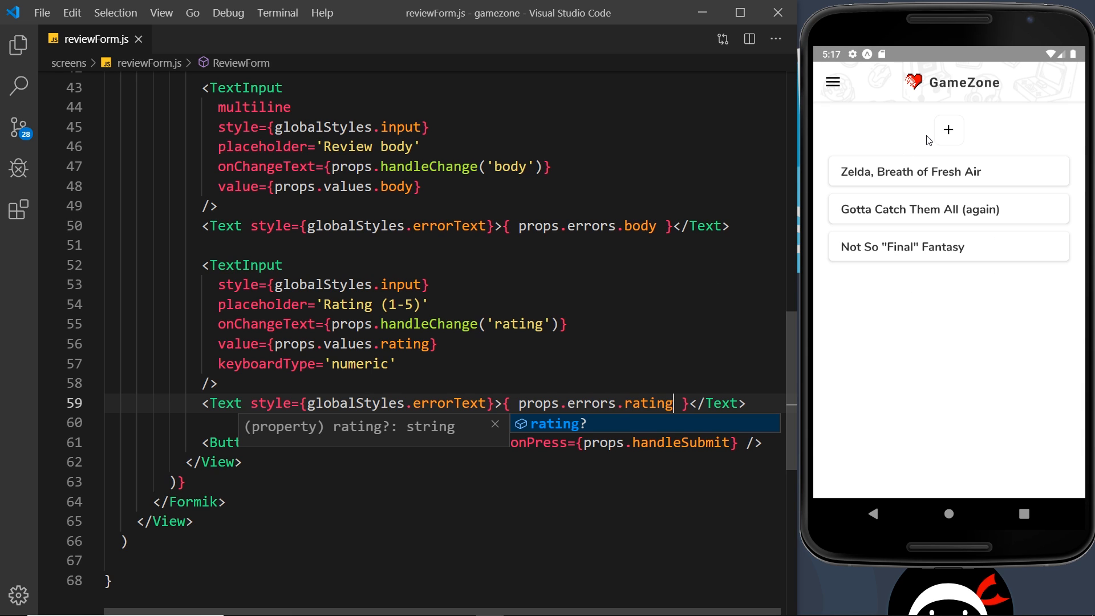
# In the emulator enter title 'd' and body 'fdfgdfgdfgfg' to watch the body error clear and rating error remain.
pyautogui.click(949, 130)
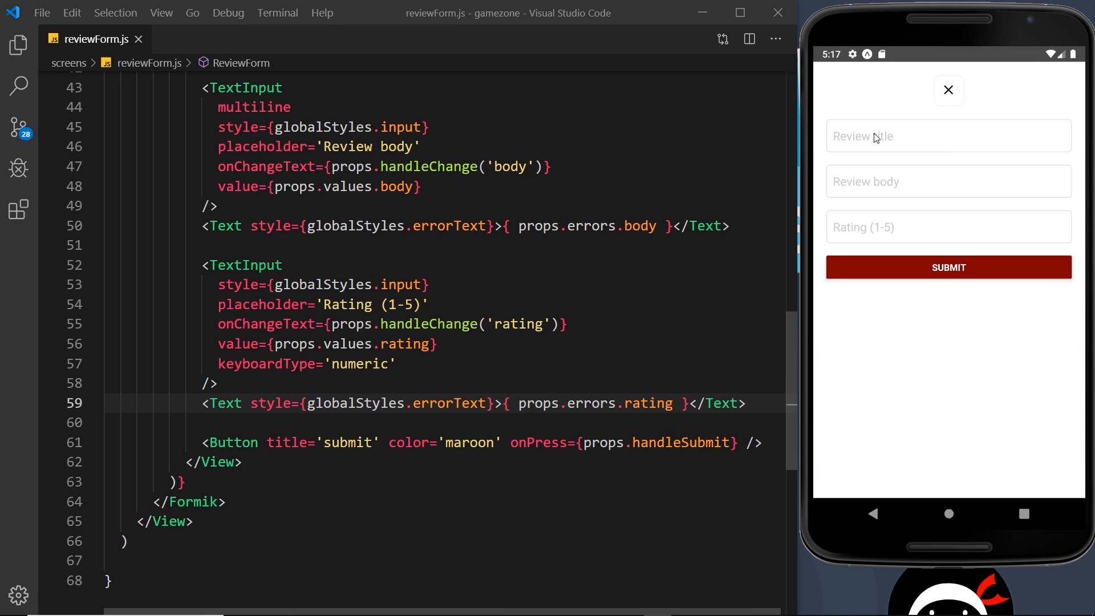
pyautogui.click(948, 135)
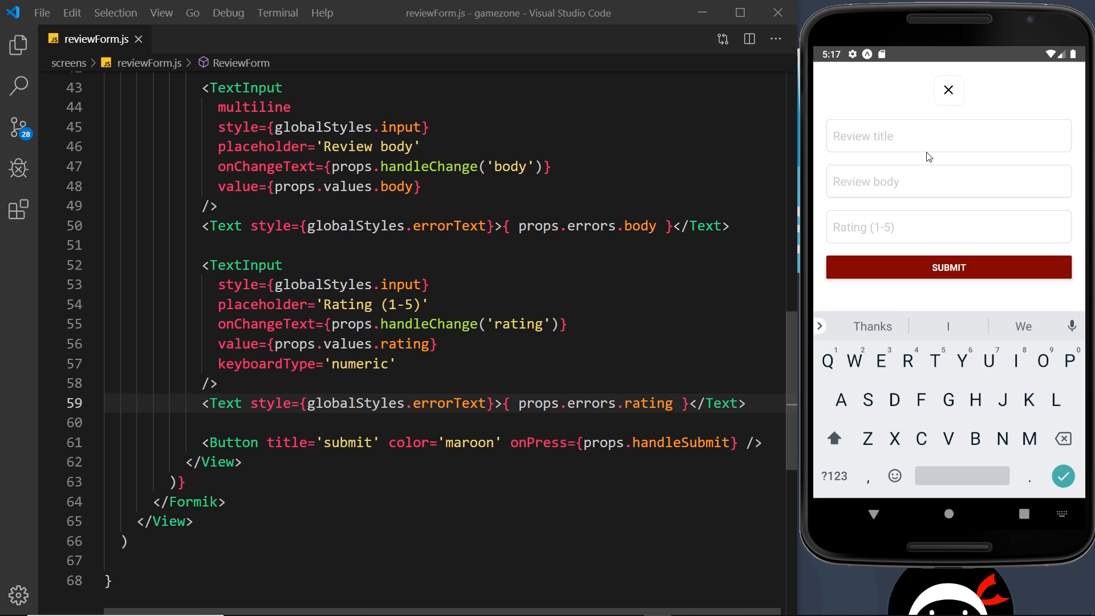
pyautogui.write('d')
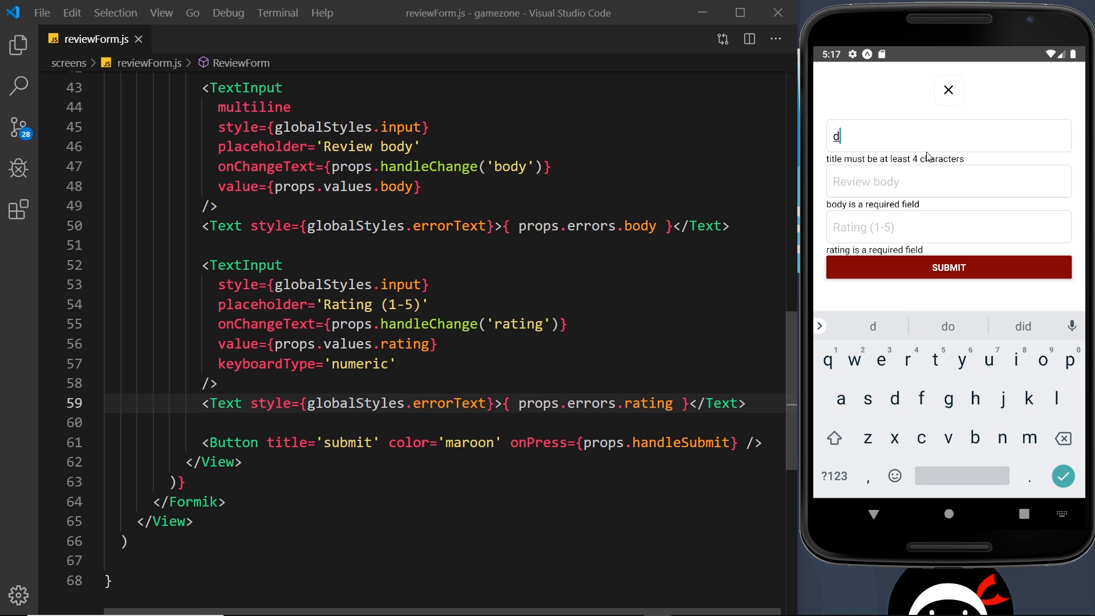
pyautogui.moveTo(986, 161)
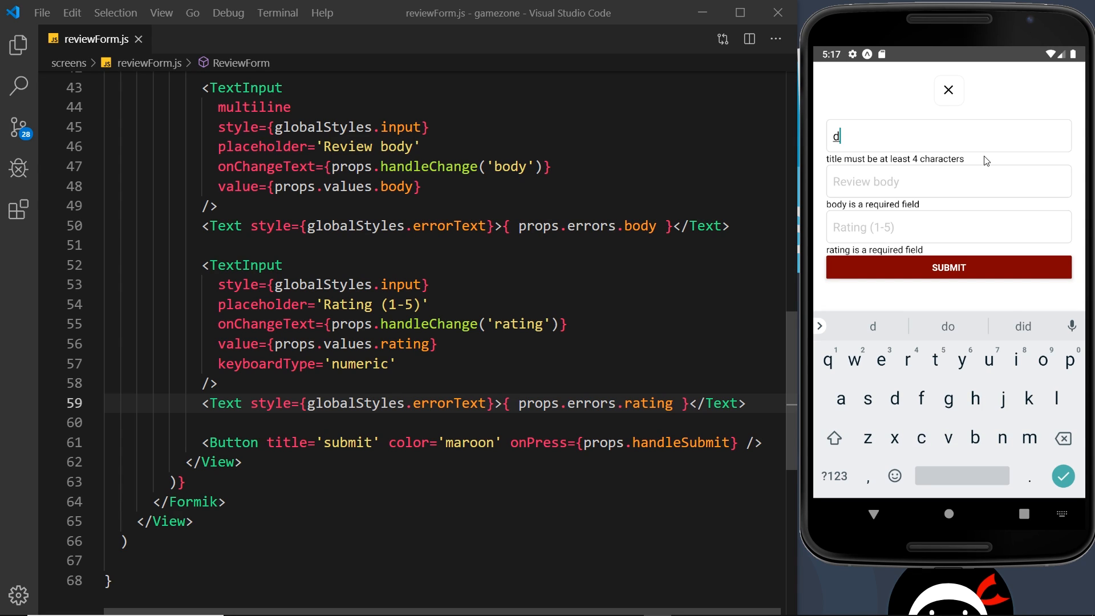
pyautogui.moveTo(948, 231)
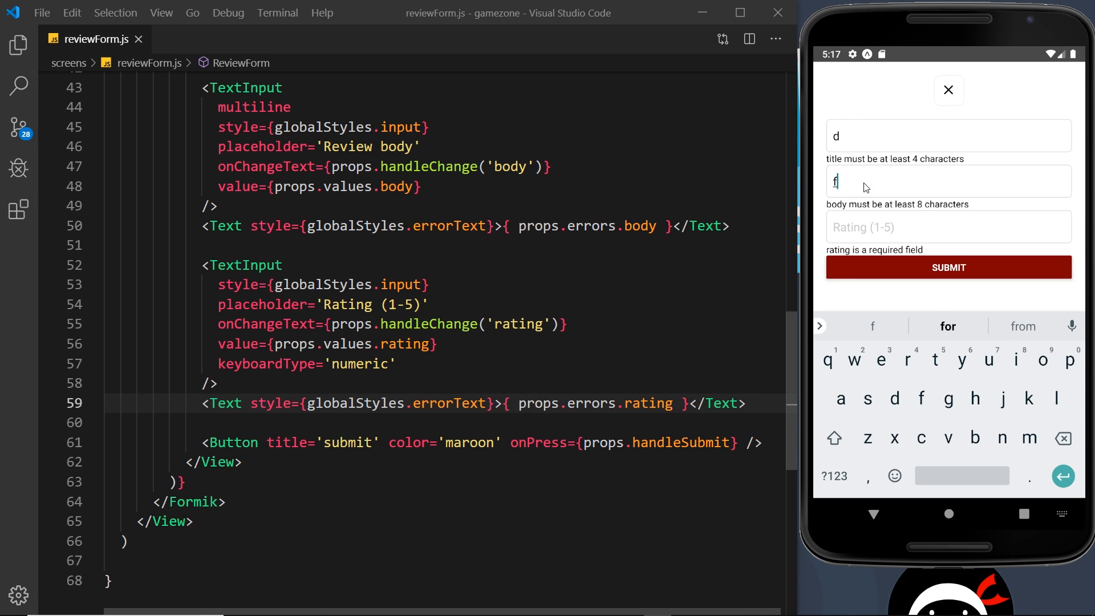
pyautogui.write('fdfgdfgdfgfg')
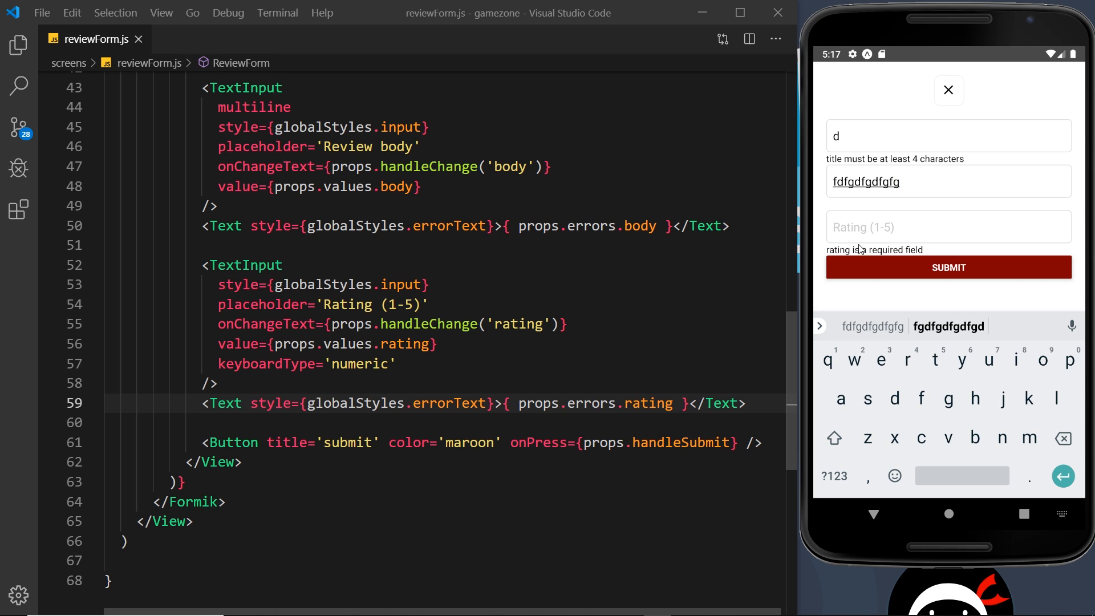
pyautogui.moveTo(872, 177)
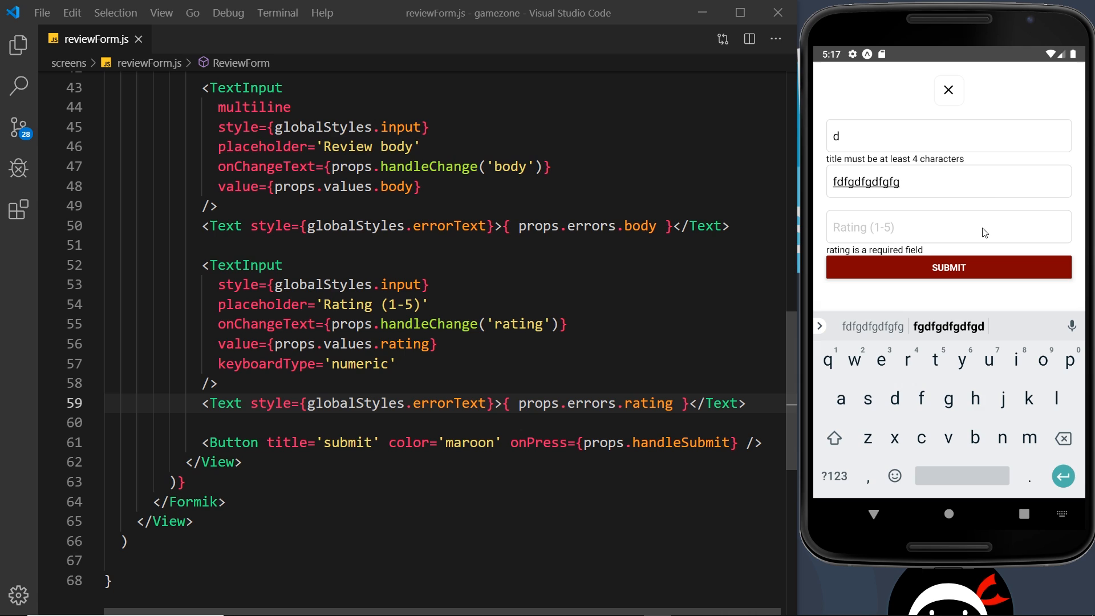
pyautogui.moveTo(921, 223)
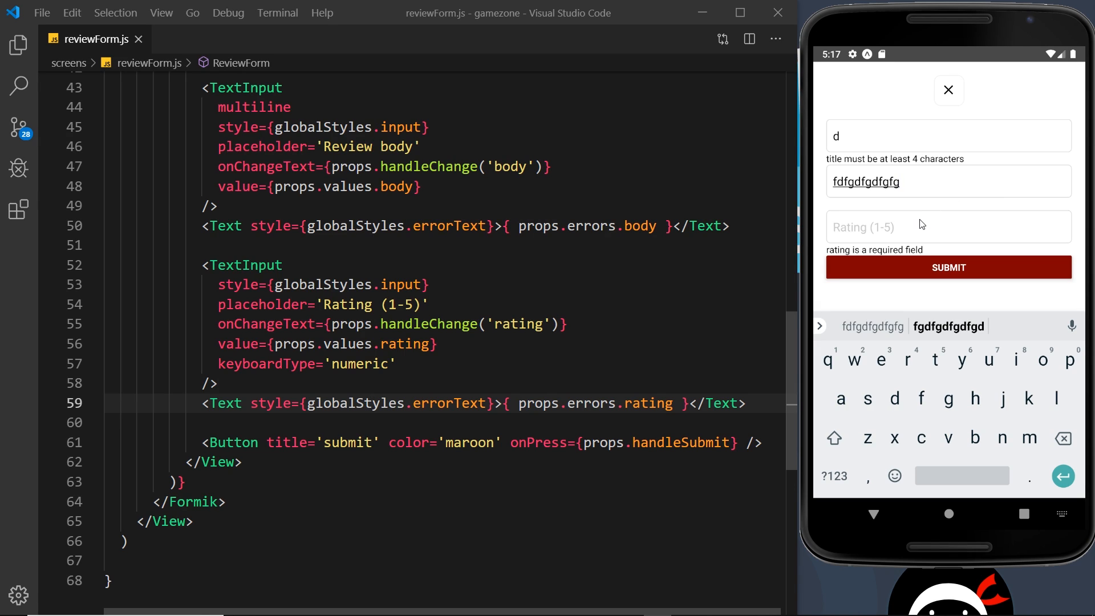
pyautogui.moveTo(919, 223)
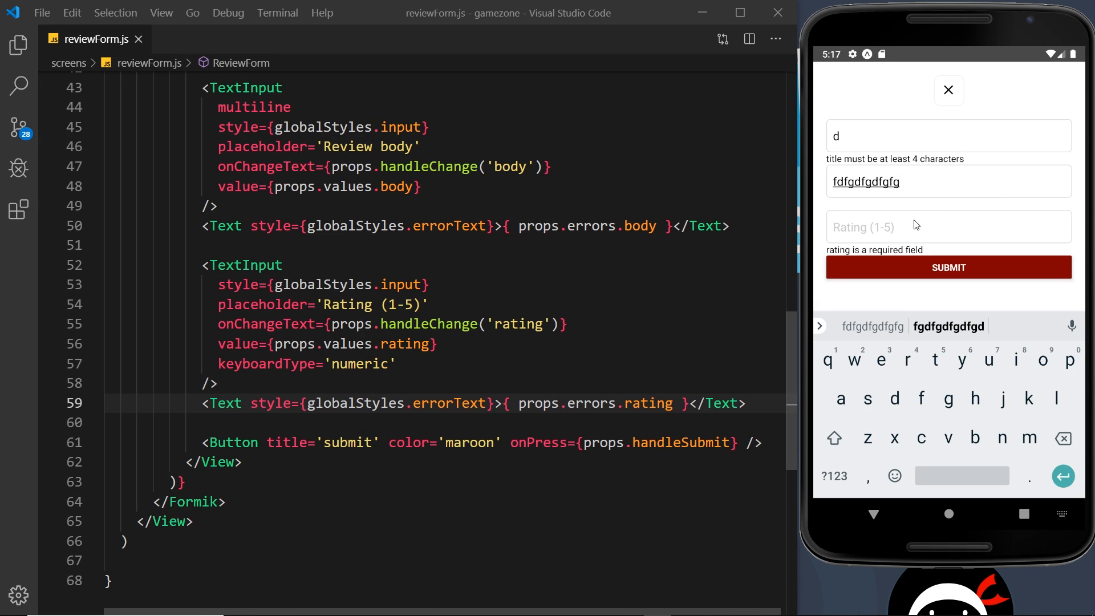
pyautogui.moveTo(924, 216)
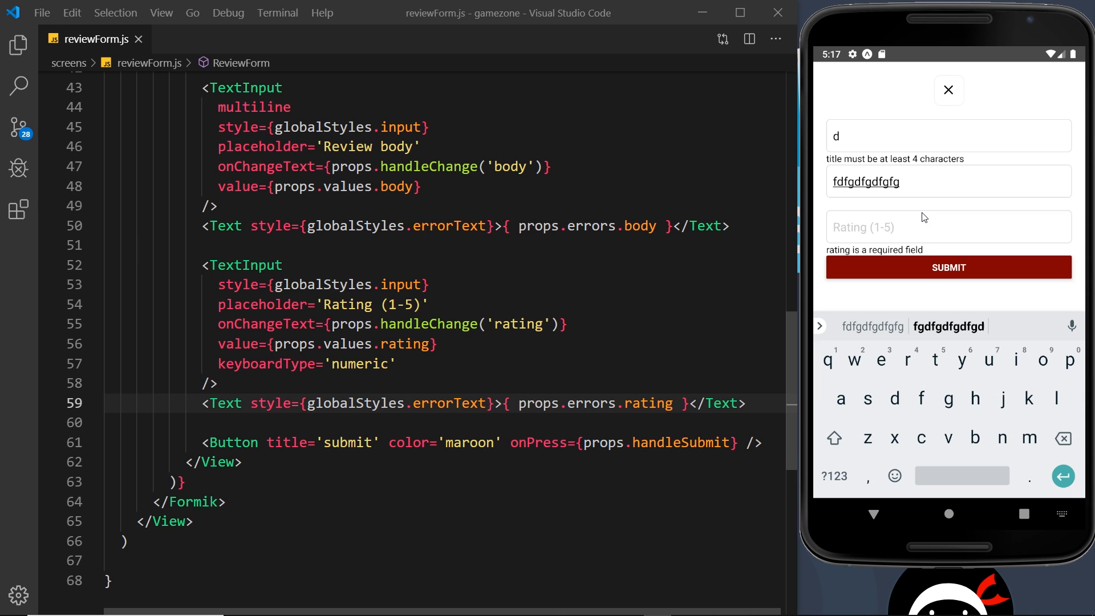
pyautogui.scroll(3)
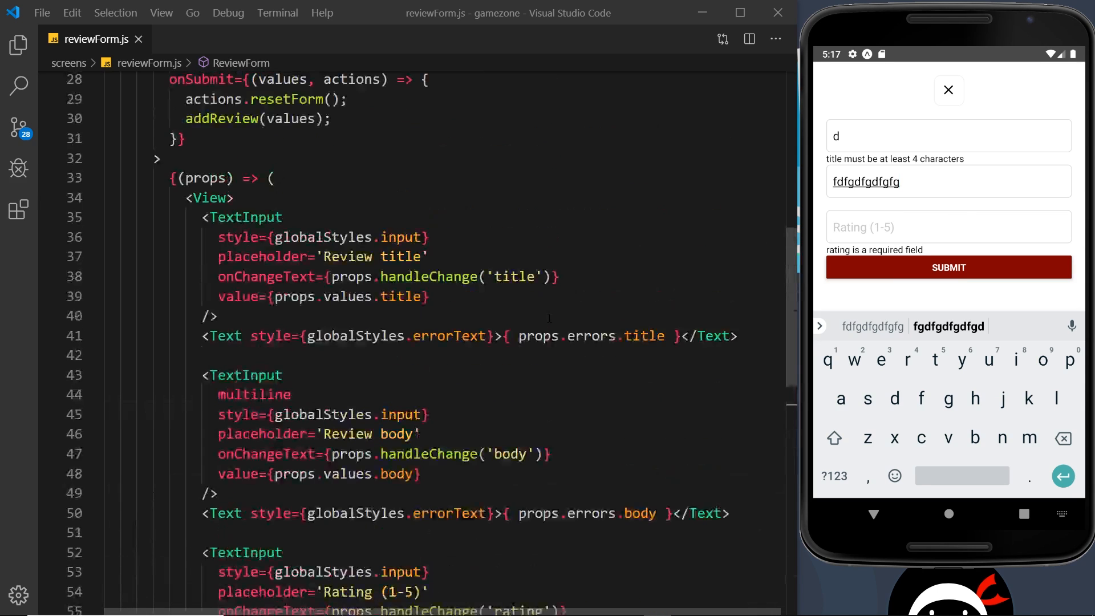
# Start the title error expression with props.touched and close the review form in the emulator.
pyautogui.scroll(3)
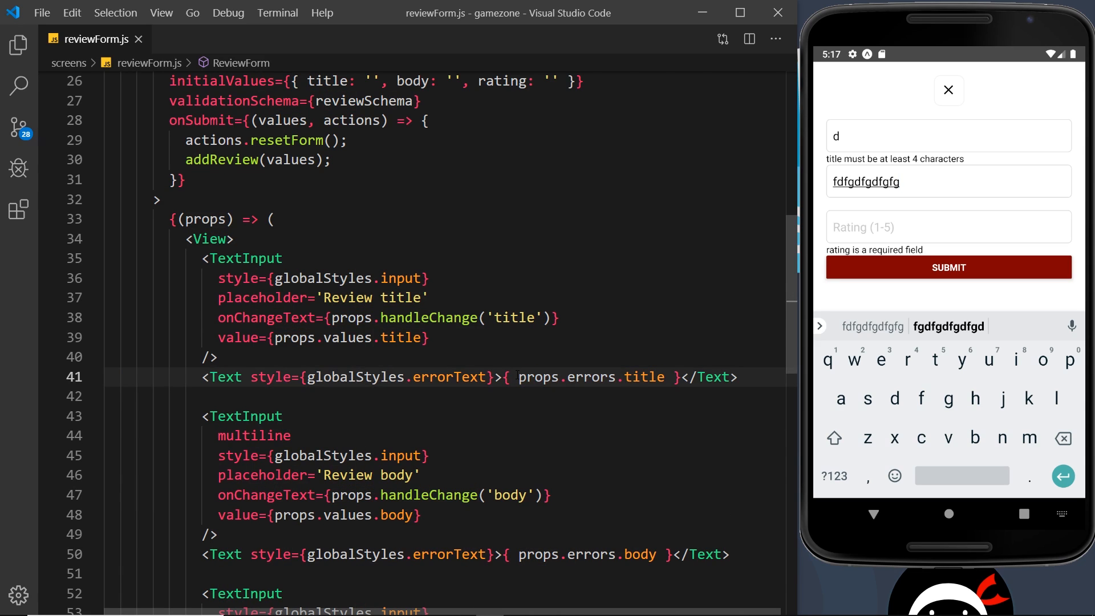
pyautogui.write('prop')
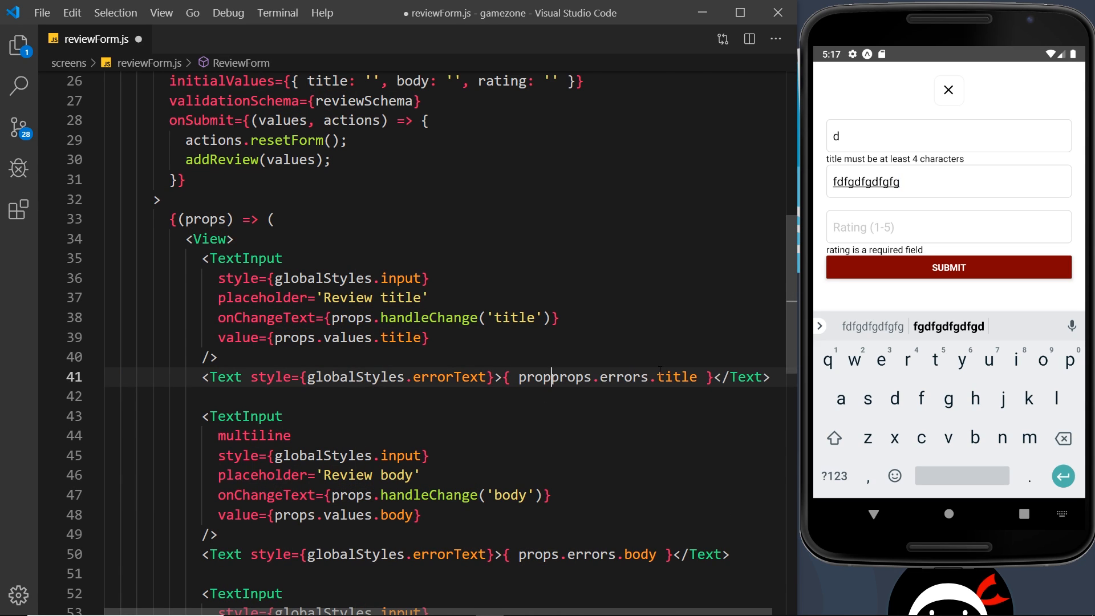
pyautogui.write('touched.title &&')
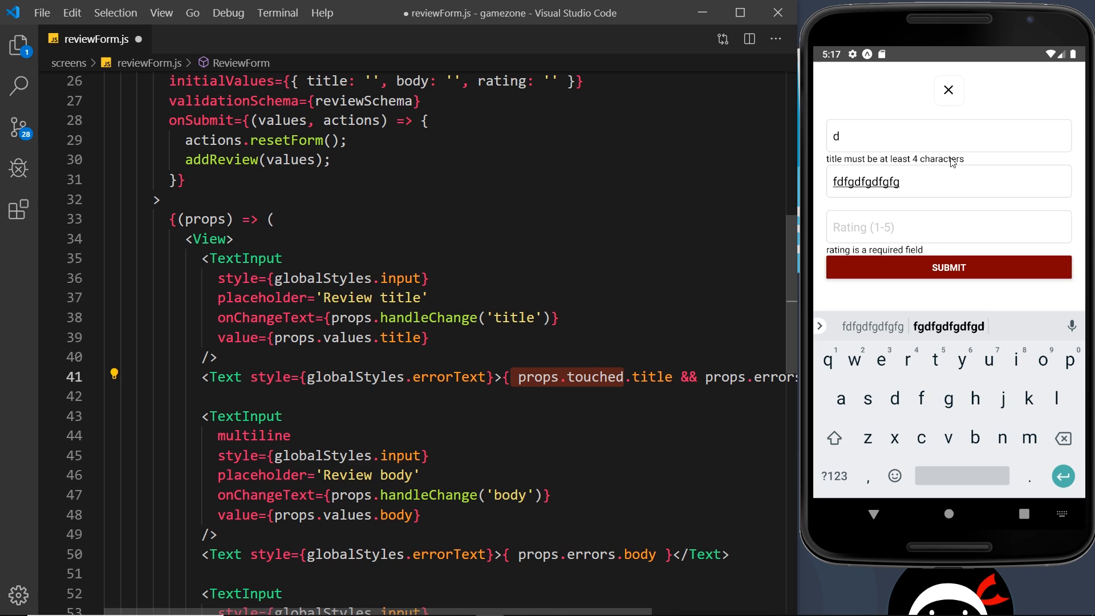
pyautogui.click(300, 435)
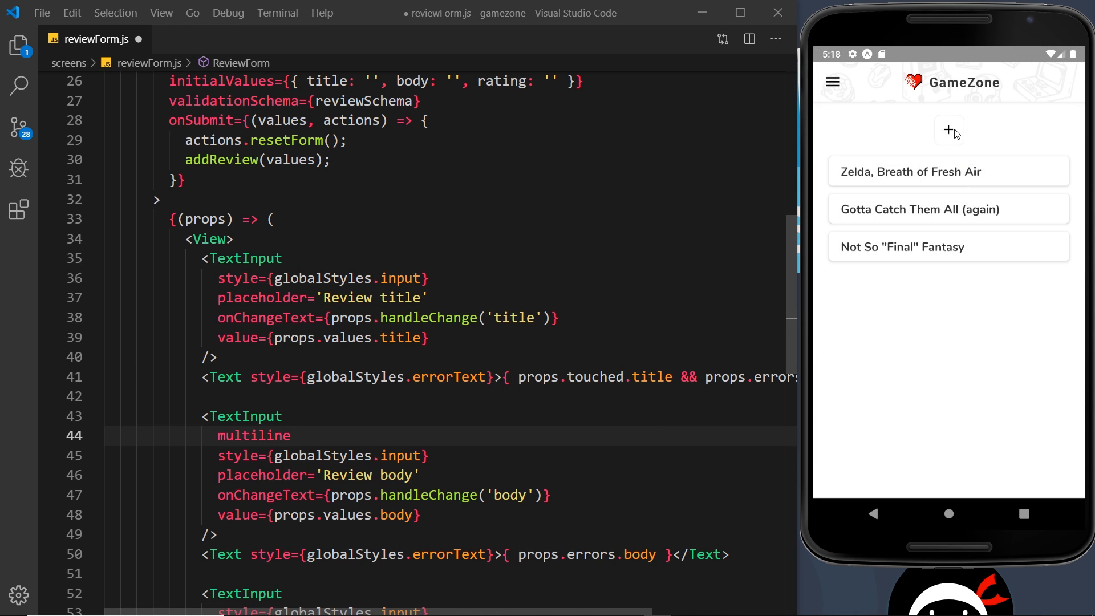
pyautogui.click(949, 130)
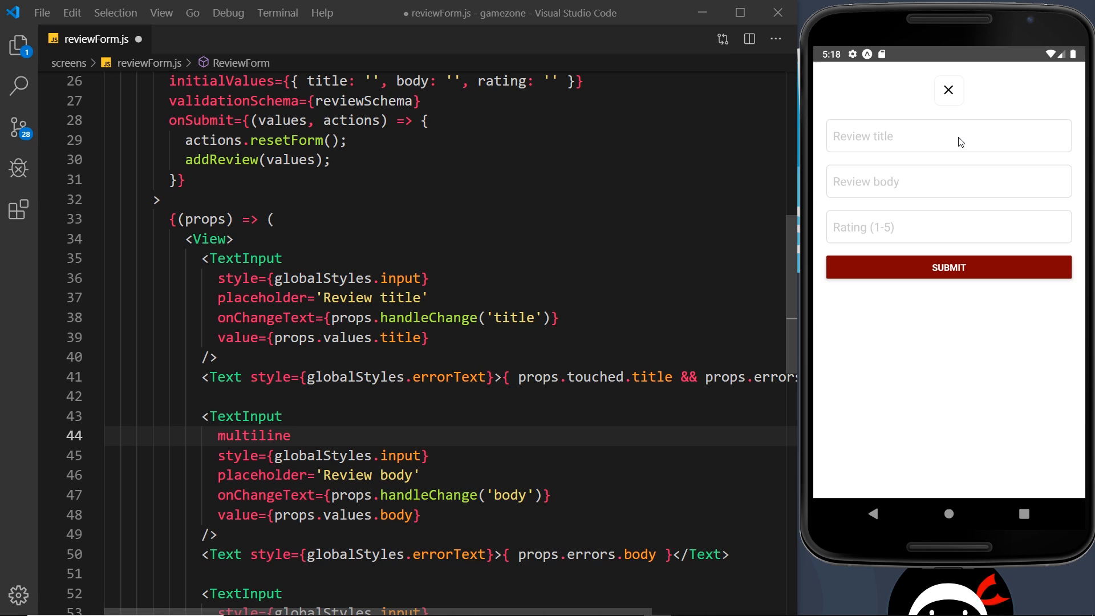
pyautogui.click(948, 226)
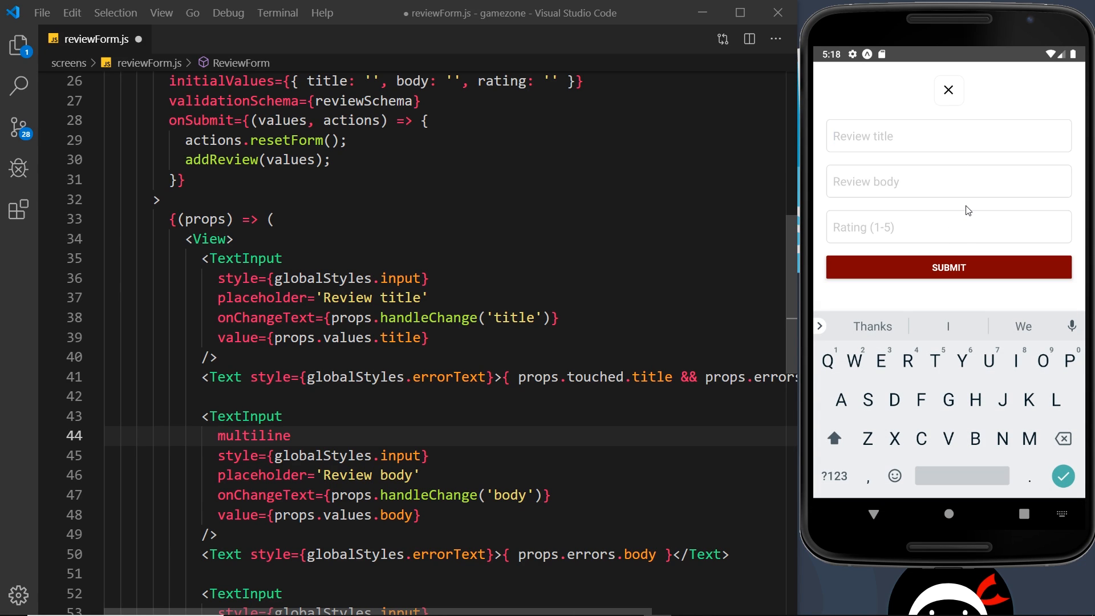
pyautogui.click(948, 90)
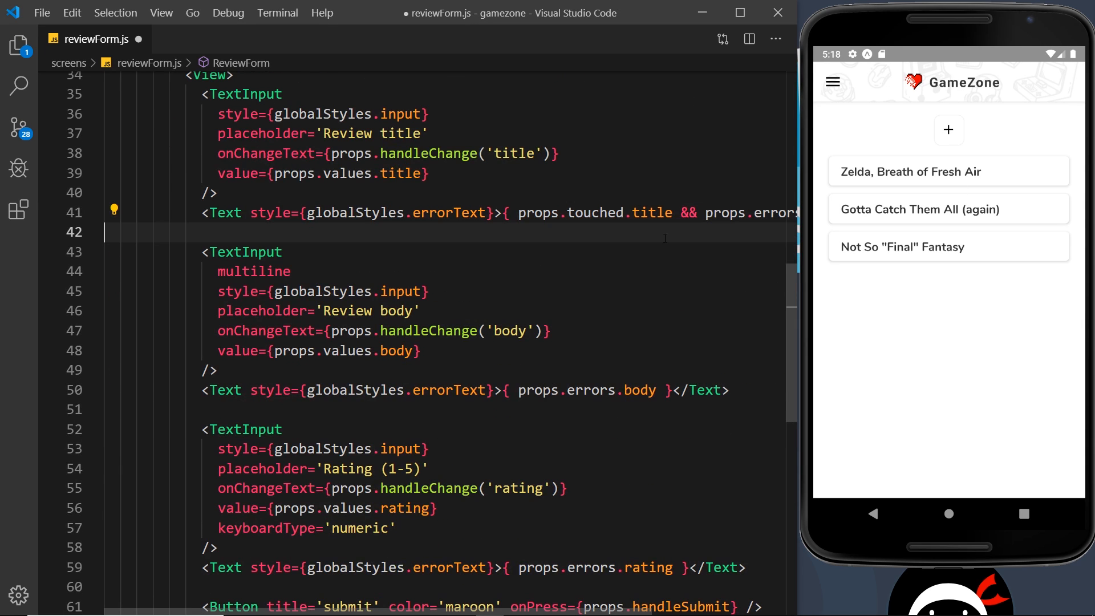
# Complete the title error line as props.touched.title && props.errors.title.
pyautogui.doubleClick(594, 212)
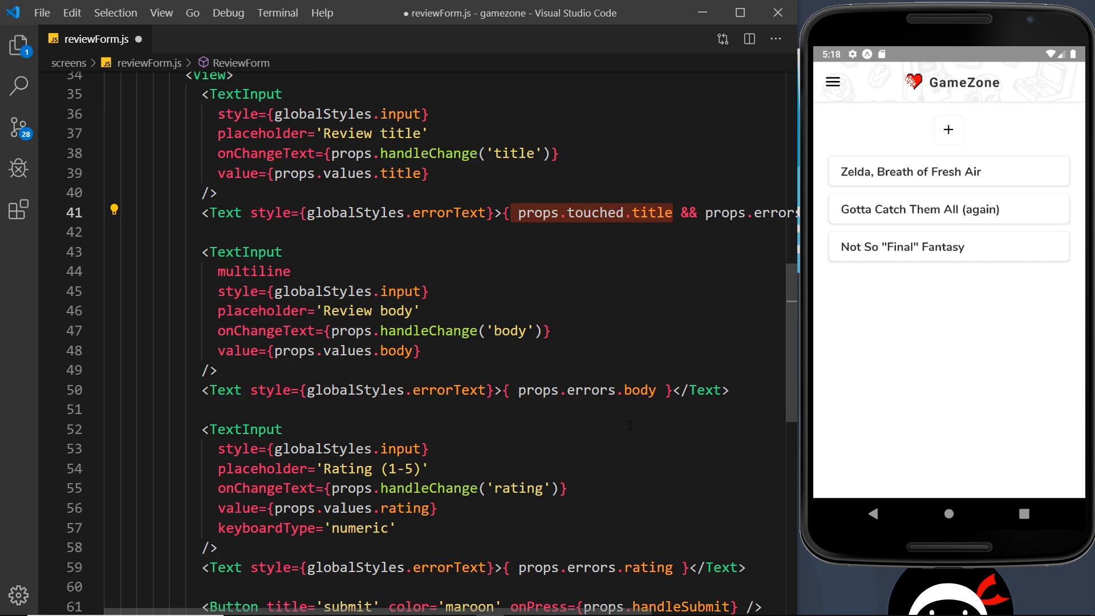
pyautogui.scroll(3)
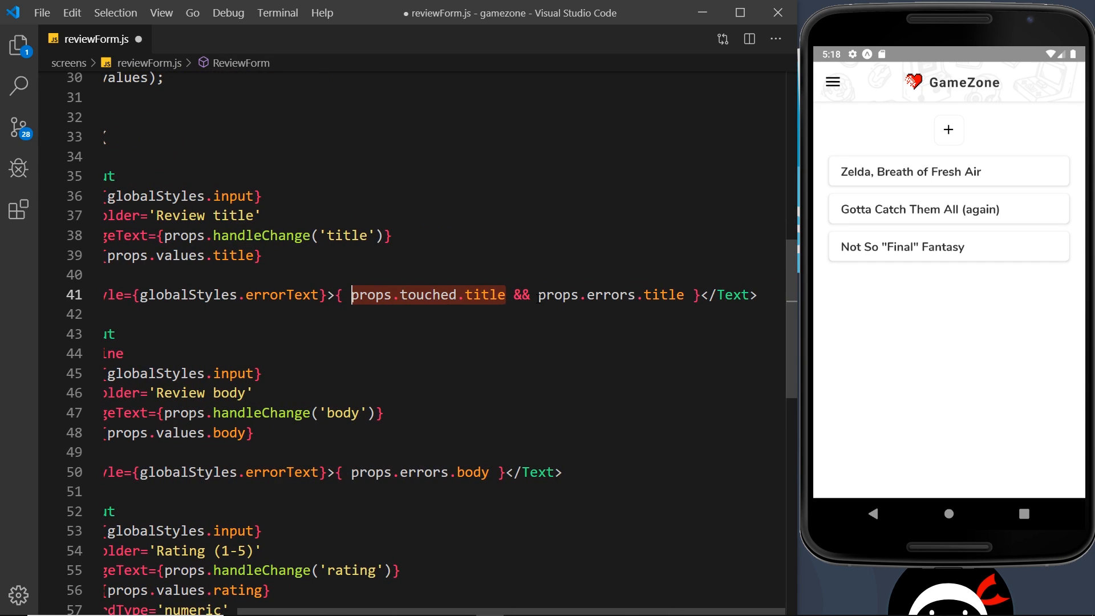
pyautogui.click(664, 295)
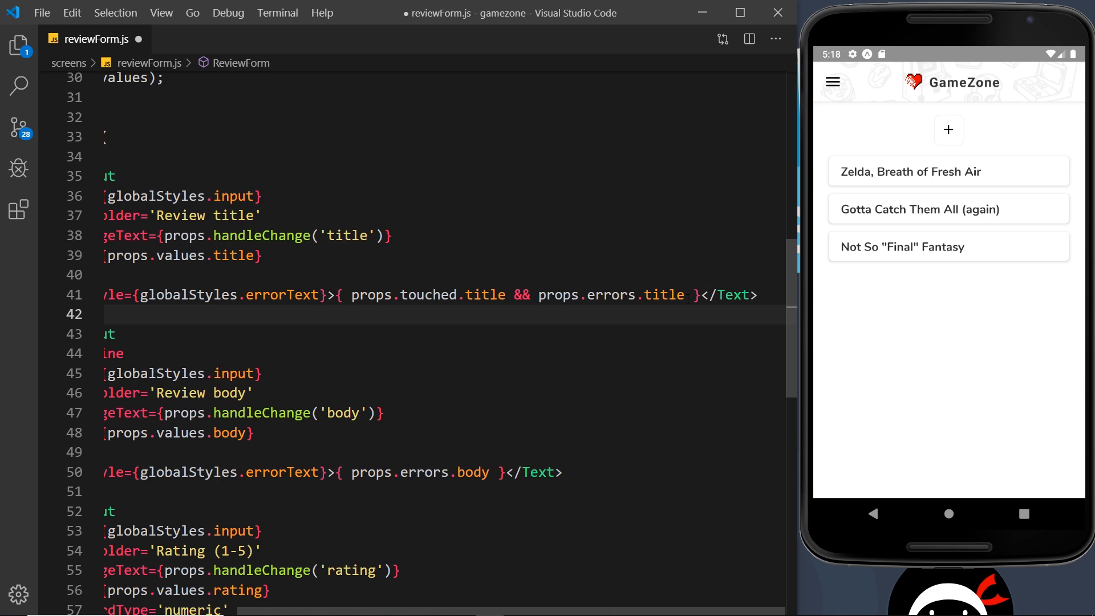
pyautogui.hscroll(-3)
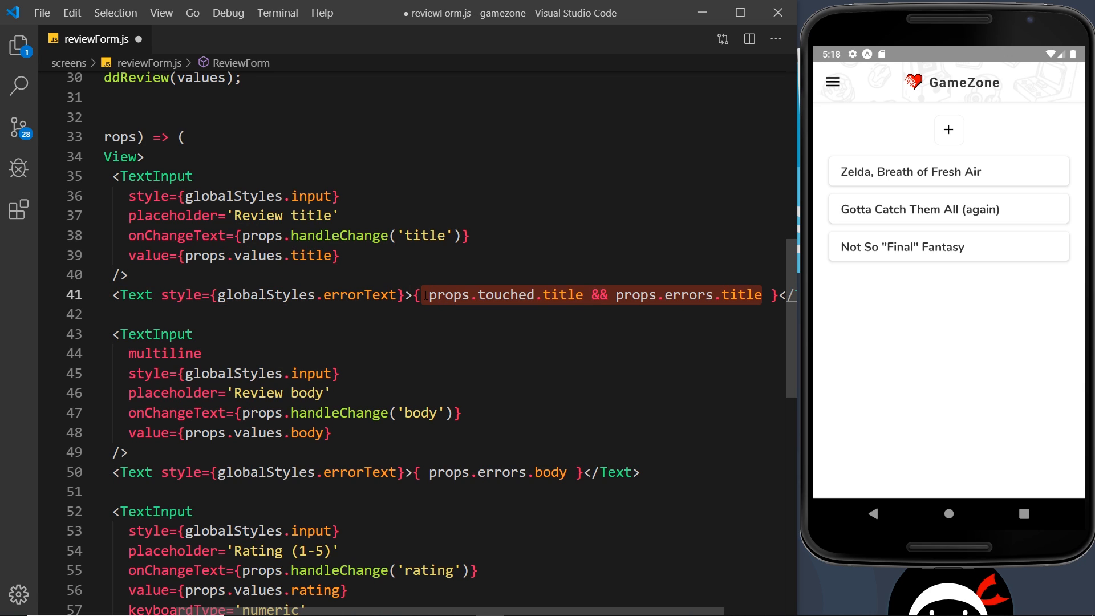
pyautogui.click(592, 294)
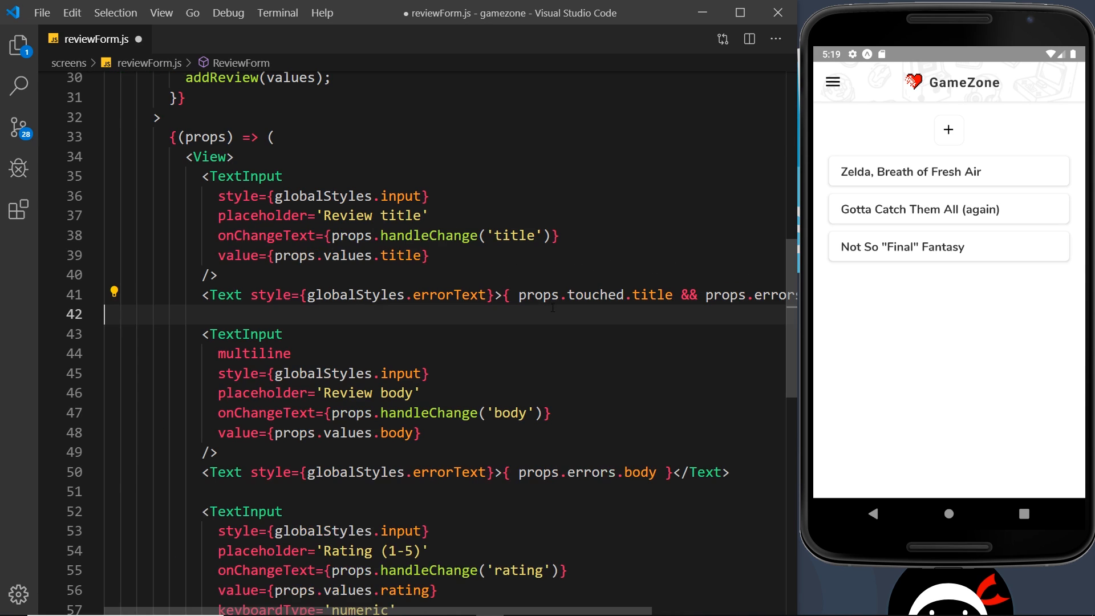
# Prefix the body and rating errors with props.touched.body && and props.touched.rating &&.
pyautogui.click(658, 294)
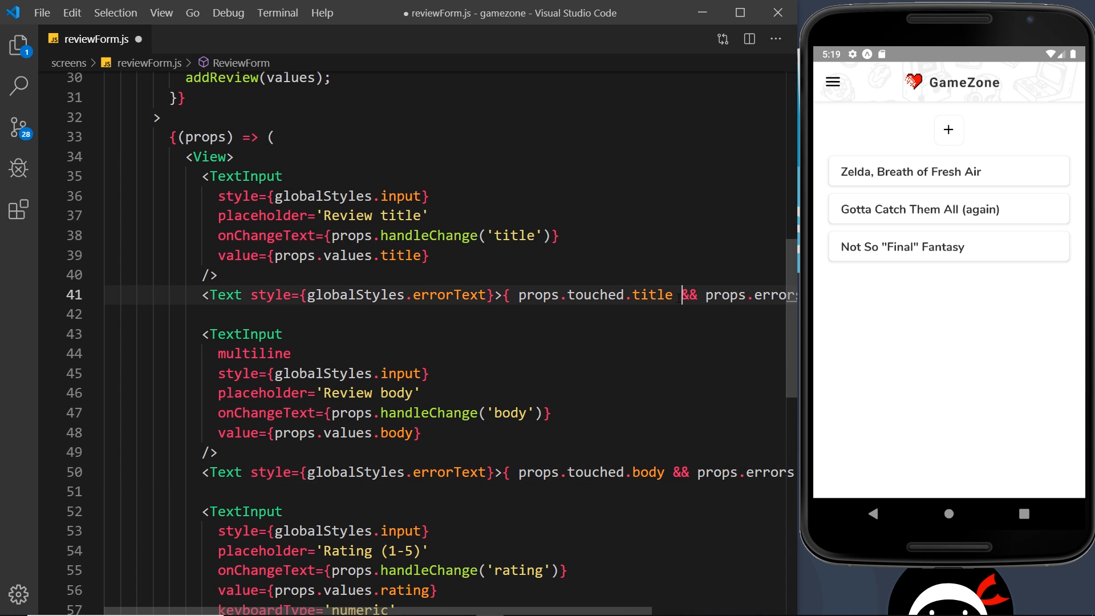
pyautogui.scroll(-3)
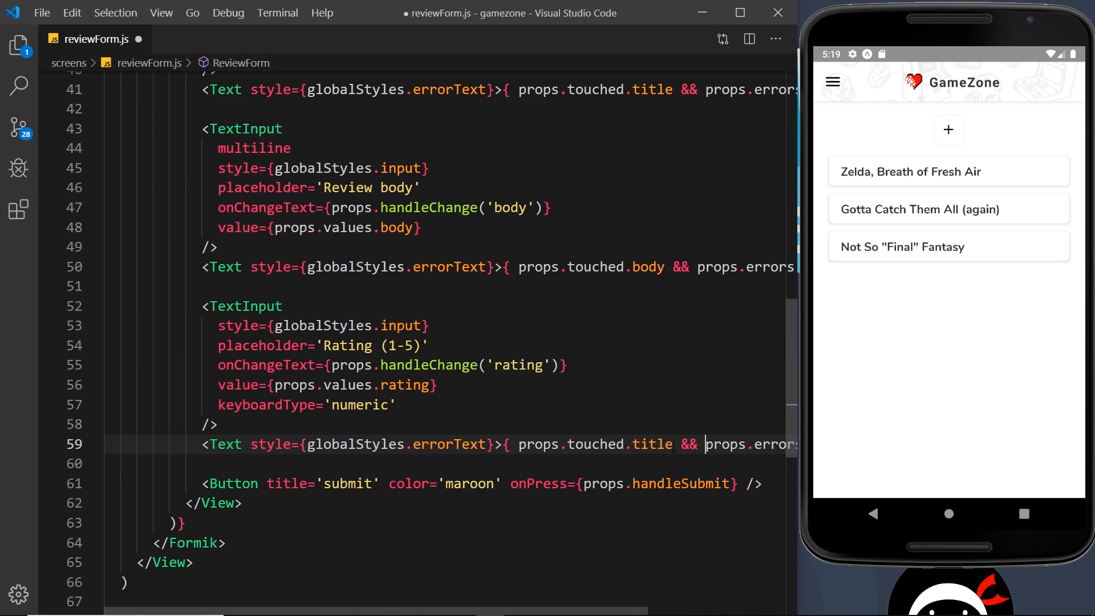
pyautogui.write('rating')
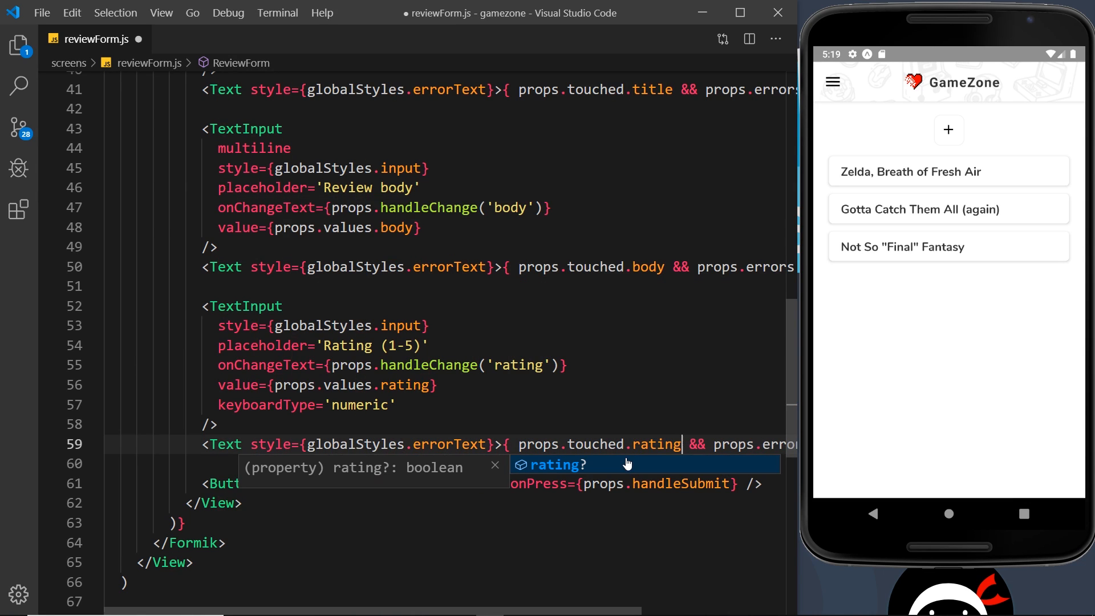
pyautogui.press('ctrl+s')
pyautogui.write('sdfdfsd')
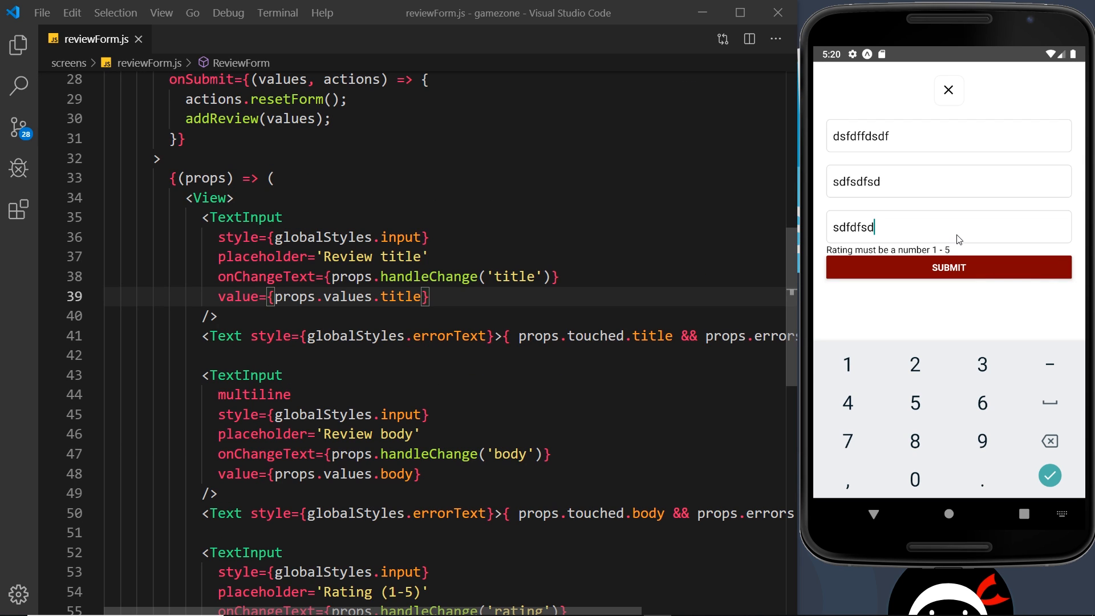
pyautogui.moveTo(967, 253)
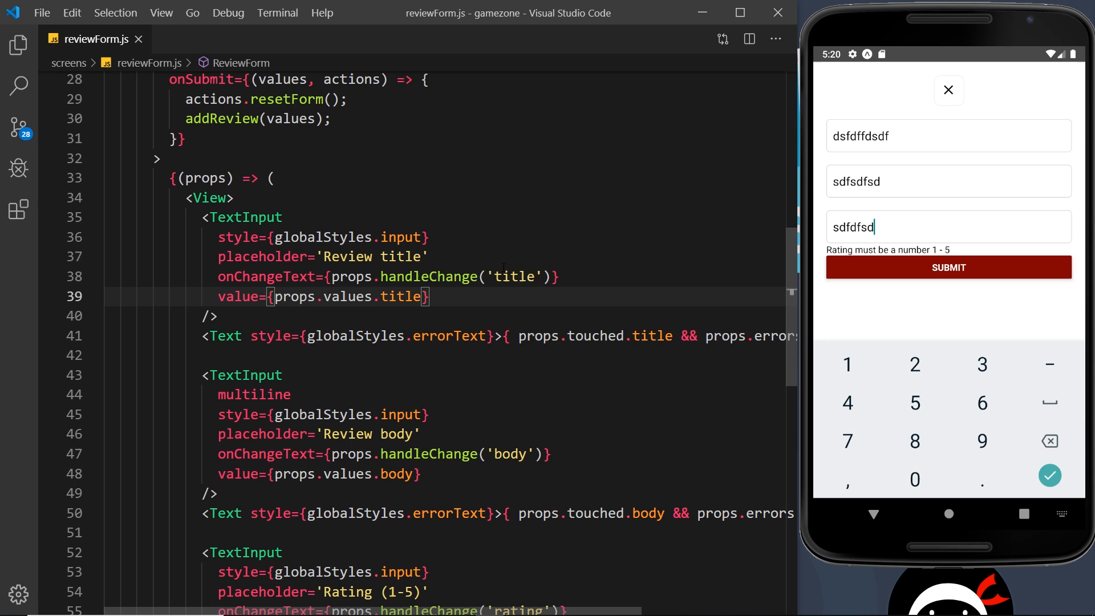
# Begin an onBlur prop on the title TextInput.
pyautogui.write('onBlur={')
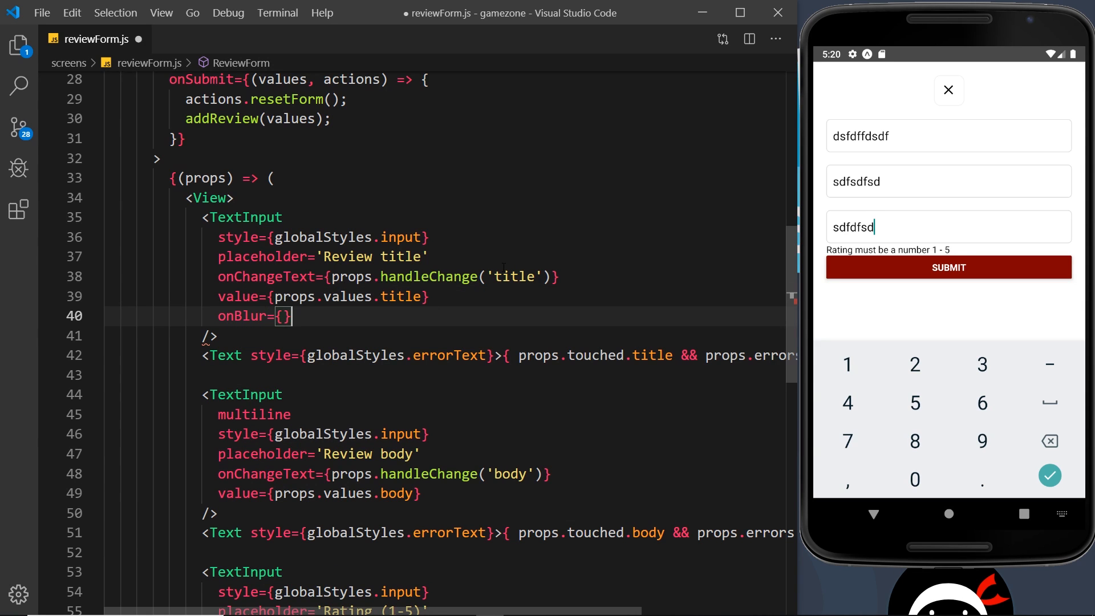
# Set onBlur={props.handleBlur('title')} on the title input and copy it to body and rating with their own names.
pyautogui.write('props.')
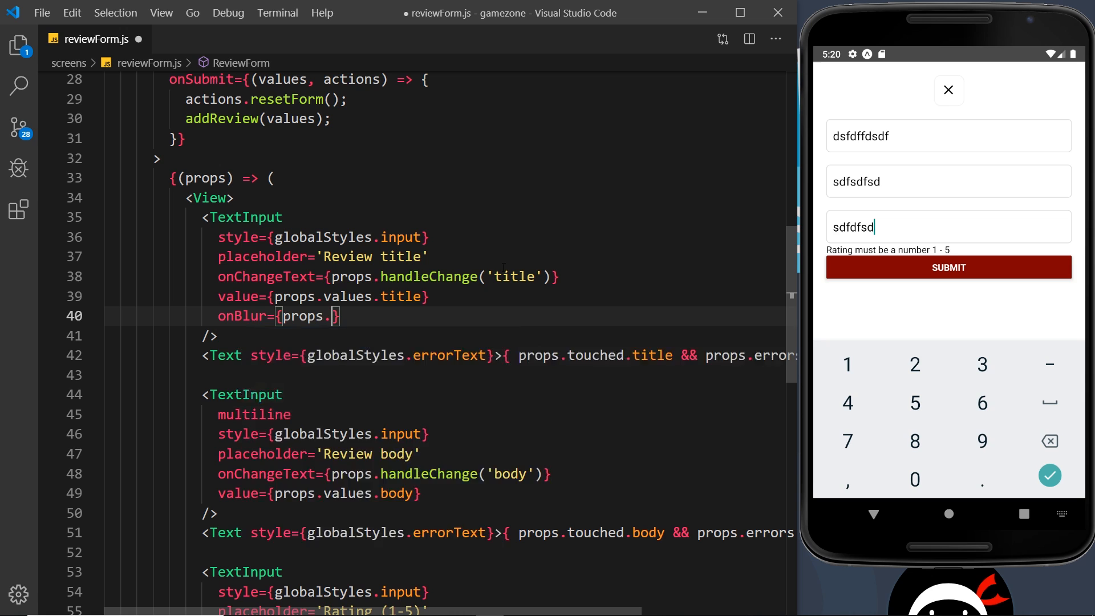
pyautogui.write('handleBlur(')
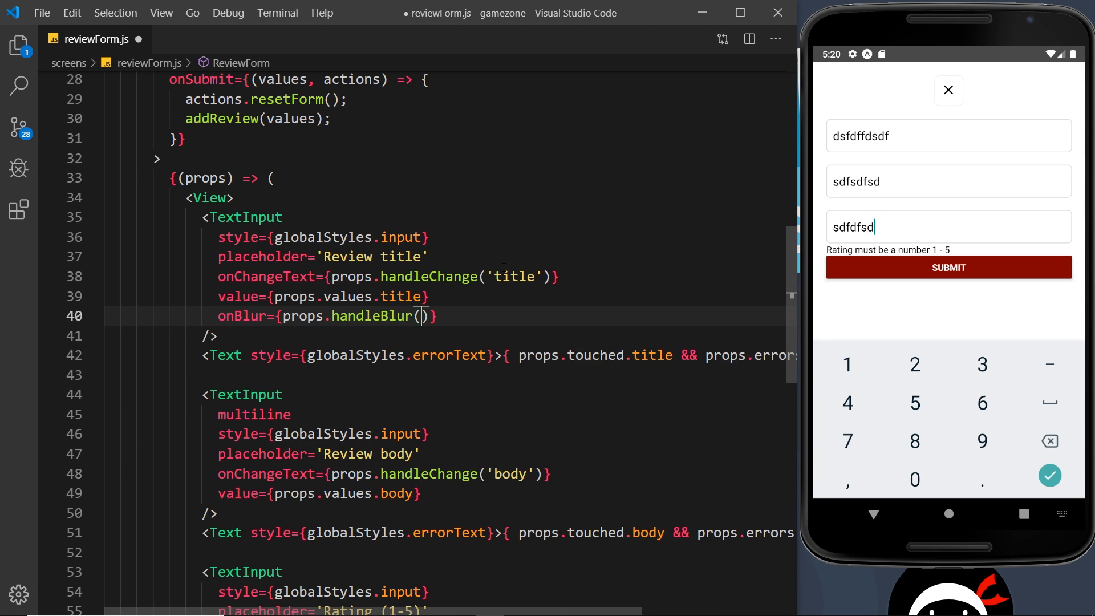
pyautogui.write("'title'")
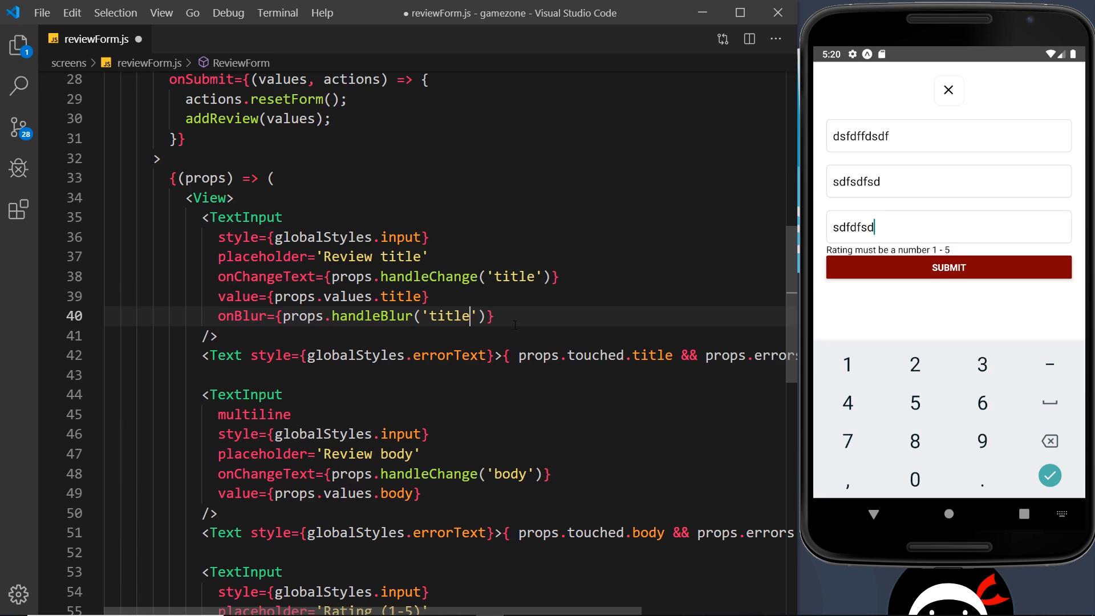
pyautogui.doubleClick(244, 316)
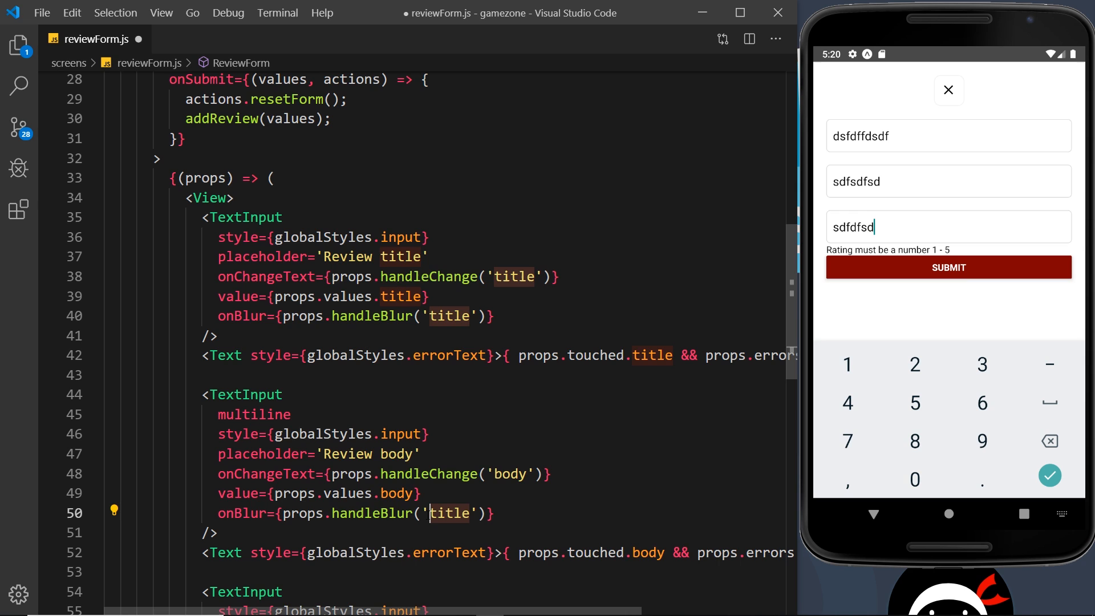
pyautogui.scroll(-3)
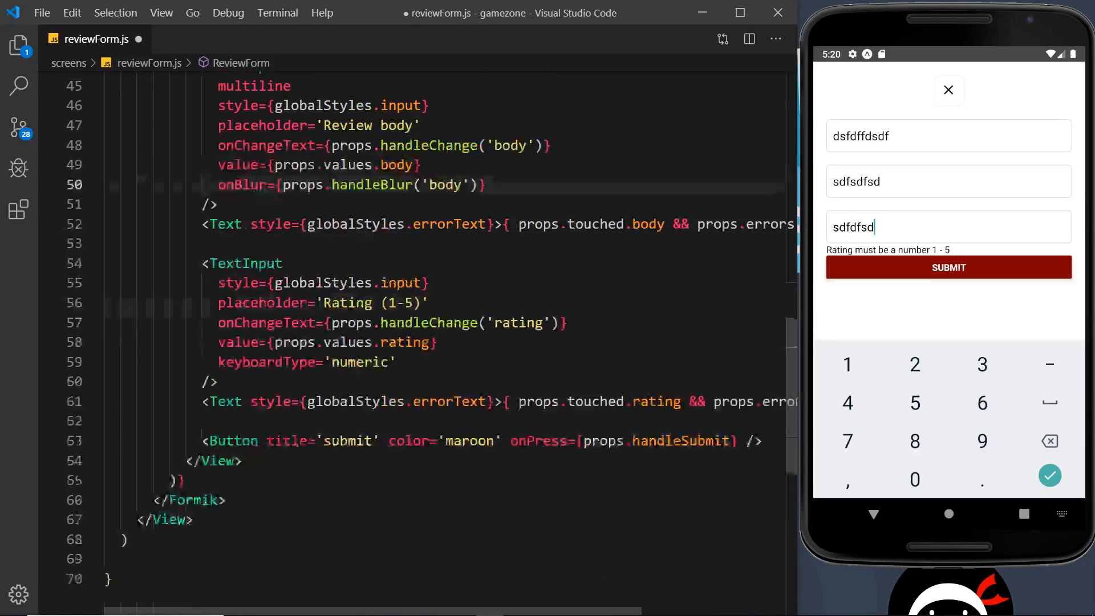
pyautogui.write("onBlur={props.handleBlur('title')}")
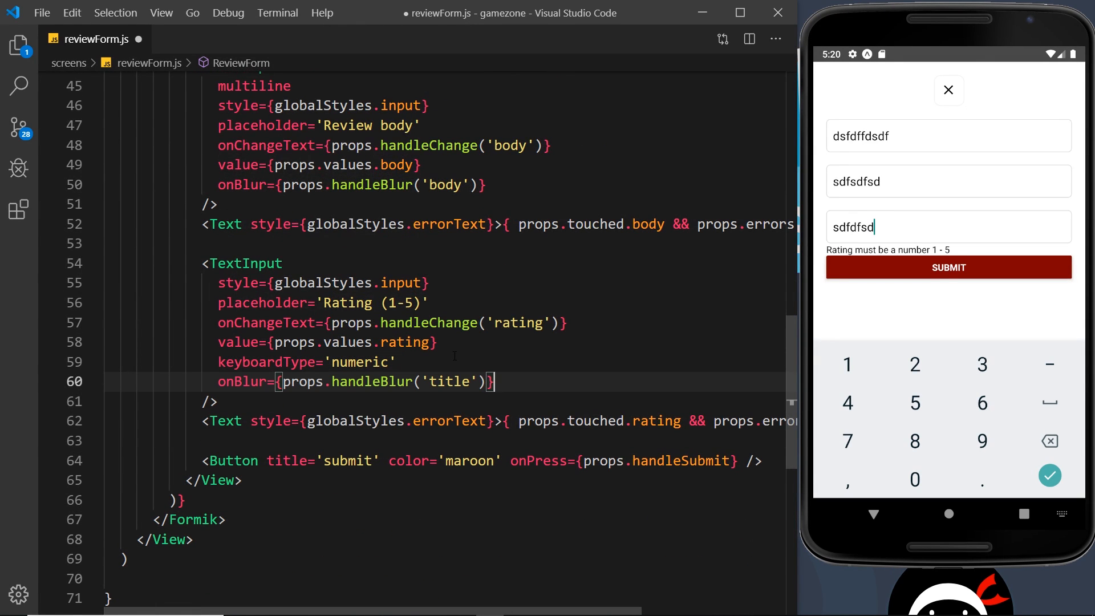
pyautogui.write('rating')
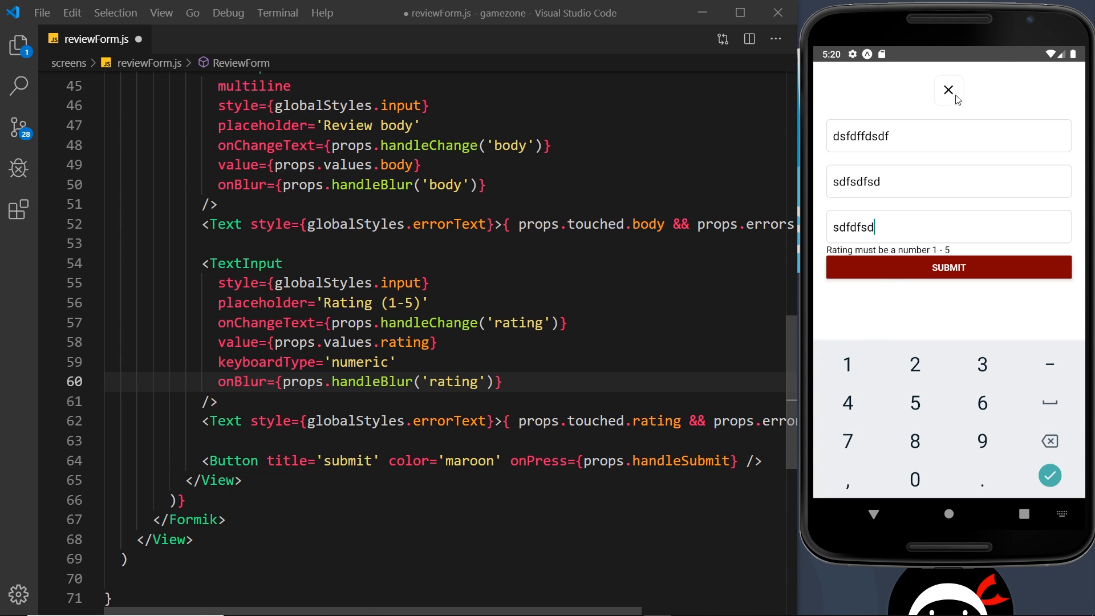
# In the emulator type a short title and move between title and body fields to see each error appear on blur.
pyautogui.click(948, 90)
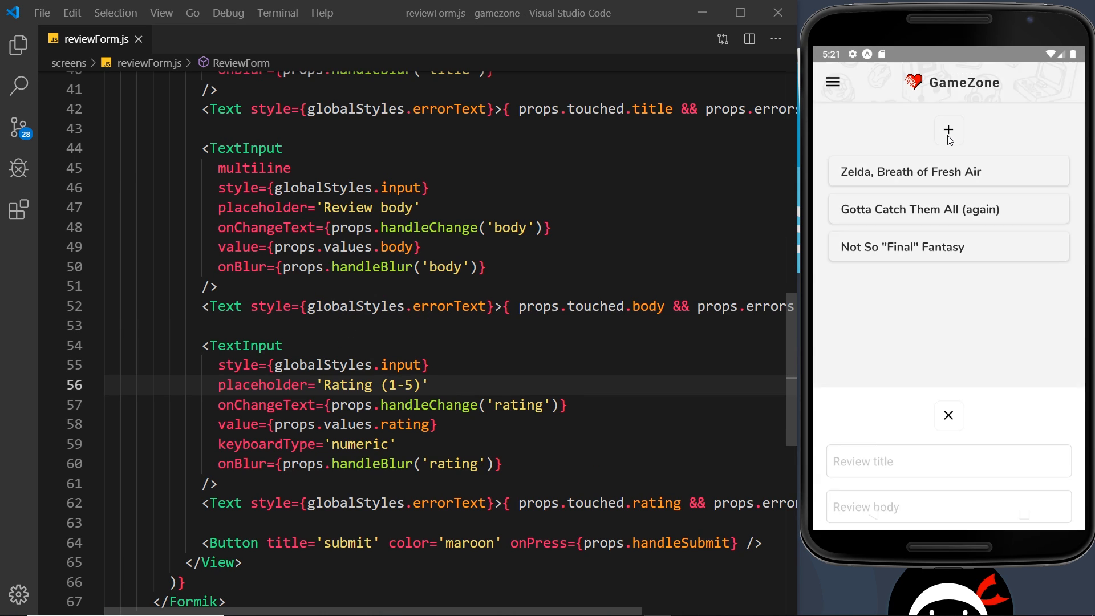
pyautogui.write('sa')
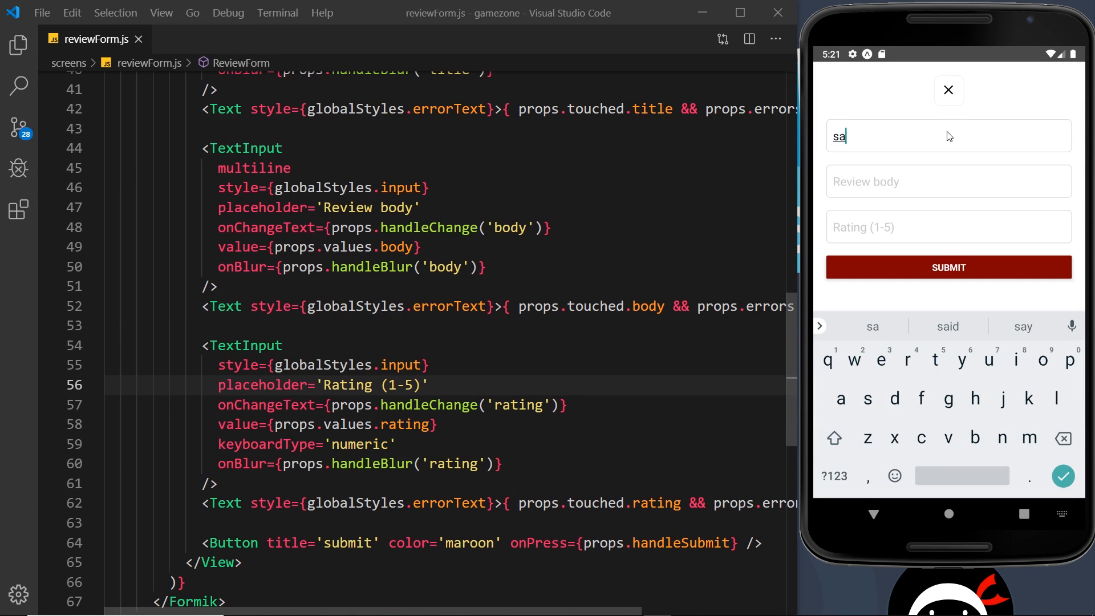
pyautogui.write('as')
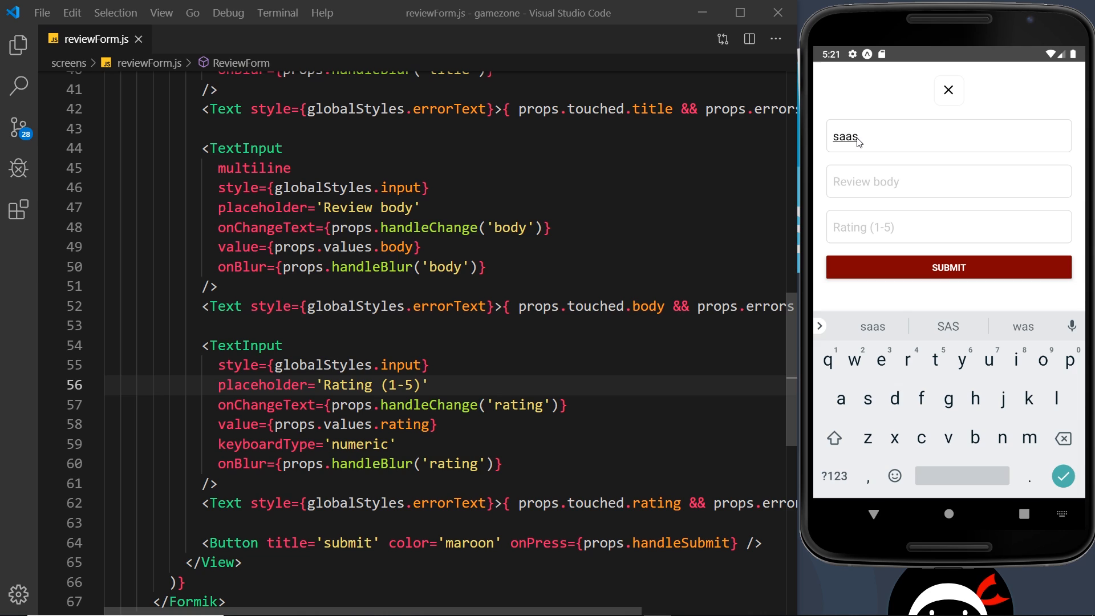
pyautogui.click(1062, 438)
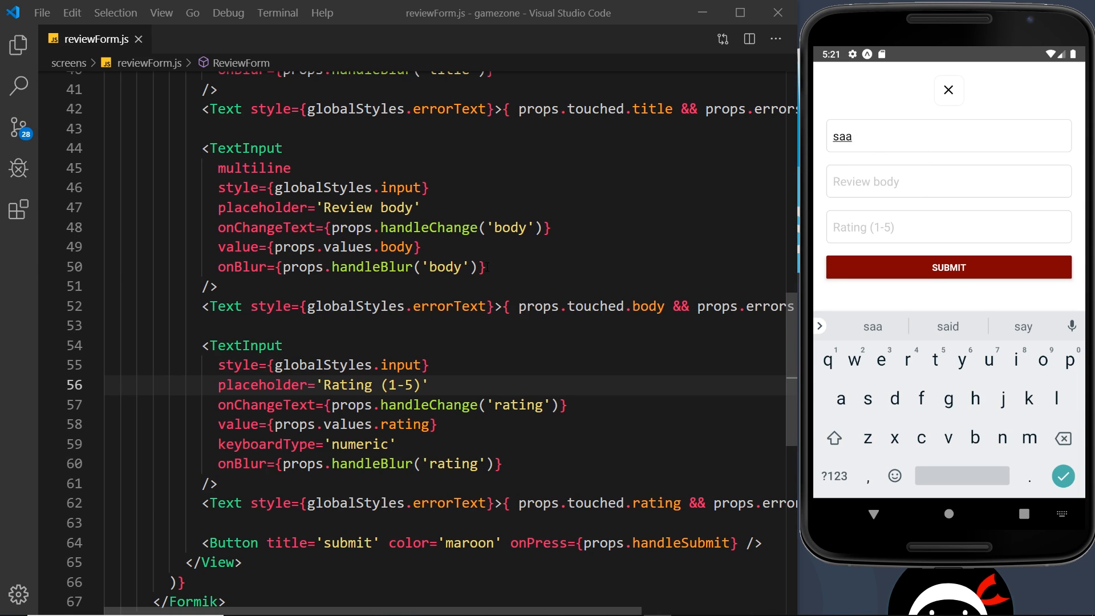
pyautogui.click(949, 181)
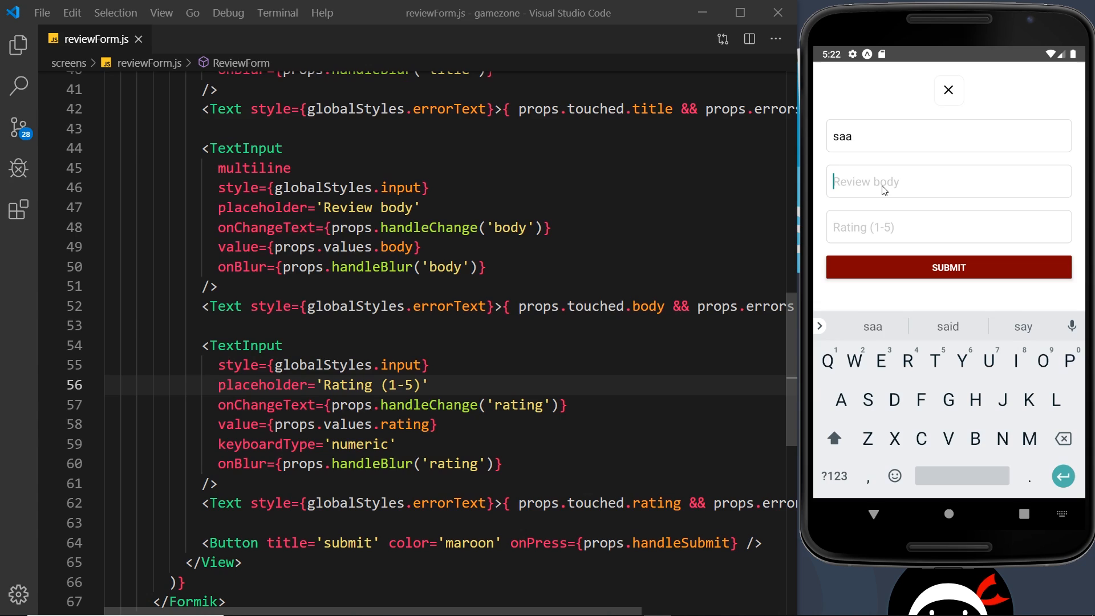
pyautogui.click(948, 181)
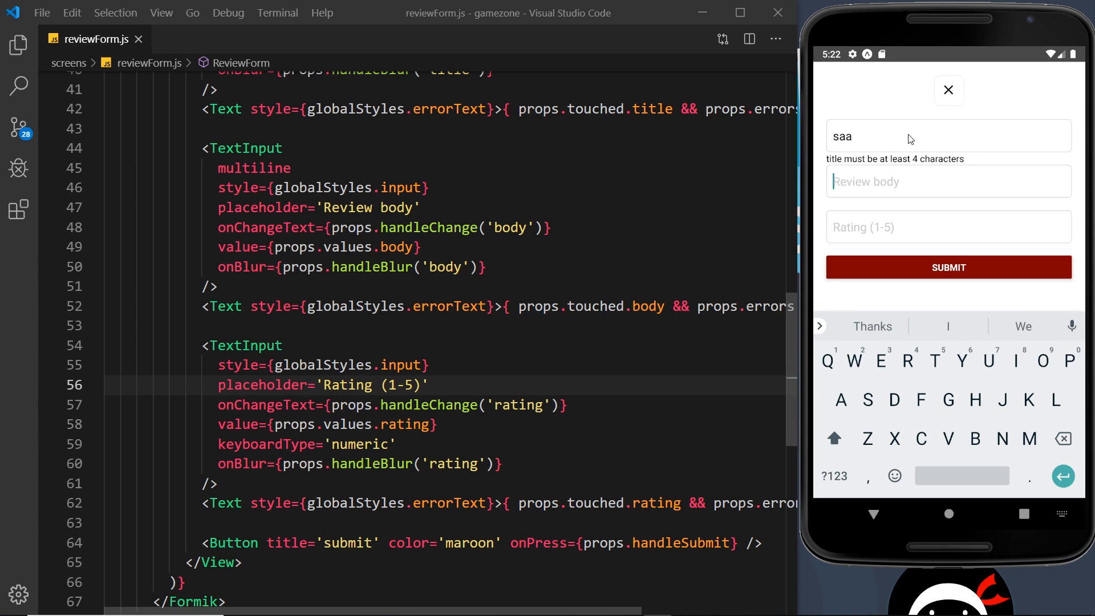
pyautogui.click(949, 182)
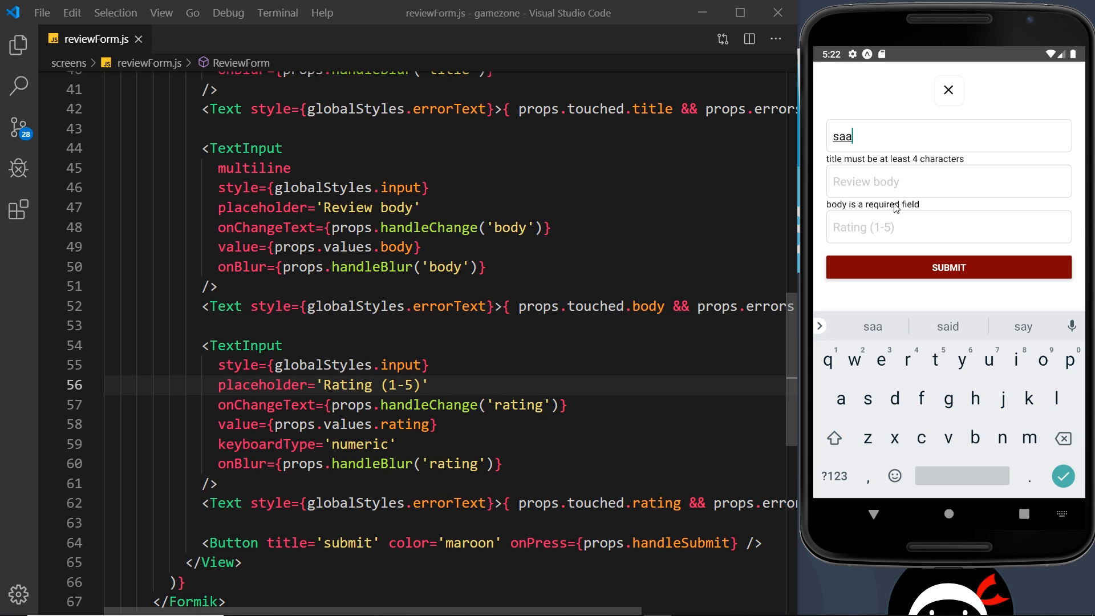
# Fill the body with 'dfgfdgfdfdgfdg', touch the rating field, submit the review and reopen the form.
pyautogui.write('dfgfd')
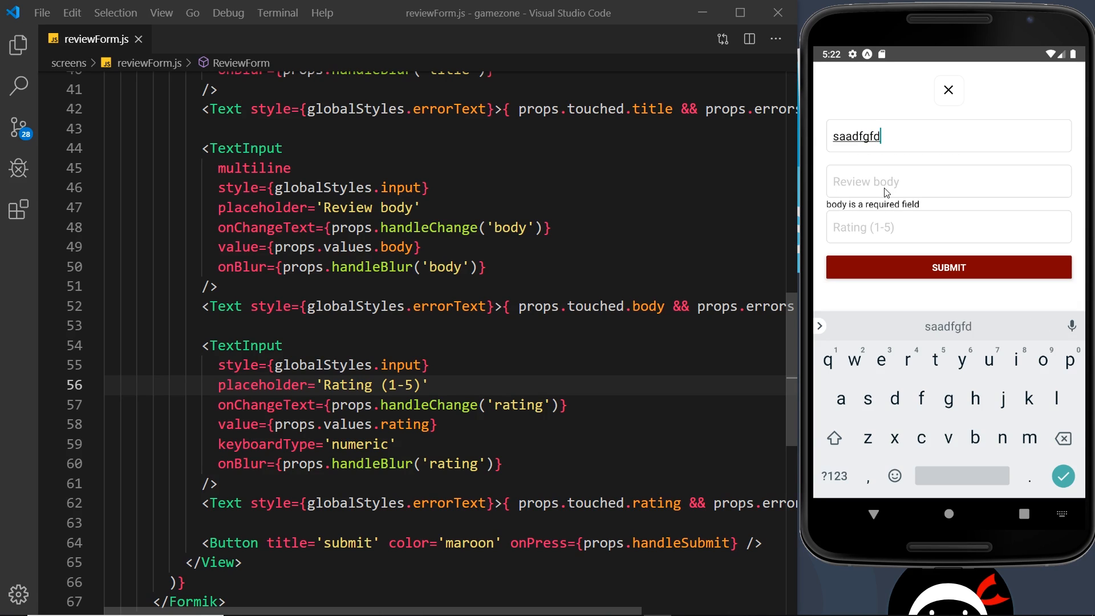
pyautogui.write('gfdfdgfdg')
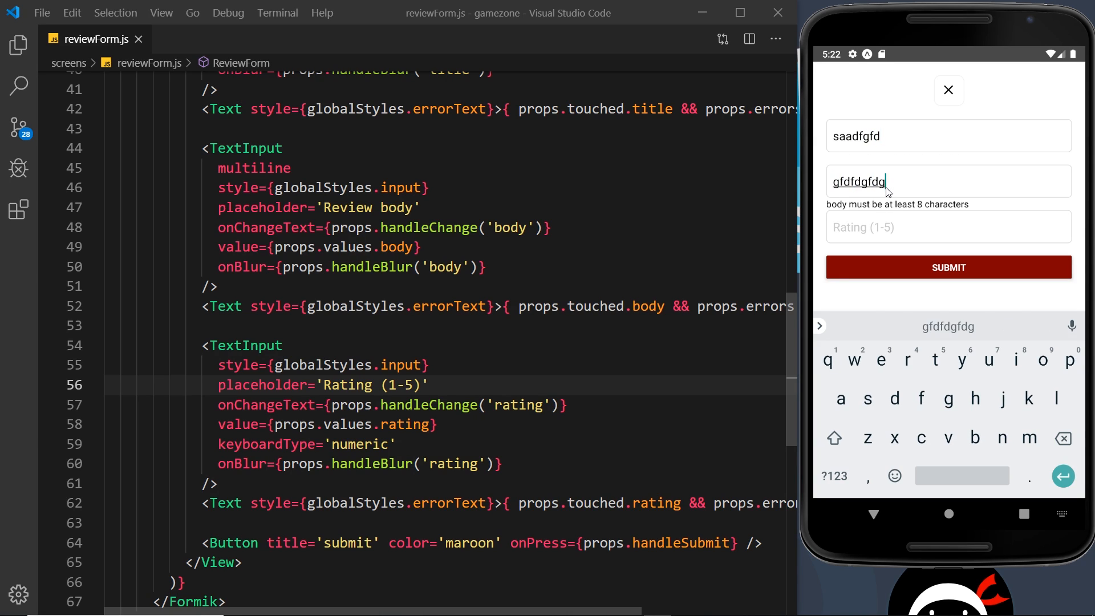
pyautogui.click(948, 227)
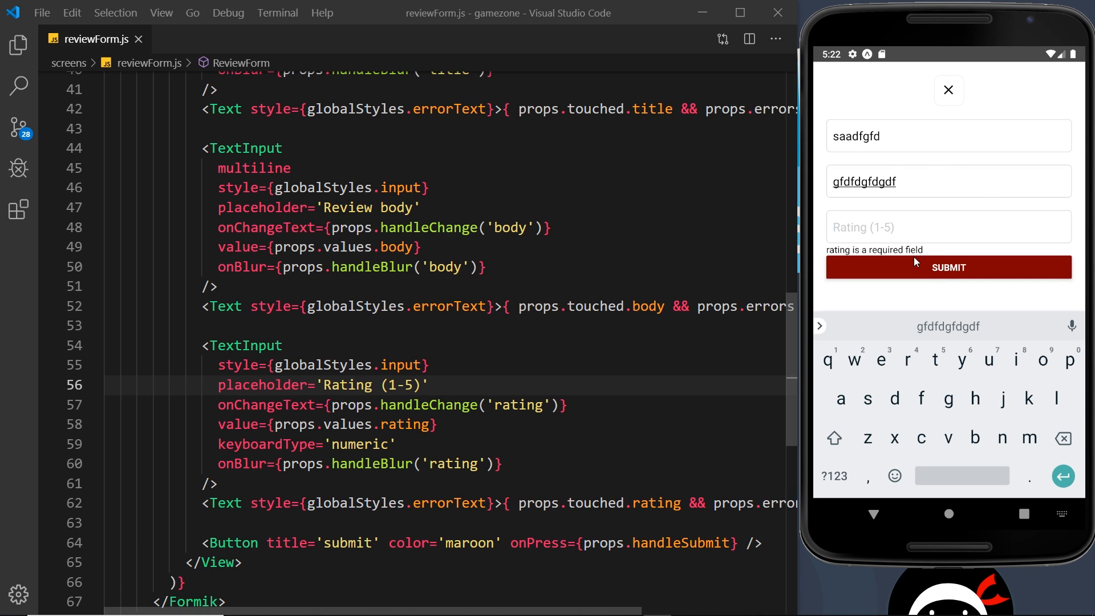
pyautogui.moveTo(895, 233)
pyautogui.write('5')
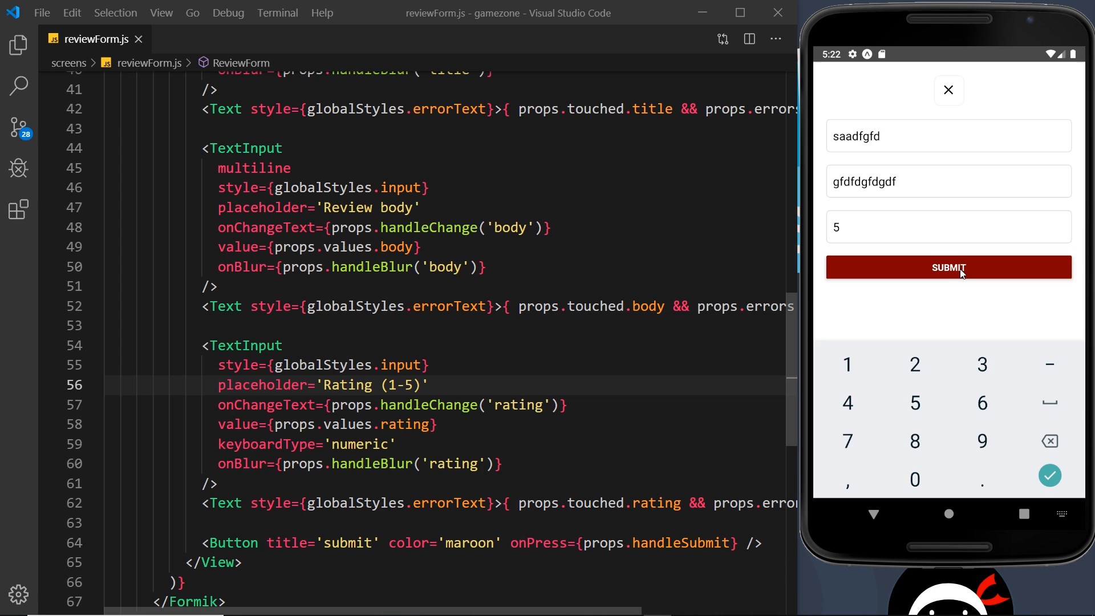
pyautogui.click(948, 267)
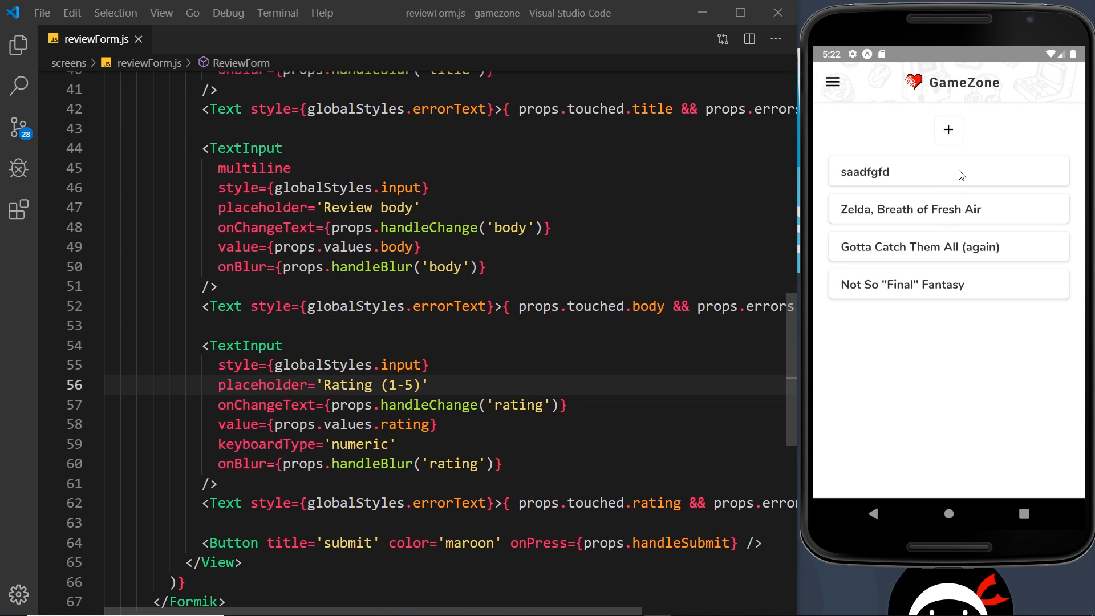
pyautogui.click(949, 130)
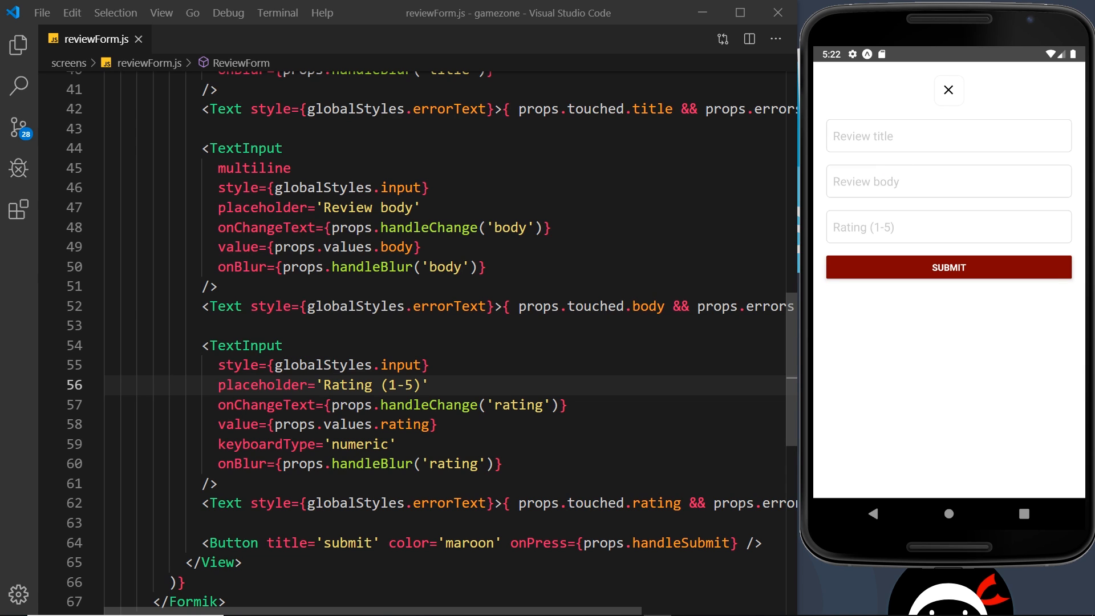
pyautogui.click(18, 44)
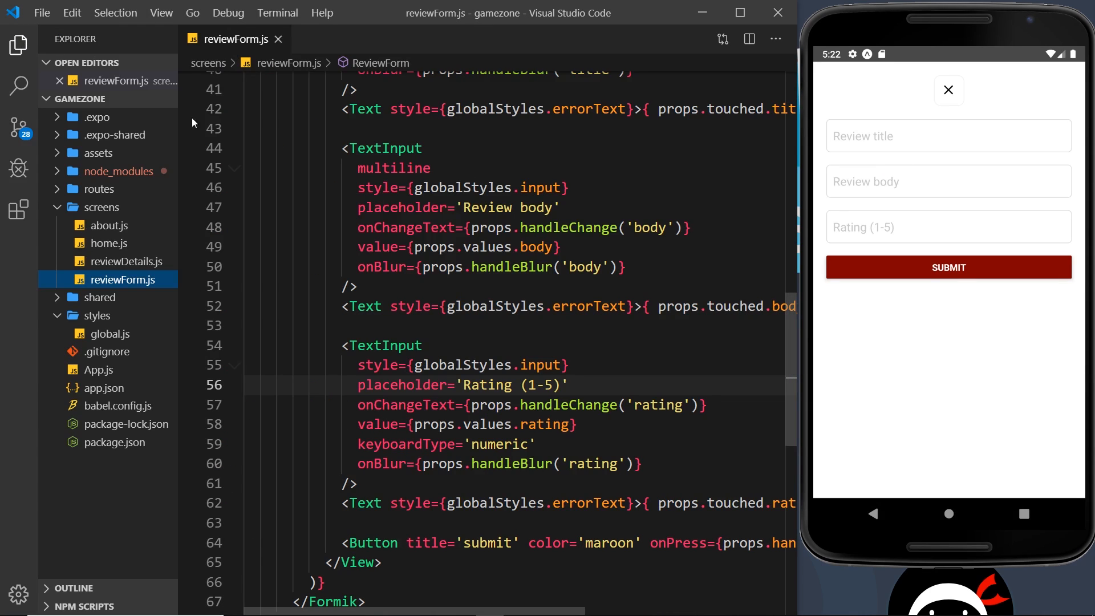
# Compare reviewForm.js with global.js and start a new errorText style entry after the input style.
pyautogui.click(109, 351)
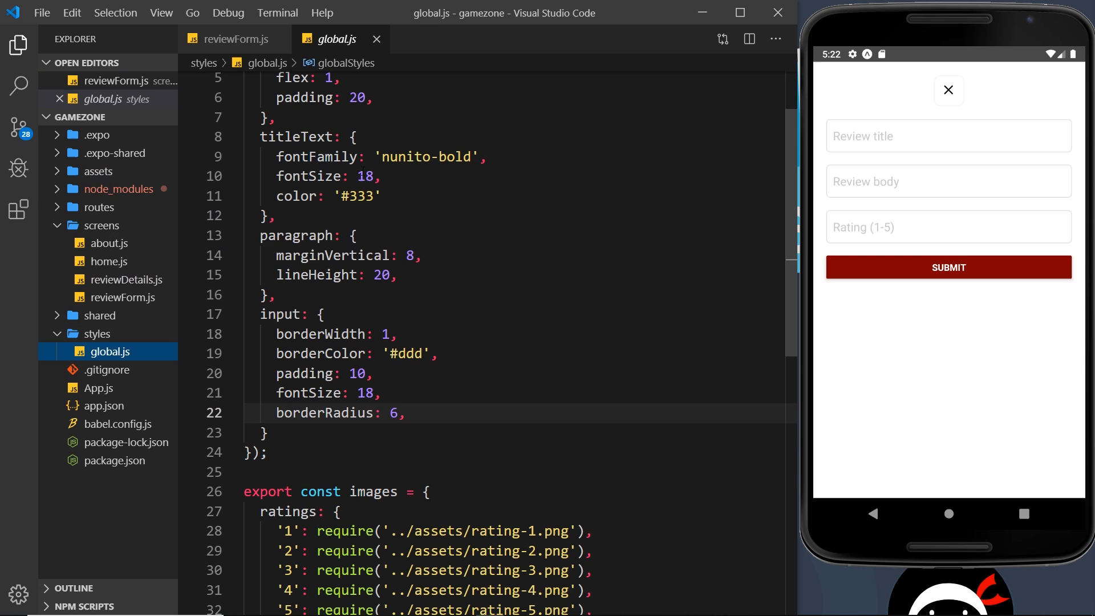
pyautogui.scroll(-3)
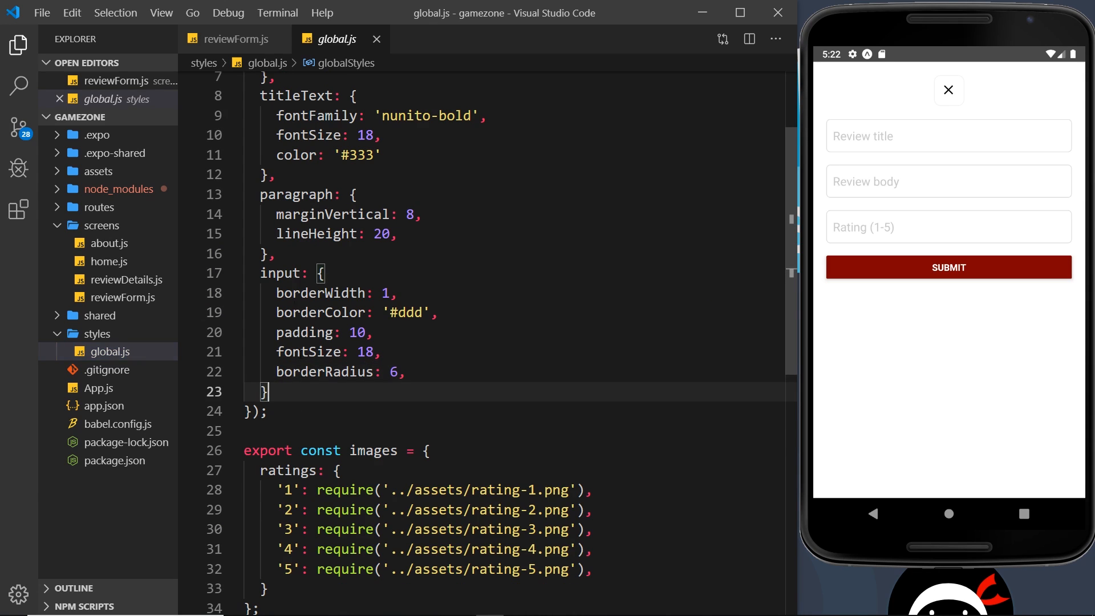
pyautogui.click(233, 39)
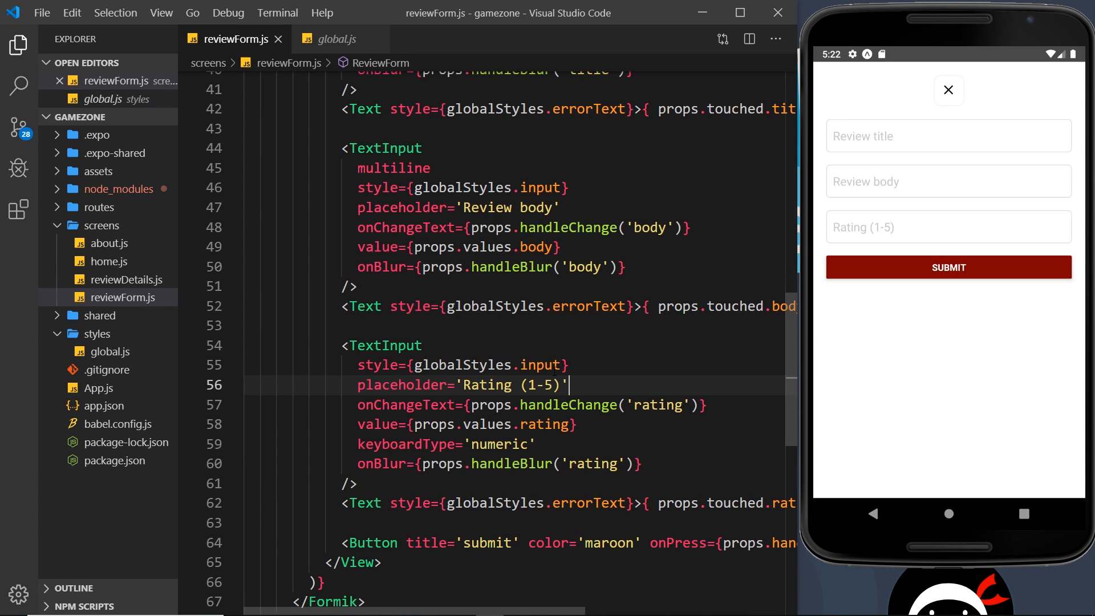
pyautogui.scroll(-3)
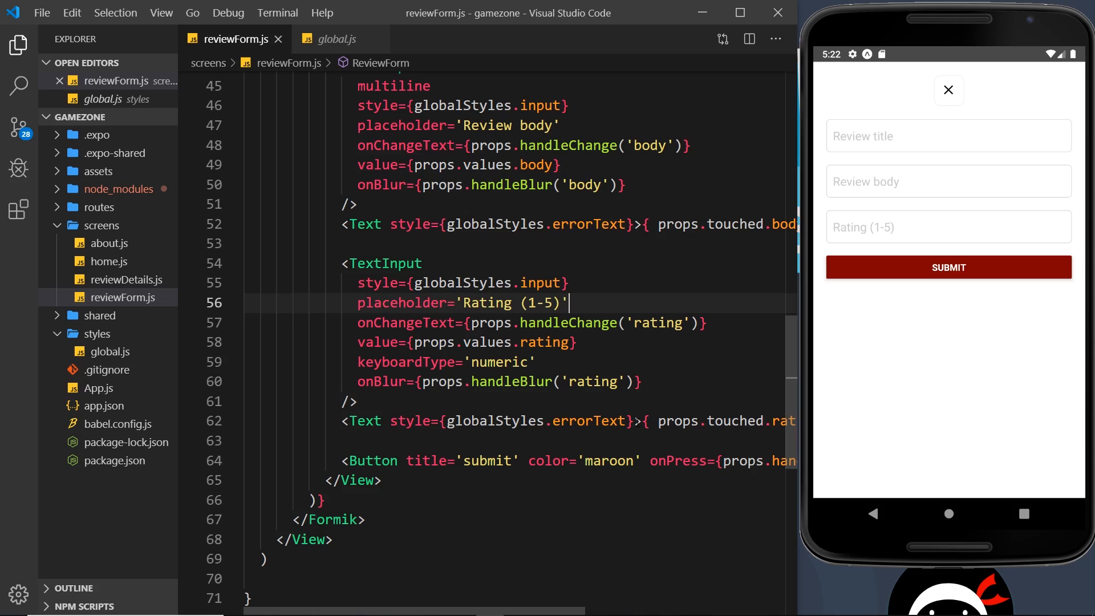
pyautogui.click(336, 38)
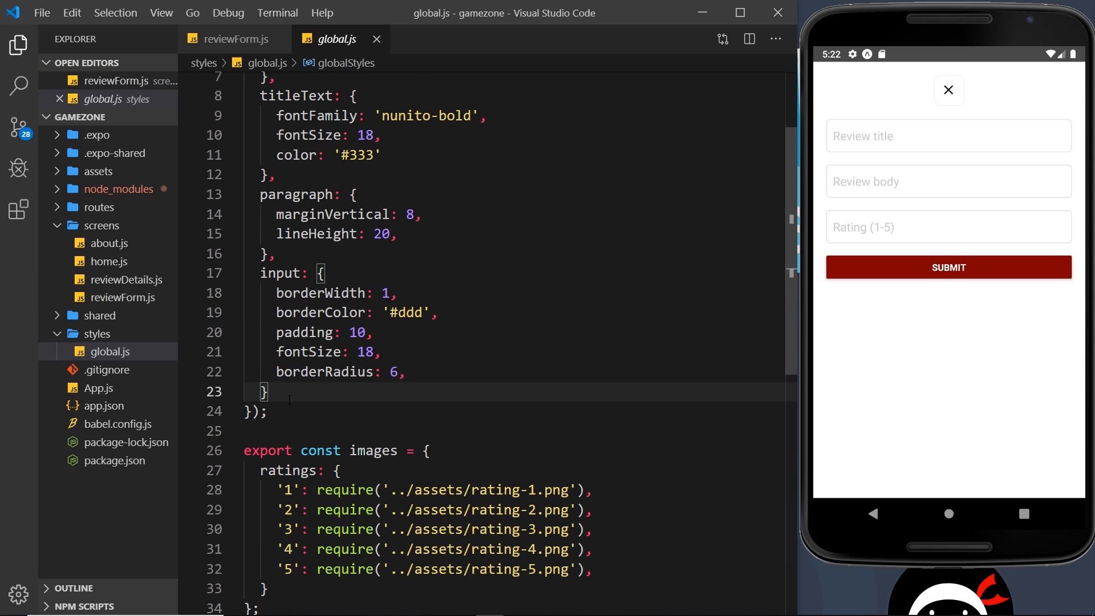
pyautogui.write('errorText: {')
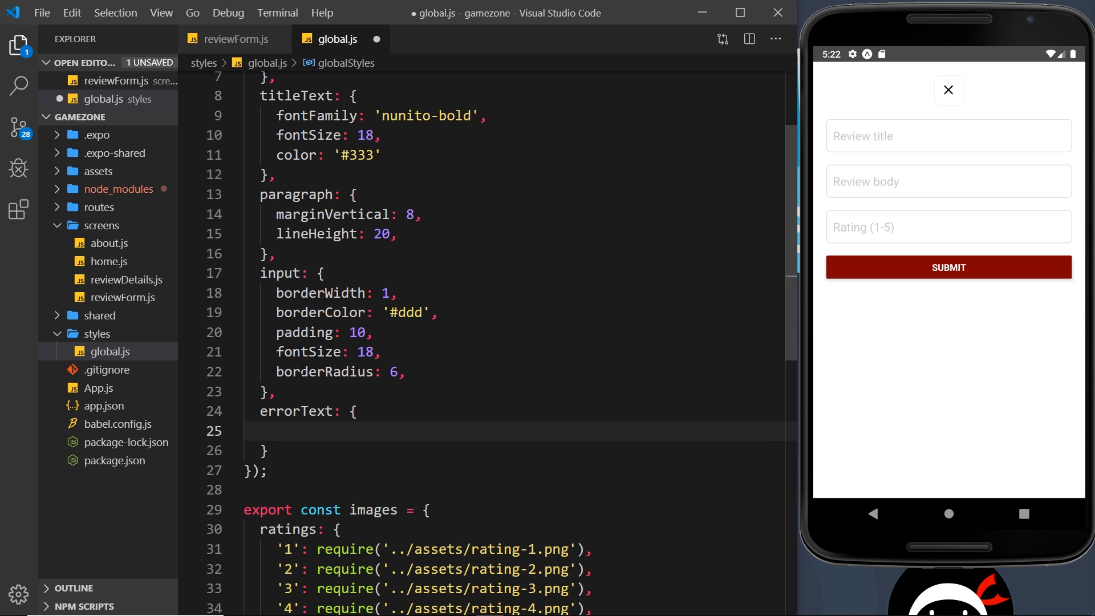
# Define errorText as crimson, bold, marginBottom 10, marginTop 6, textAlign center, and save global.js.
pyautogui.write("color: 'crimson',")
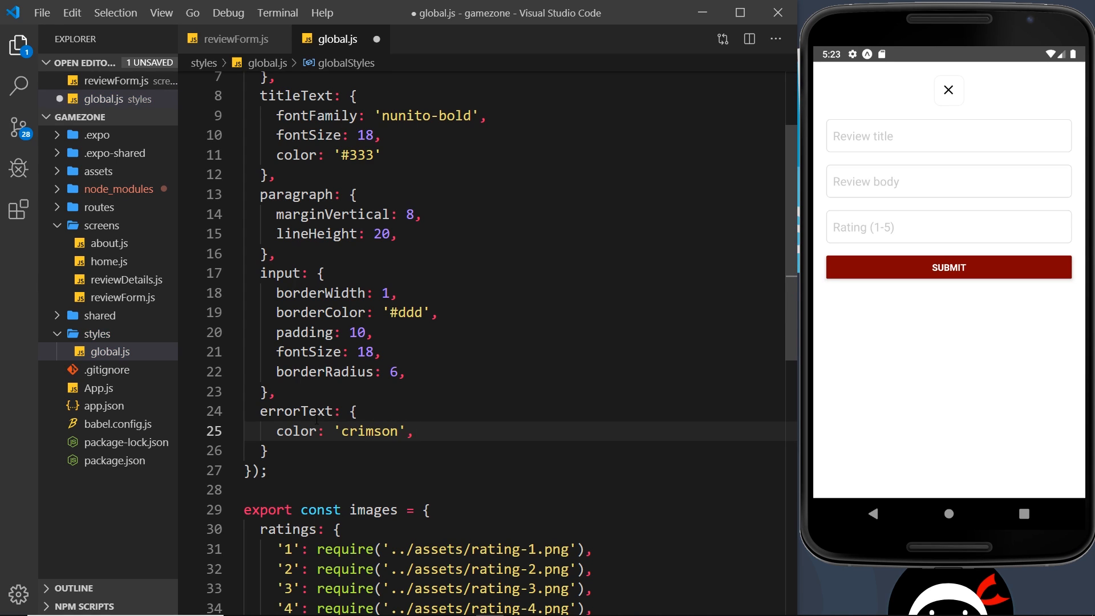
pyautogui.write("fontWeight: 'bold',")
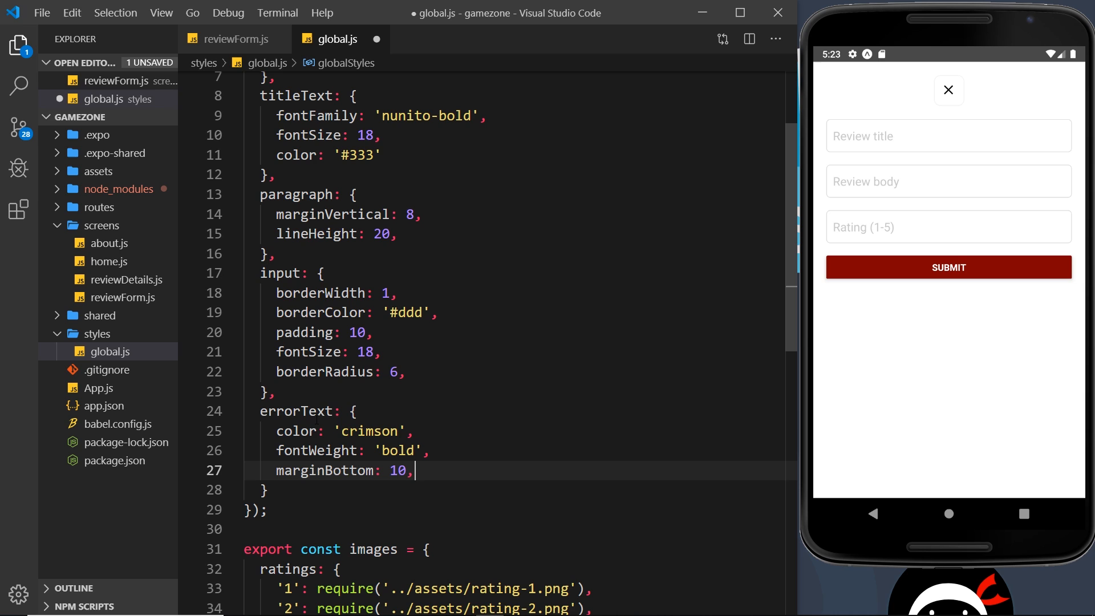
pyautogui.write('marginTop: 6')
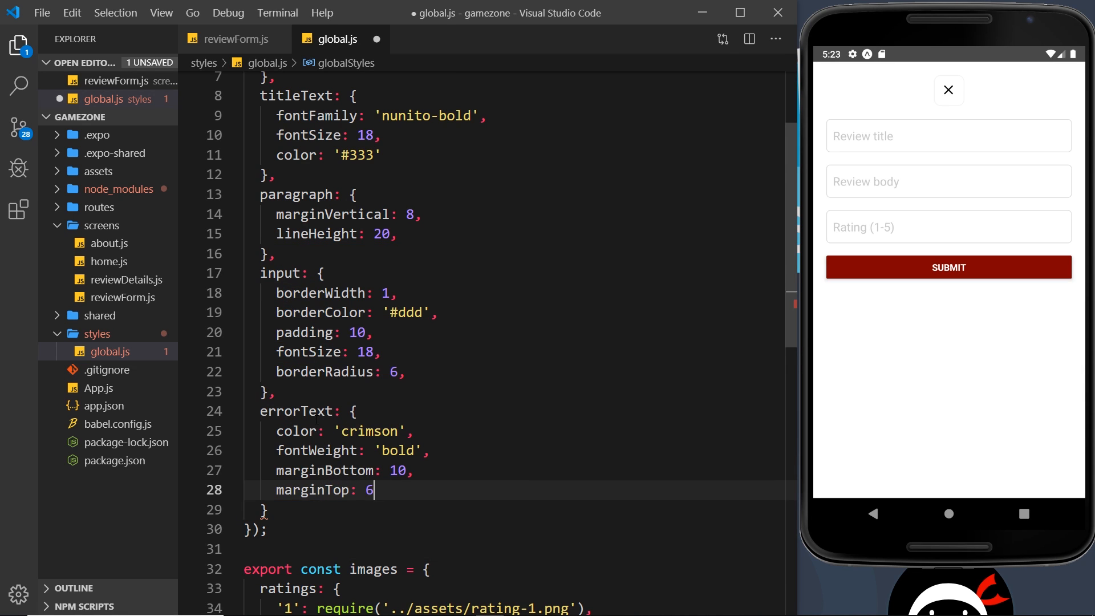
pyautogui.write('textAlign:')
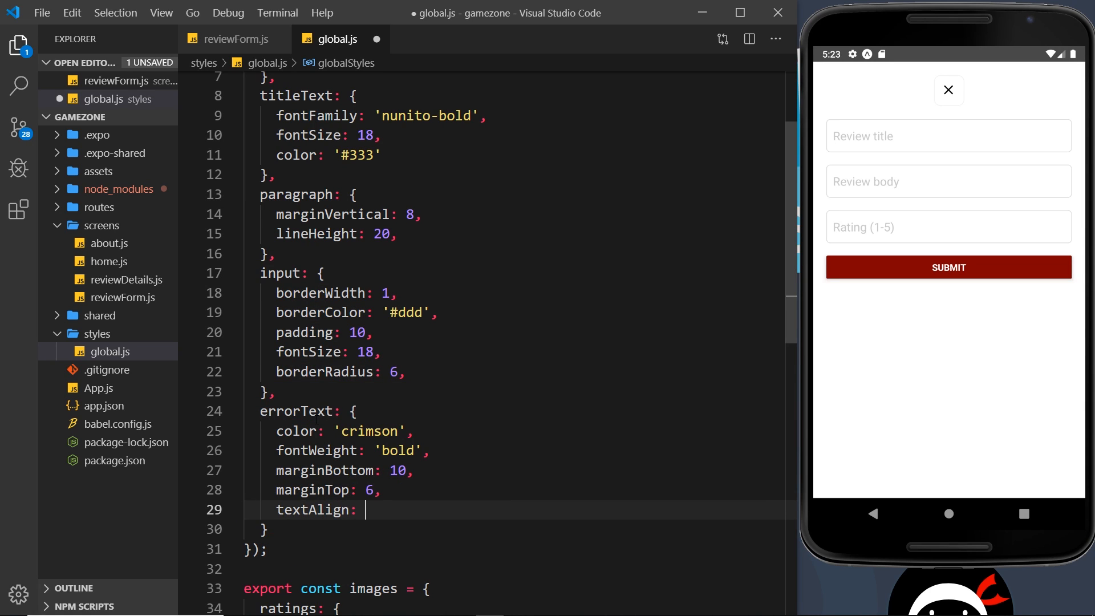
pyautogui.write("'center'")
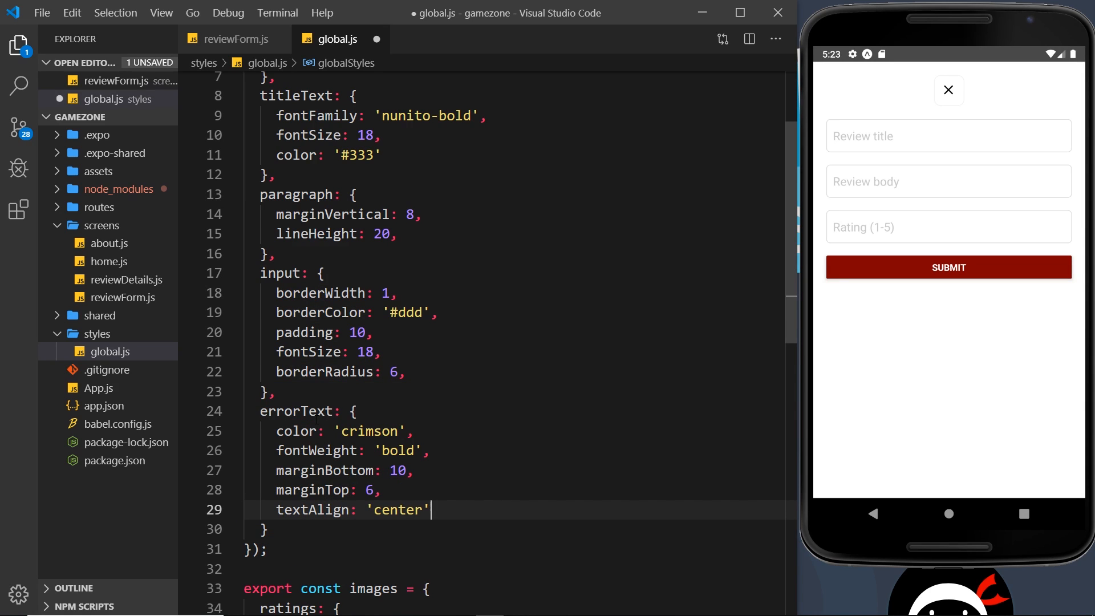
pyautogui.press('ctrl+s')
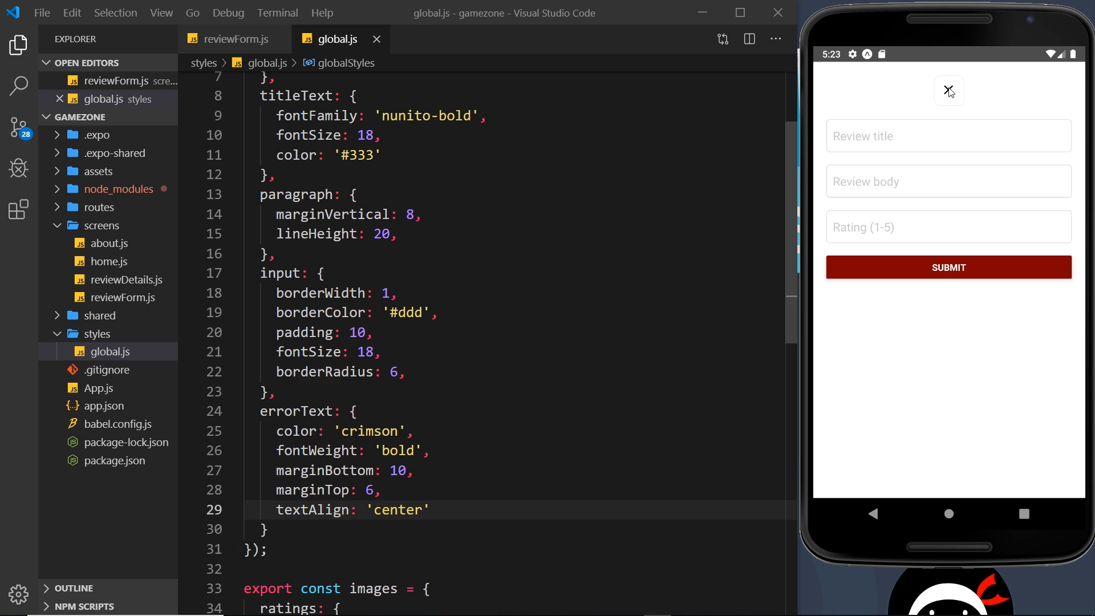
# Reopen the review form, touch each empty field to show the crimson centered errors, then close it.
pyautogui.click(948, 91)
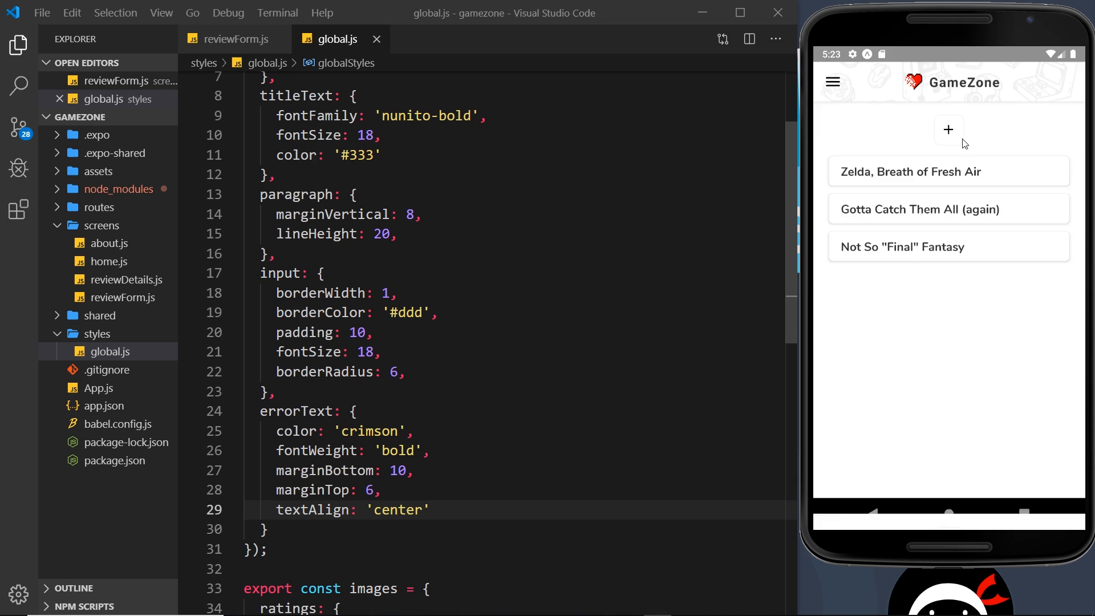
pyautogui.click(948, 129)
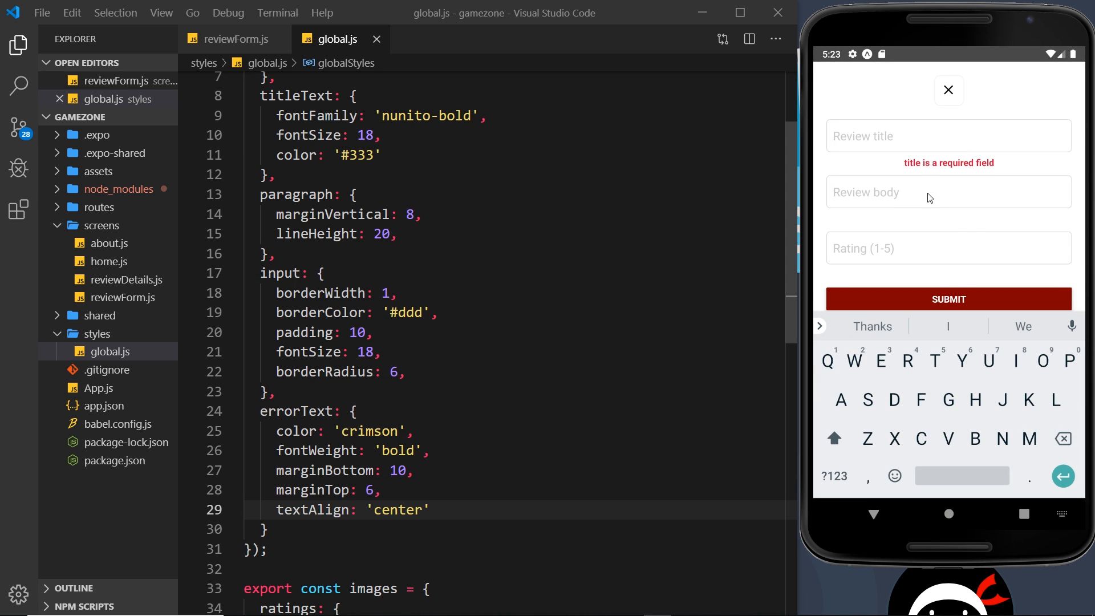
pyautogui.click(947, 248)
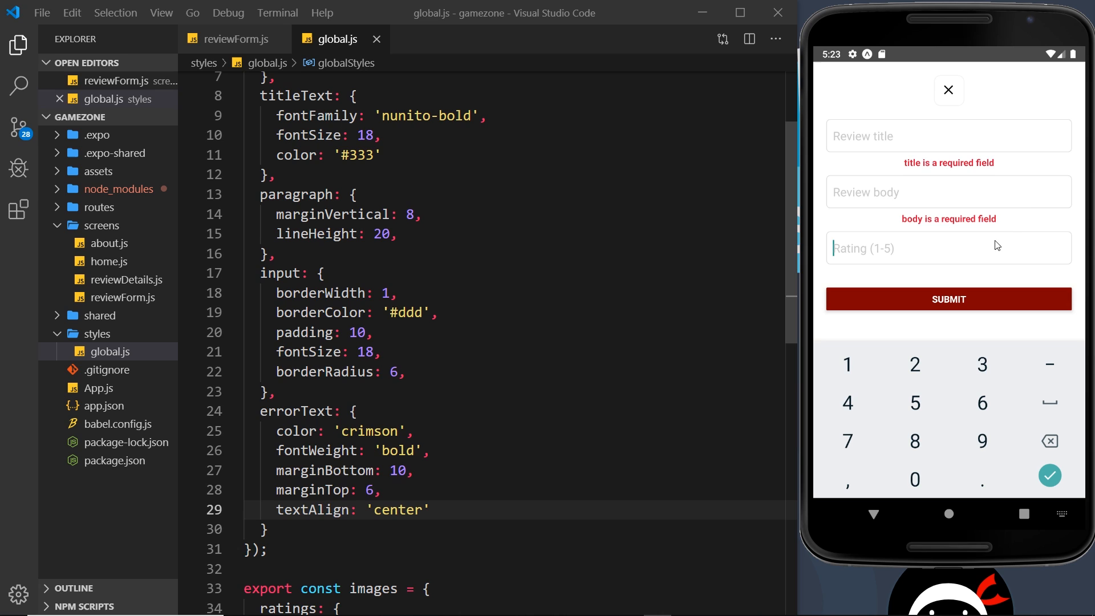
pyautogui.click(947, 192)
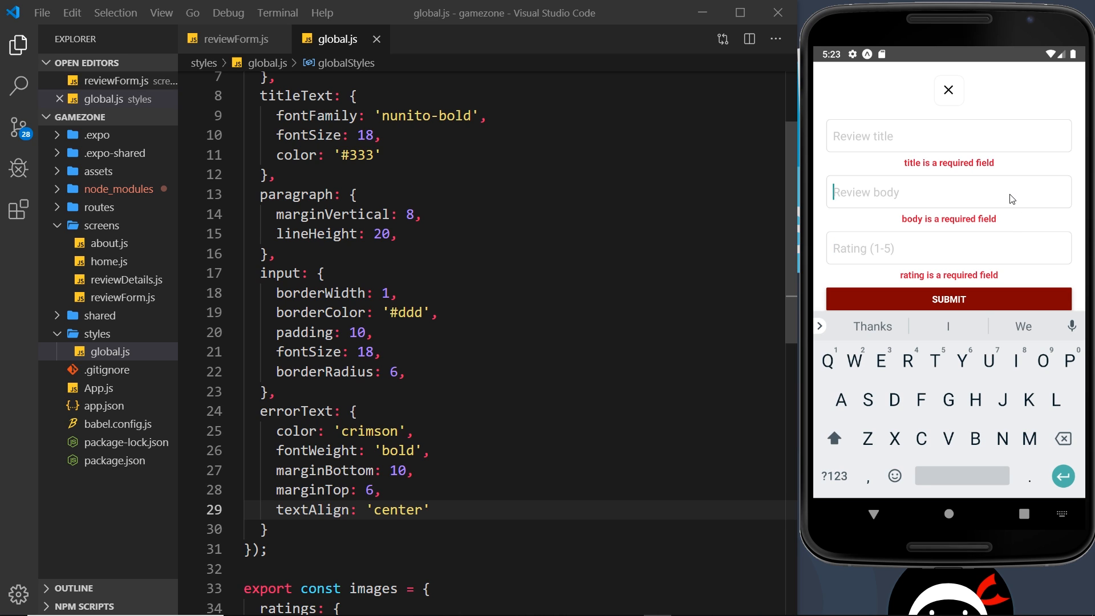
pyautogui.moveTo(967, 60)
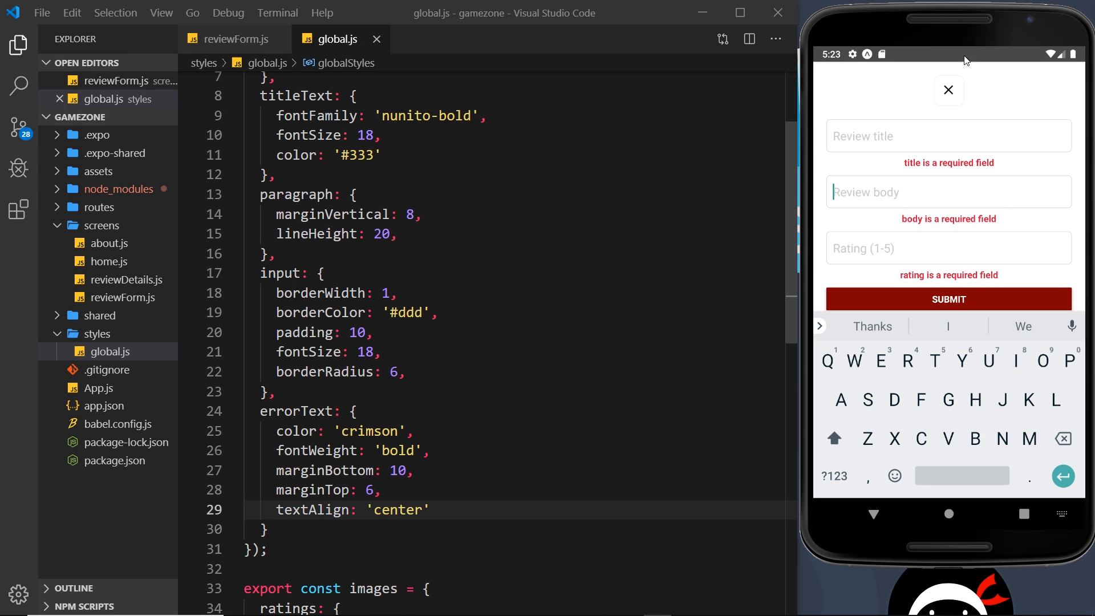
pyautogui.click(948, 90)
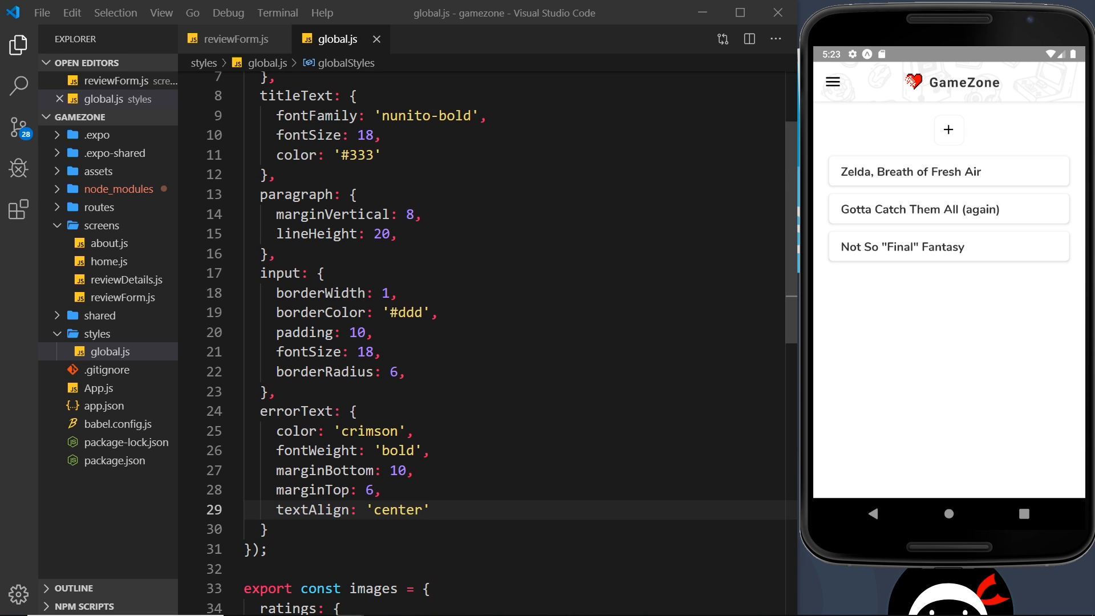
# Reopen the empty review form in the emulator and expand the shared folder listing card.js and header.js.
pyautogui.click(949, 130)
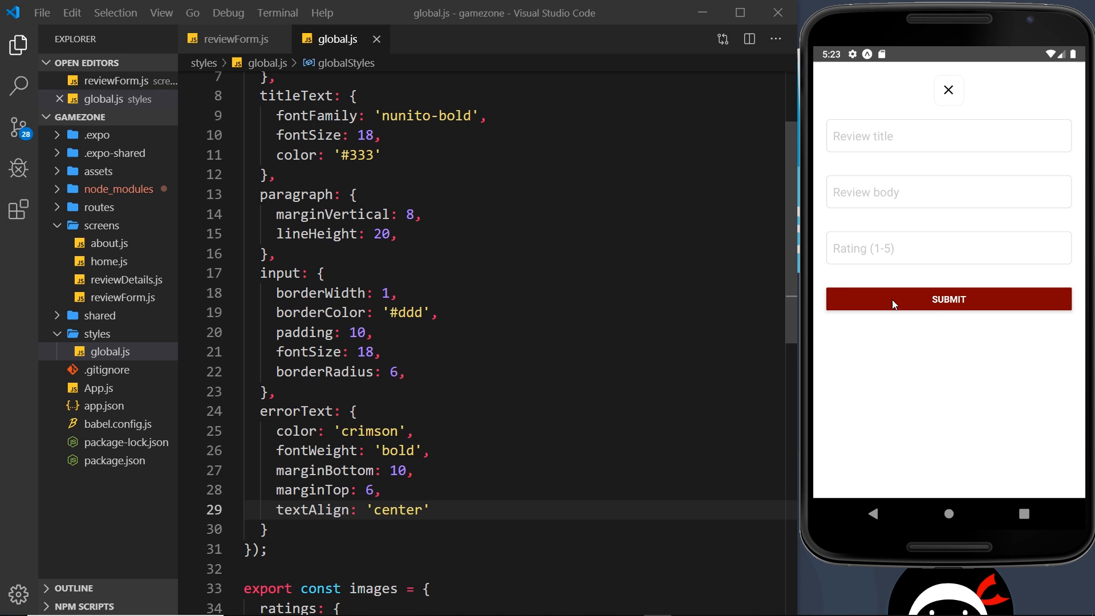
pyautogui.moveTo(1060, 338)
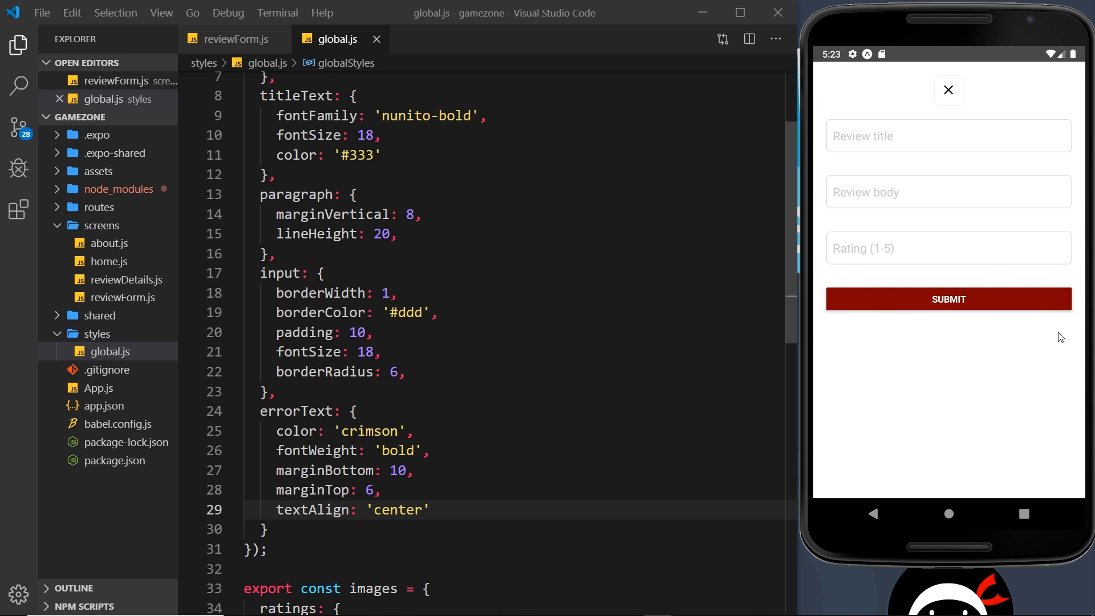
pyautogui.moveTo(923, 342)
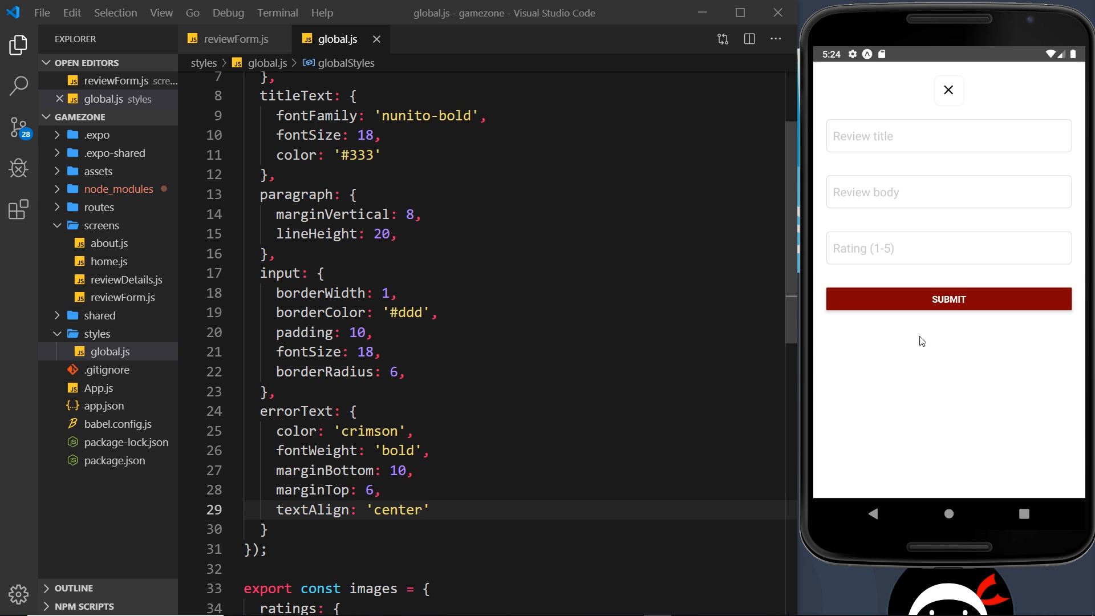
pyautogui.click(100, 315)
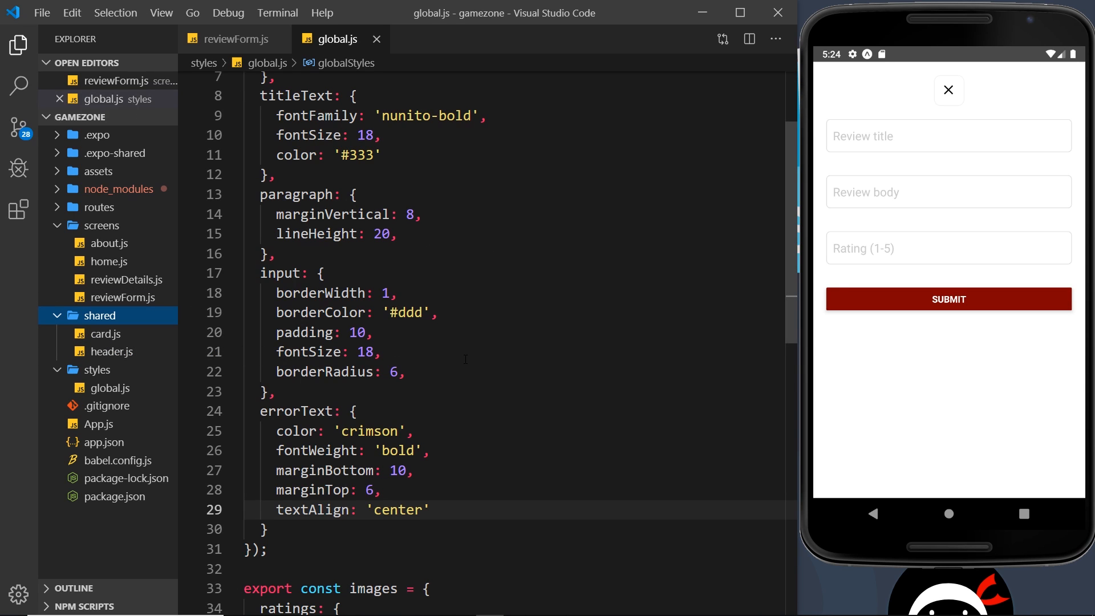
pyautogui.moveTo(915, 287)
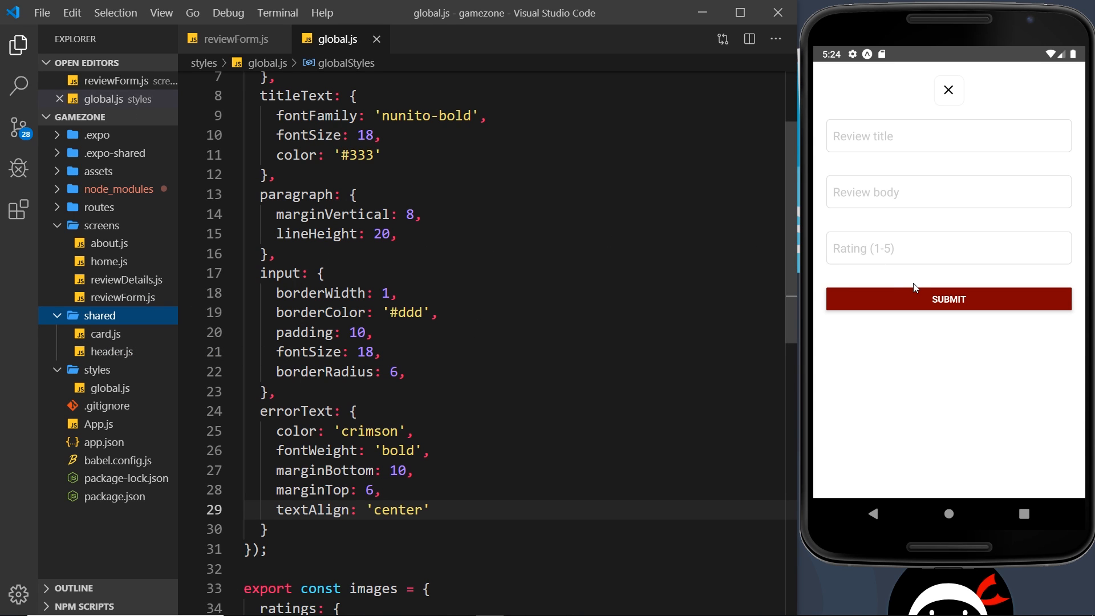